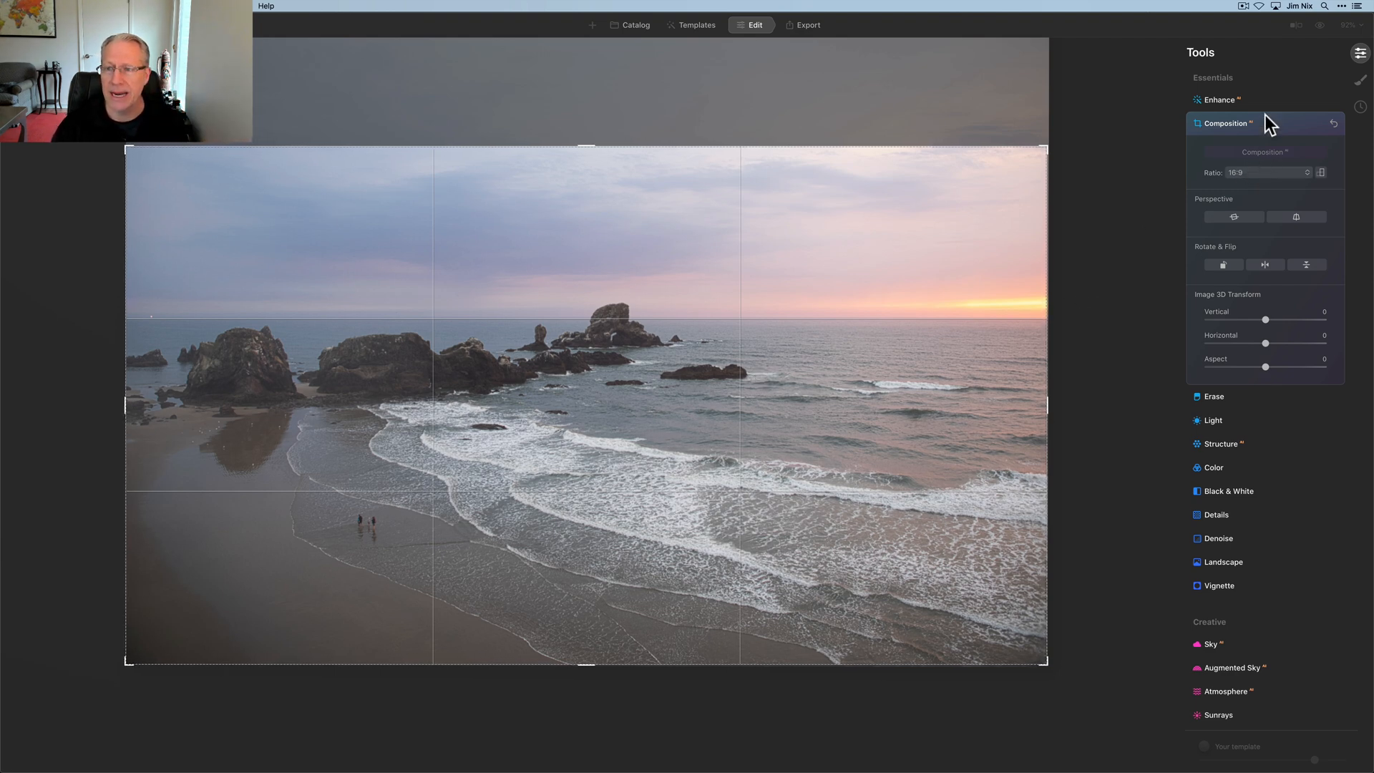
# Commit the 16:9 widescreen crop on the coastal sea-stack photo and collapse Composition
pyautogui.click(1225, 123)
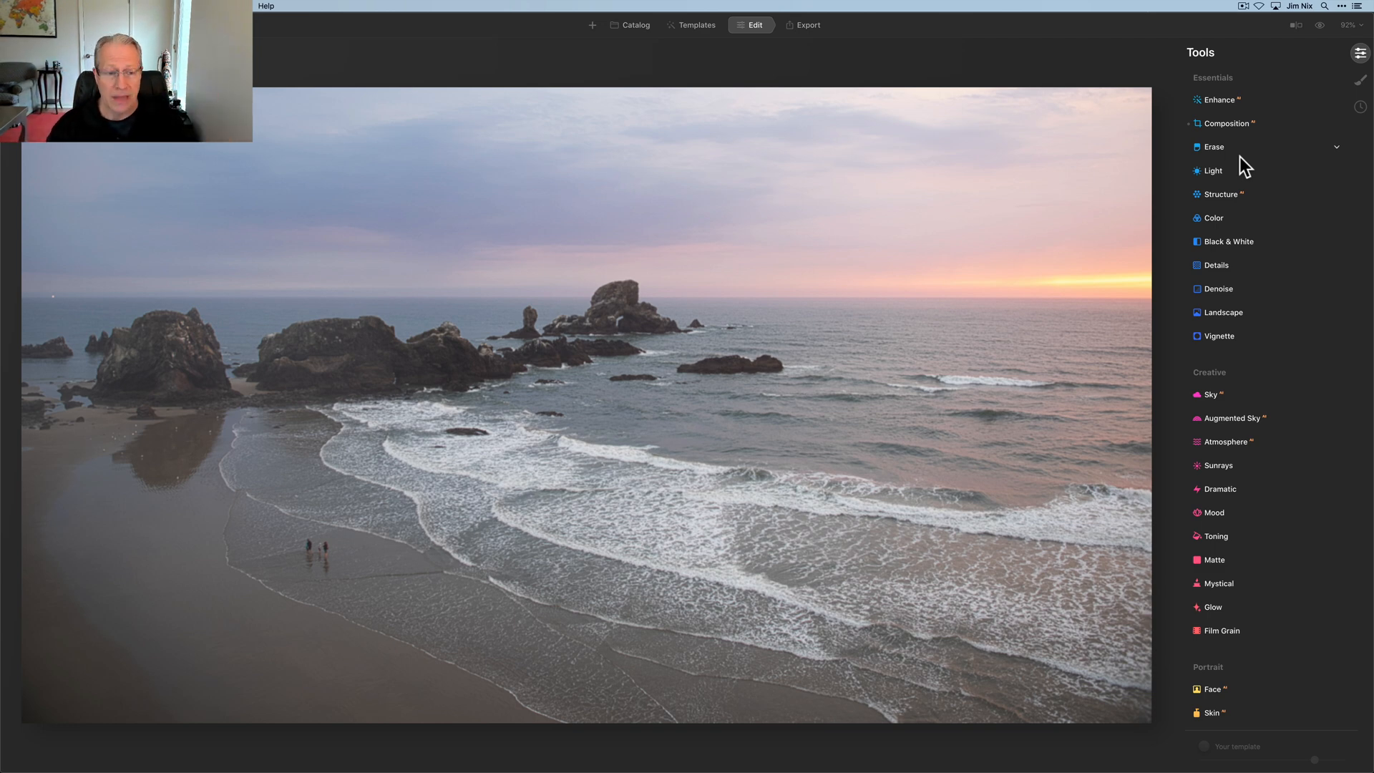
# In Enhance, set Accent to 56 and Sky Enhancer to 33, then compare with the tool off
pyautogui.click(1216, 100)
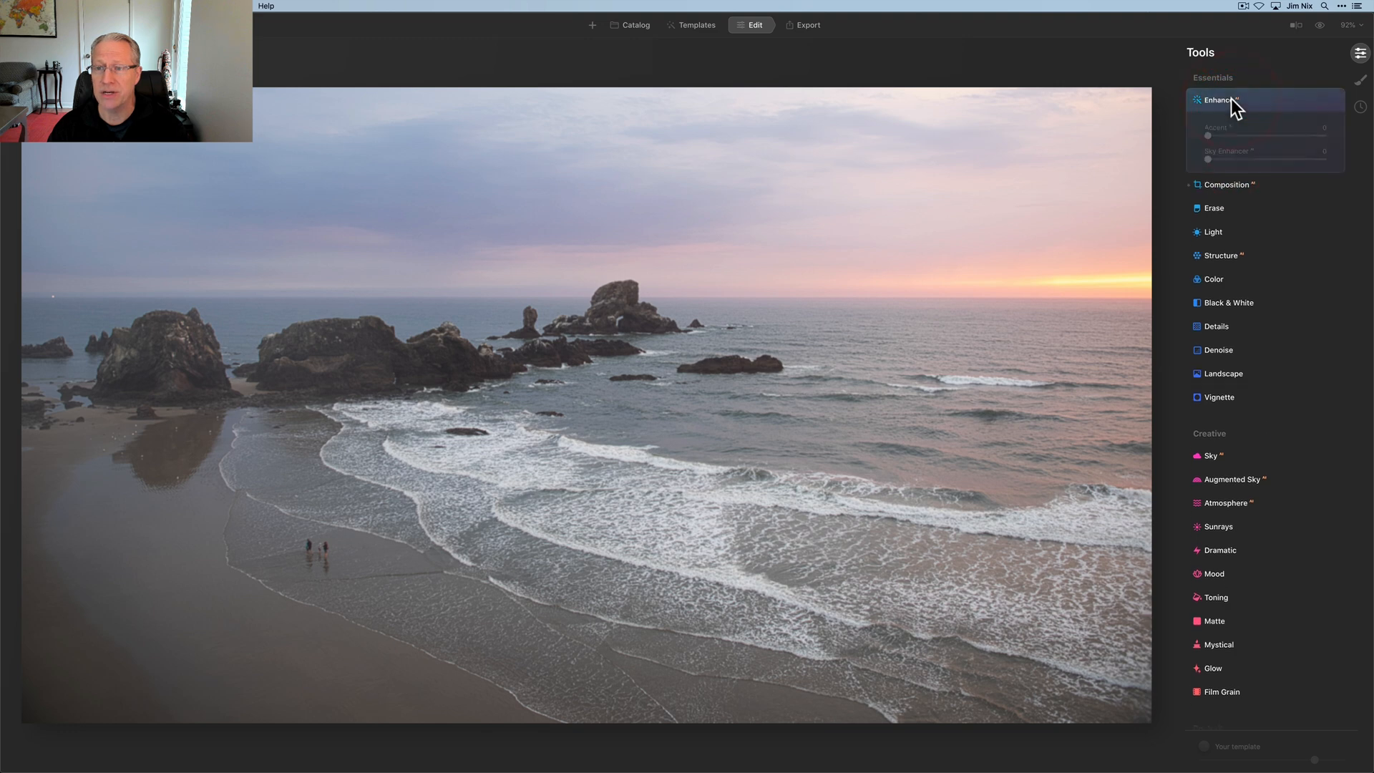
pyautogui.moveTo(1209, 136); pyautogui.dragTo(1272, 136)
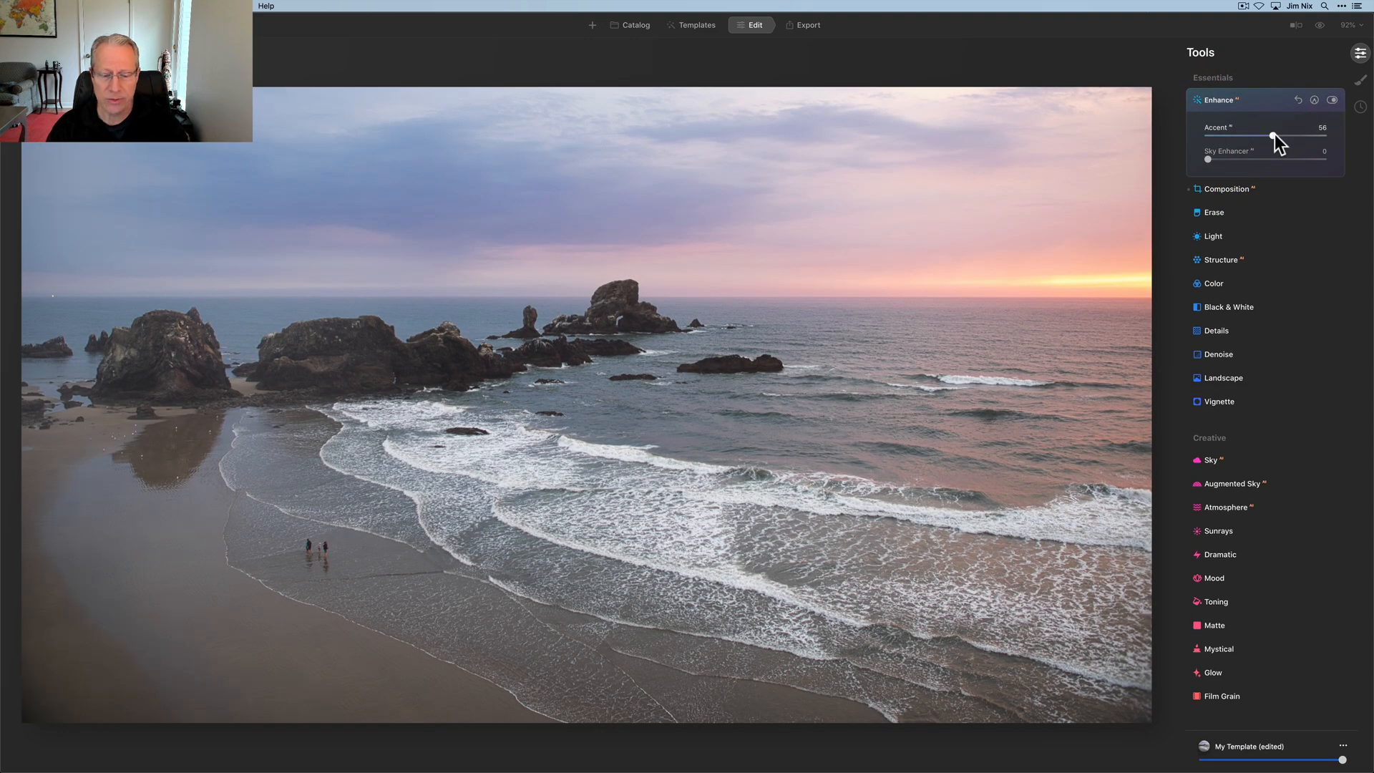
pyautogui.moveTo(1208, 159); pyautogui.dragTo(1218, 159)
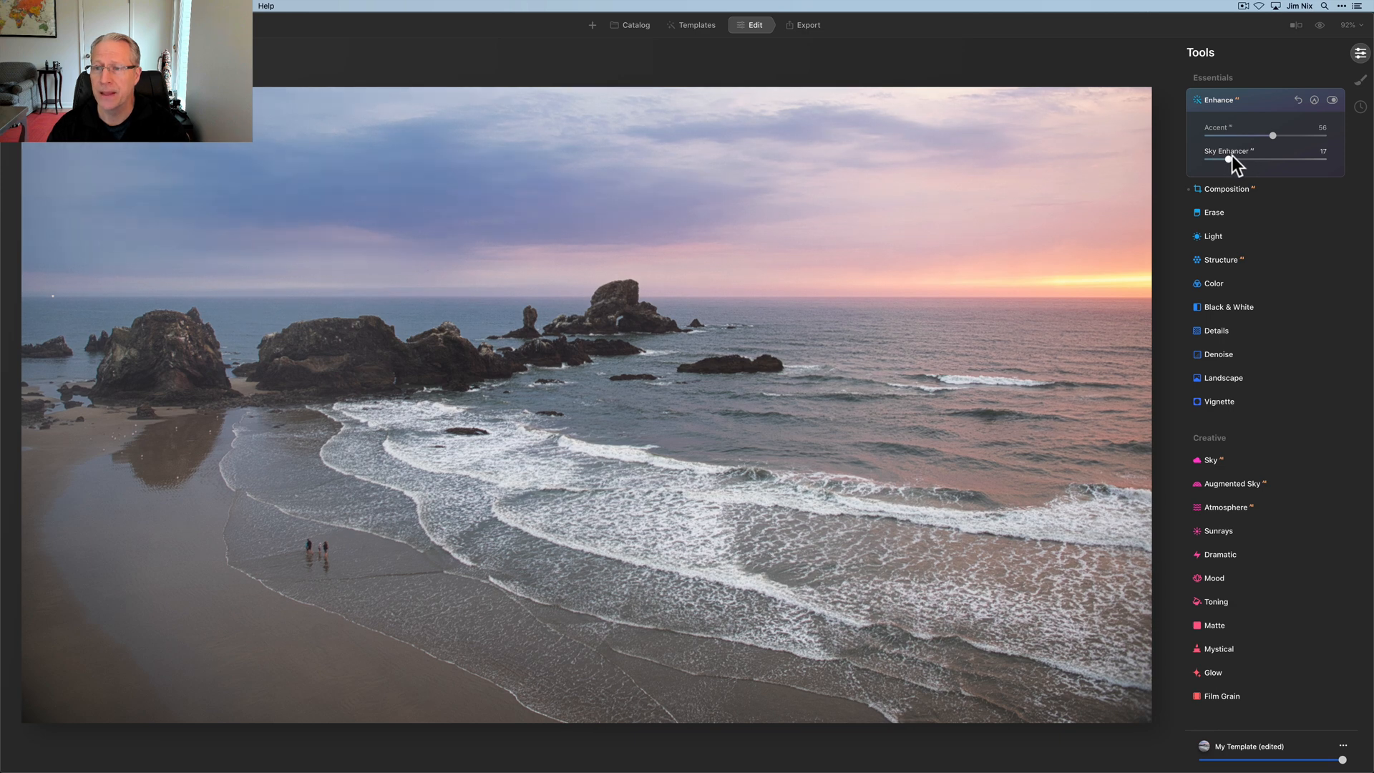
pyautogui.moveTo(1235, 162); pyautogui.dragTo(1254, 162)
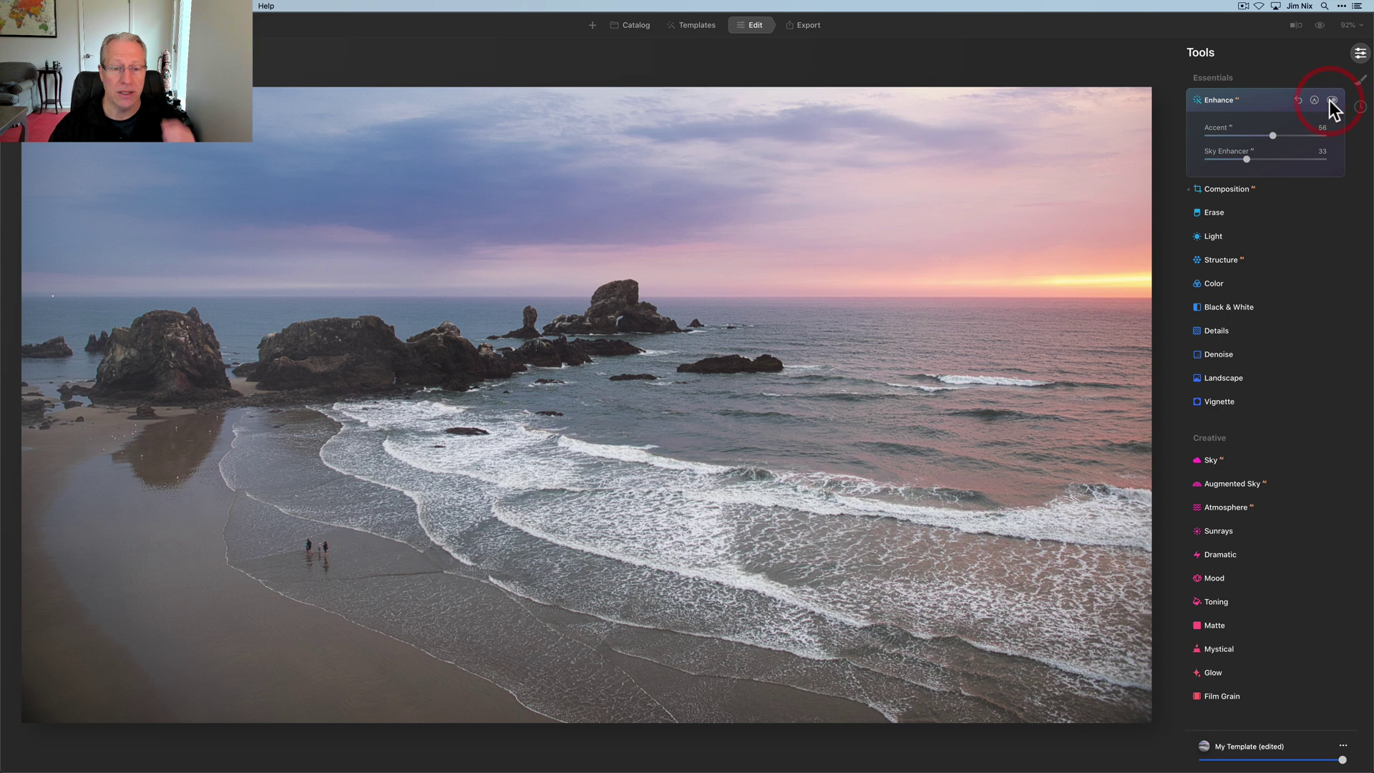
pyautogui.click(1333, 100)
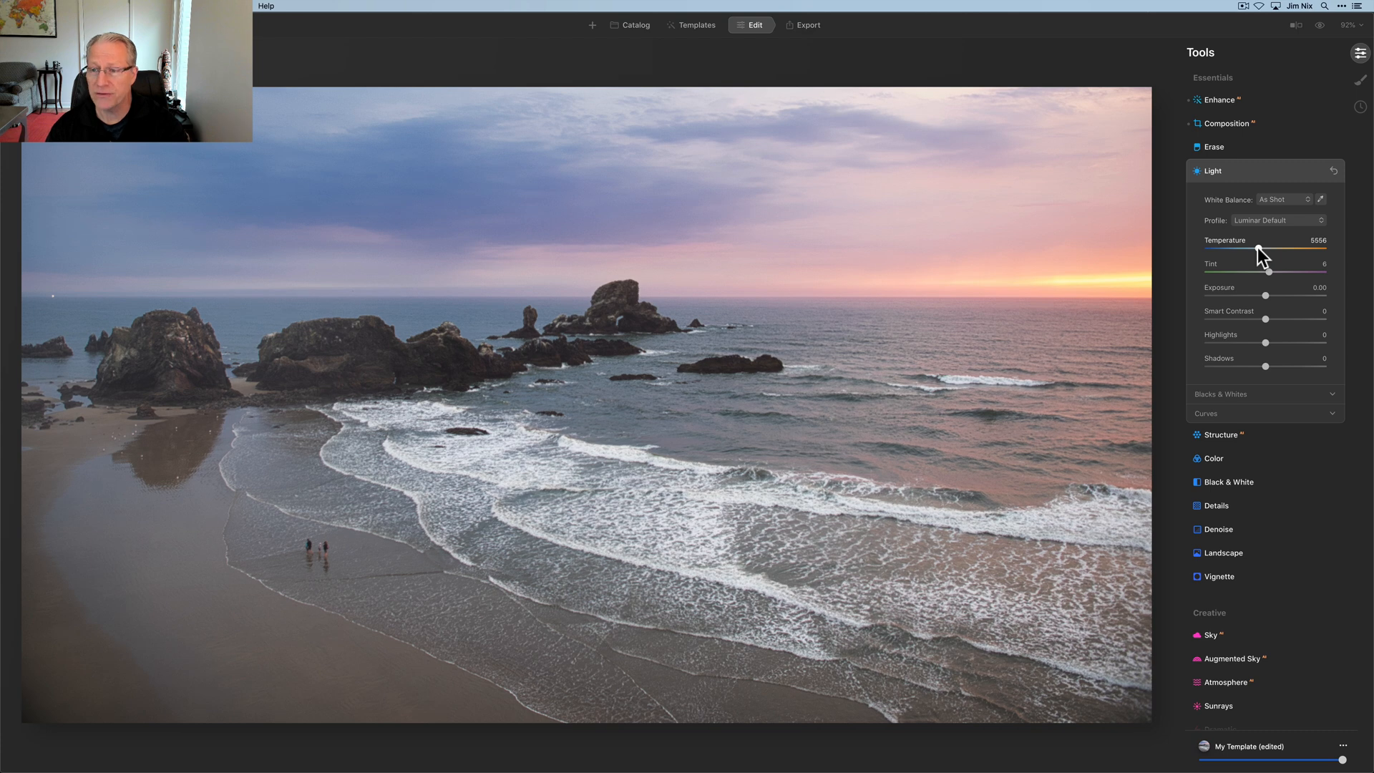
# In Light, cool the Temperature to 5331 and shift Tint to 12 toward magenta
pyautogui.moveTo(1258, 248); pyautogui.dragTo(1249, 248)
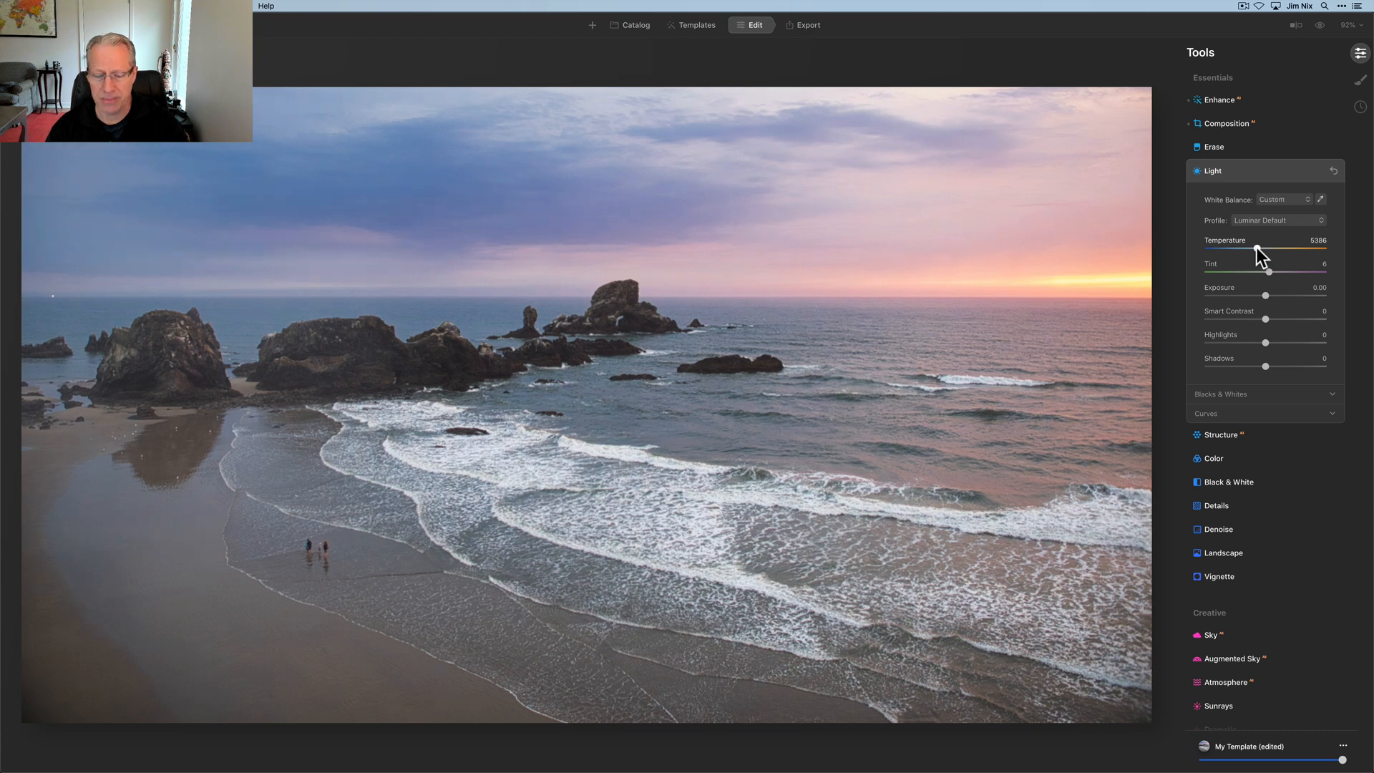
pyautogui.moveTo(1257, 247); pyautogui.dragTo(1251, 248)
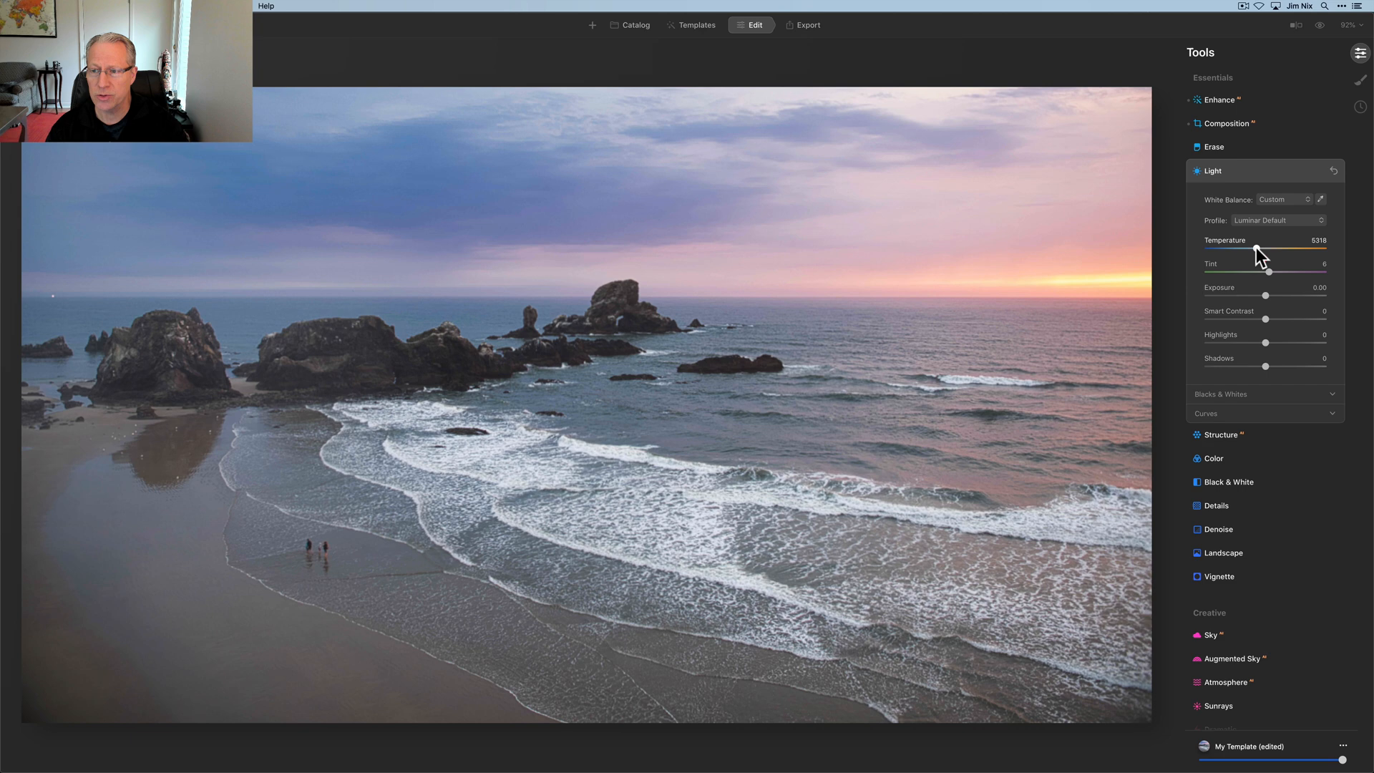
pyautogui.moveTo(1248, 247); pyautogui.dragTo(1255, 247)
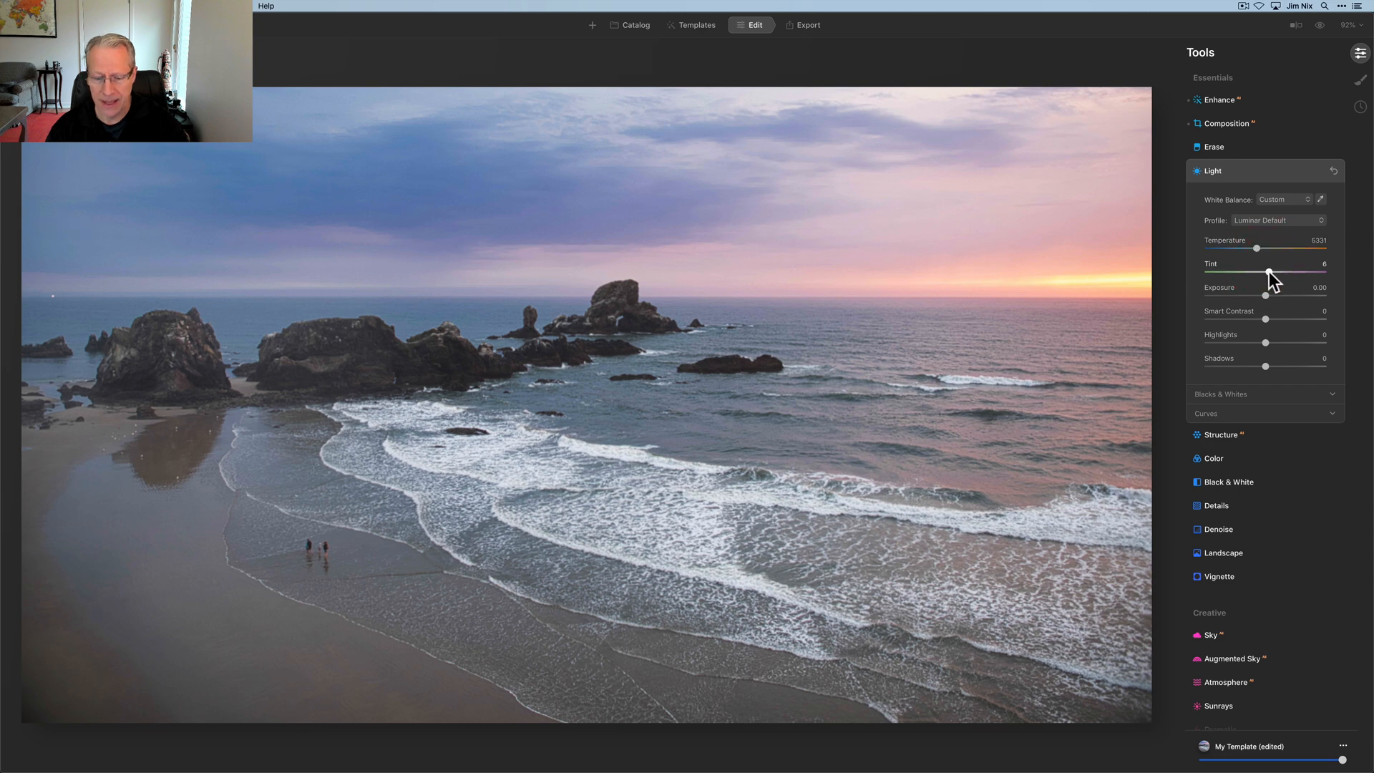
pyautogui.moveTo(1268, 271); pyautogui.dragTo(1280, 272)
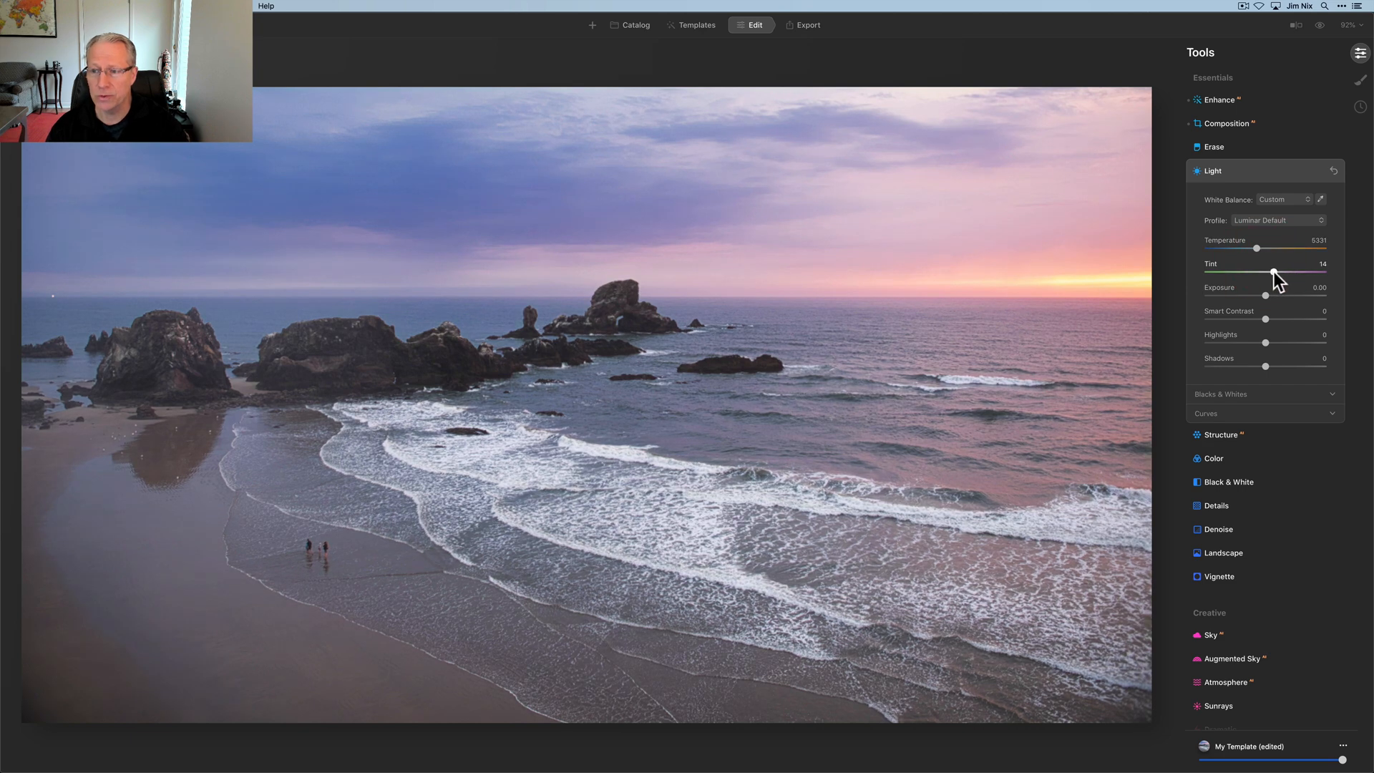
pyautogui.moveTo(1275, 277); pyautogui.dragTo(1269, 276)
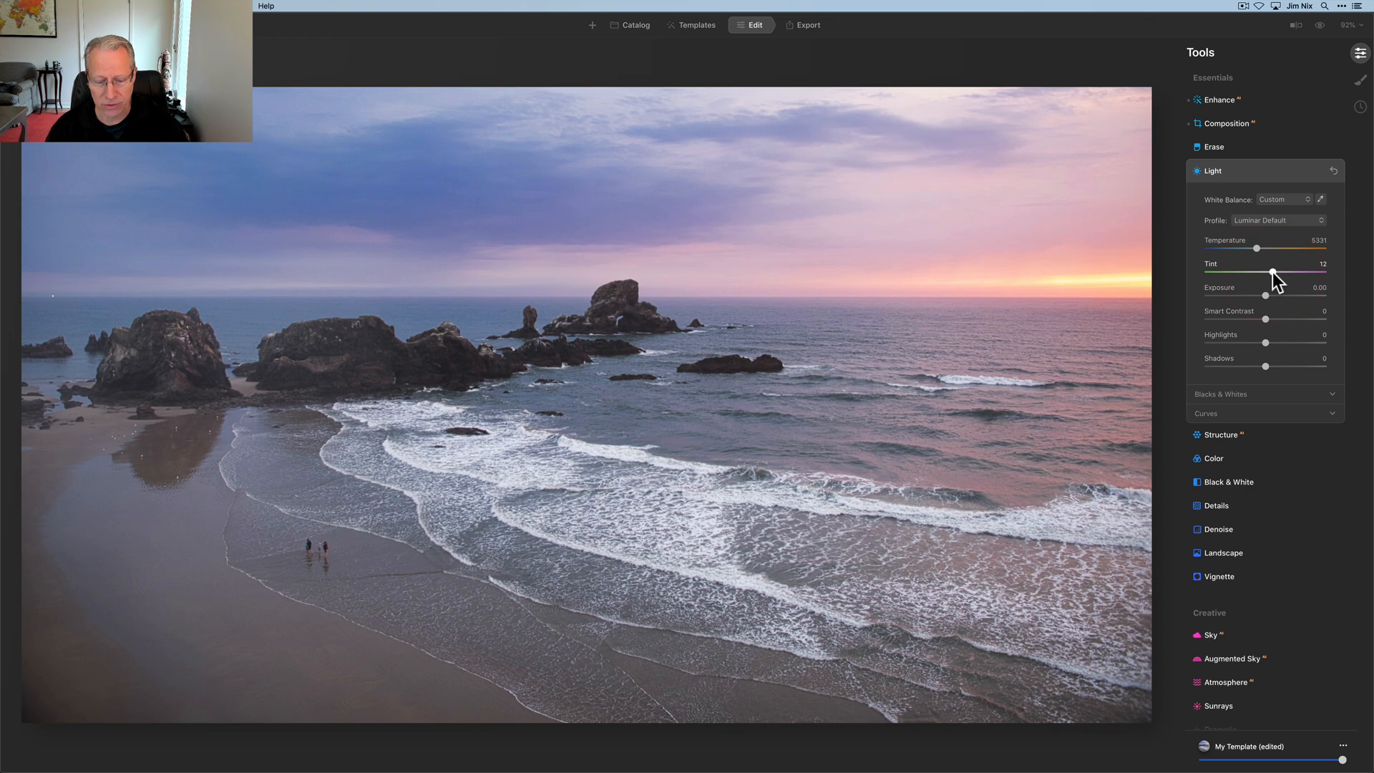
pyautogui.moveTo(1264, 320); pyautogui.dragTo(1271, 319)
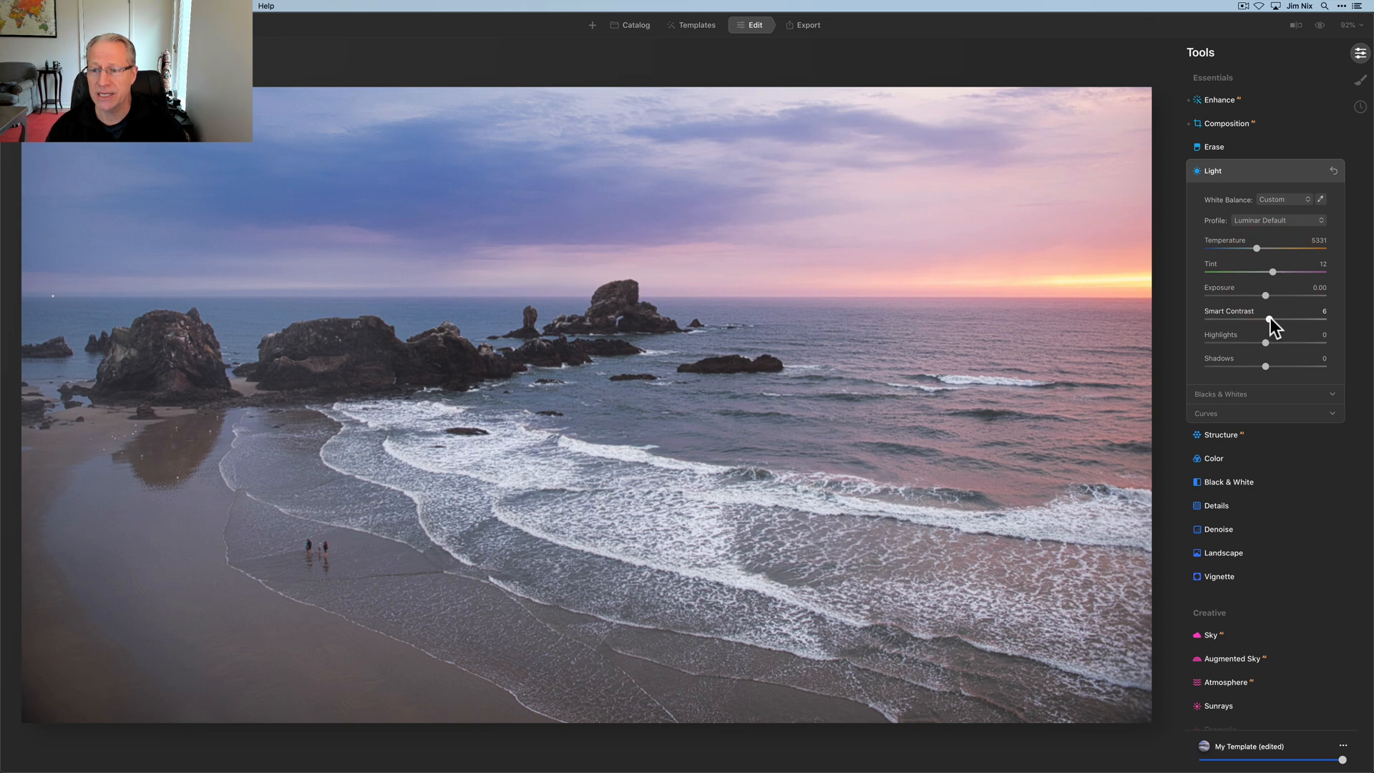
# Raise Smart Contrast to 28 and lower Highlights to -6, then collapse Light
pyautogui.moveTo(1269, 321); pyautogui.dragTo(1290, 320)
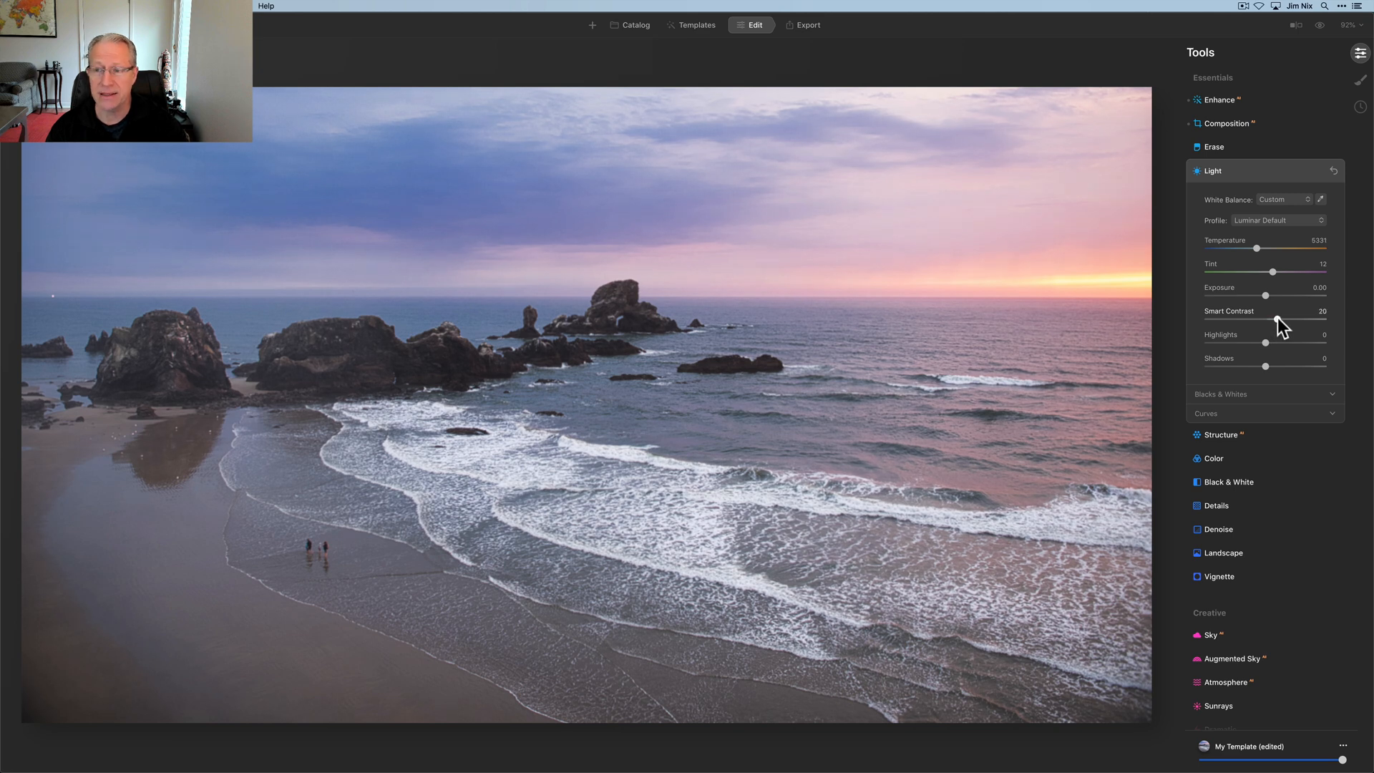
pyautogui.moveTo(1279, 322); pyautogui.dragTo(1284, 322)
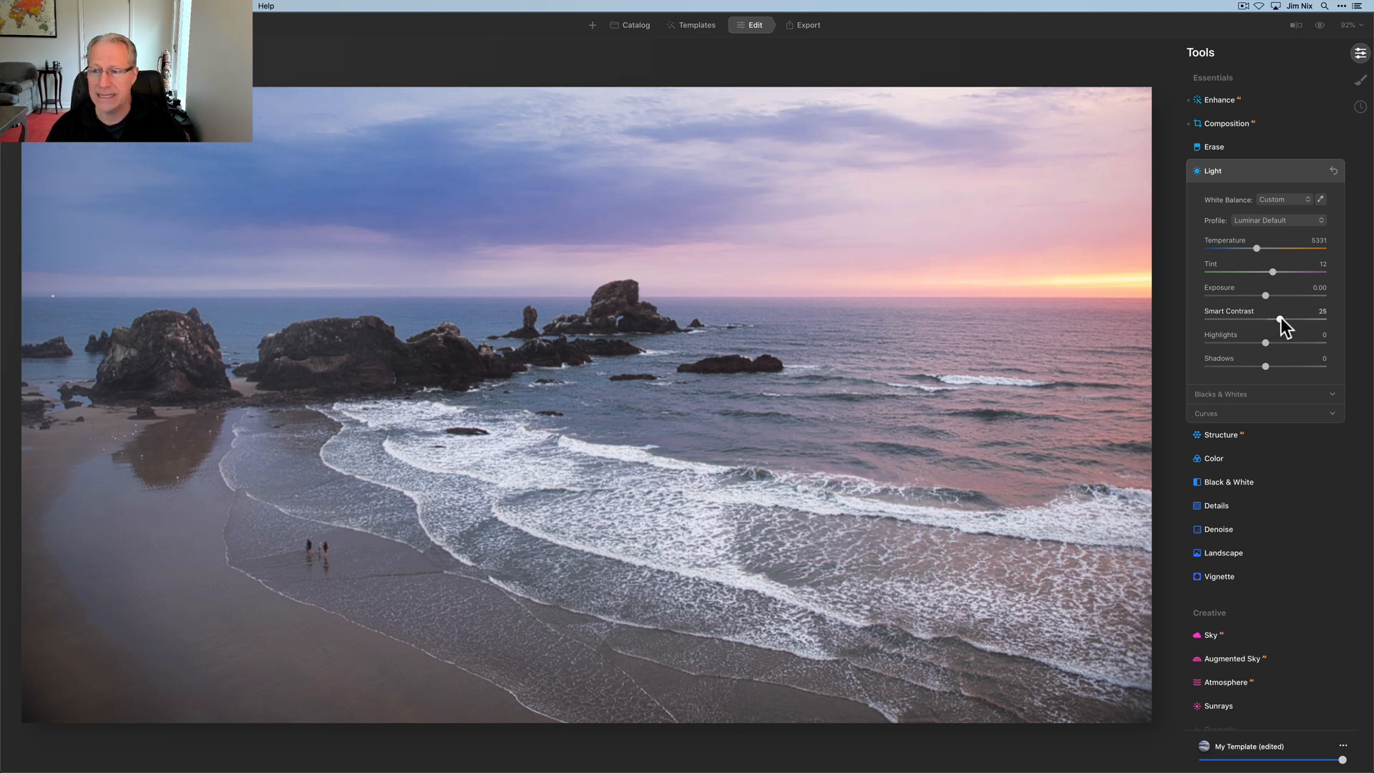
pyautogui.moveTo(1279, 322); pyautogui.dragTo(1283, 322)
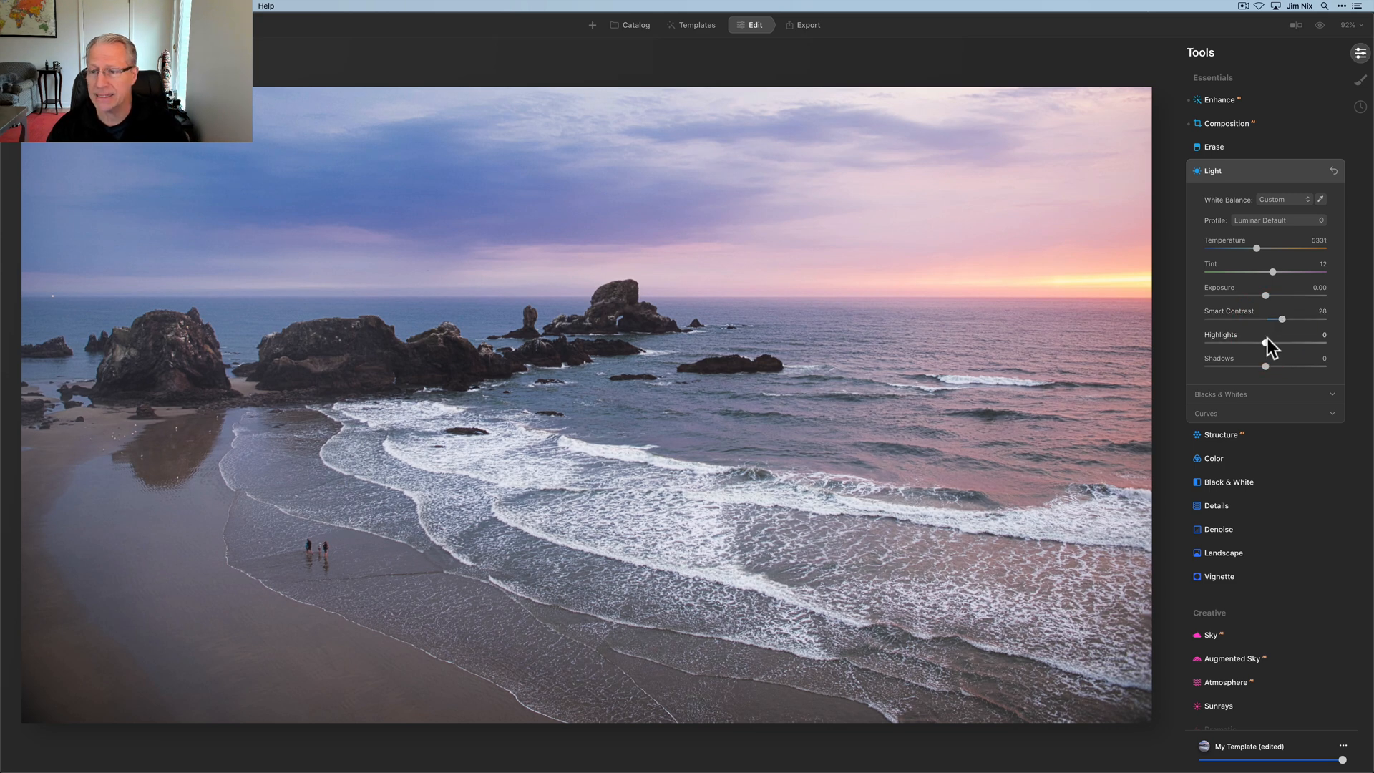
pyautogui.moveTo(1296, 345); pyautogui.dragTo(1277, 345)
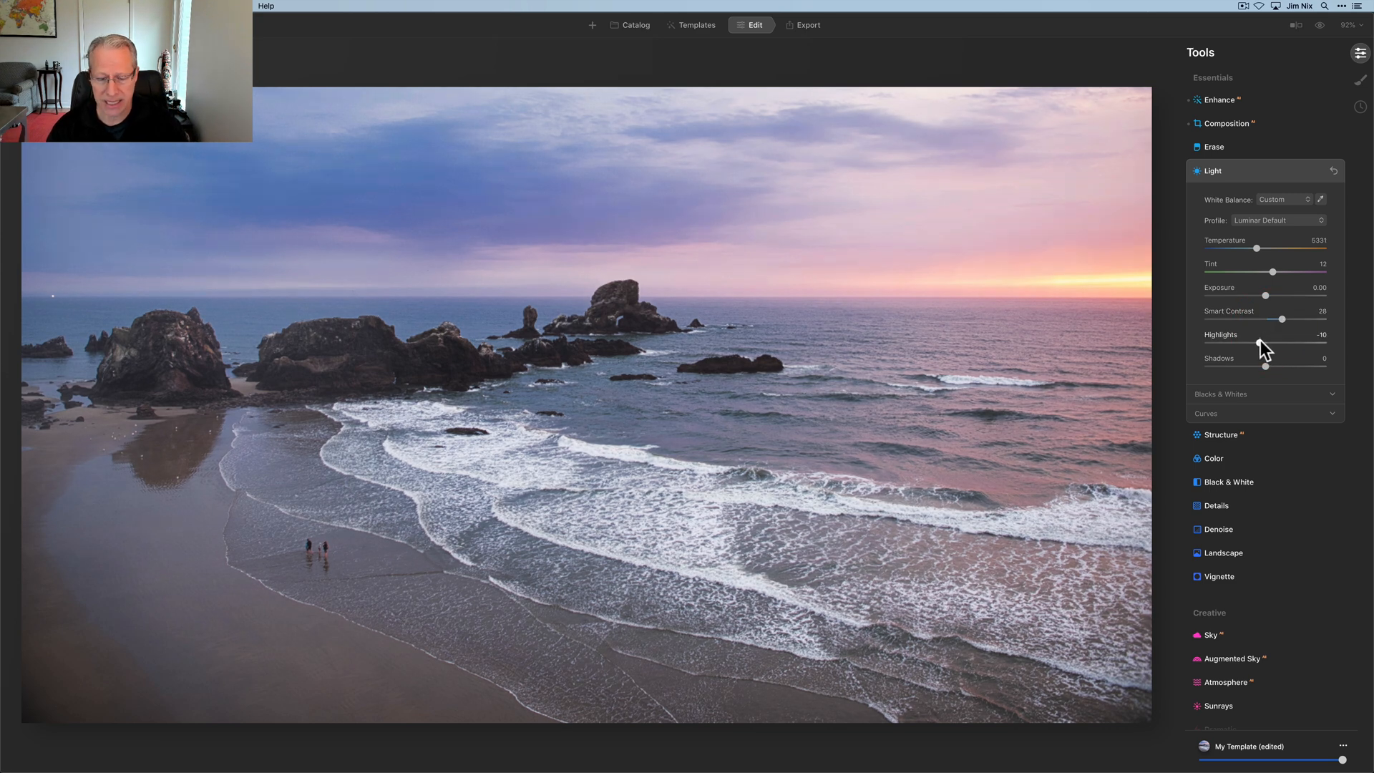
pyautogui.moveTo(1253, 342); pyautogui.dragTo(1266, 342)
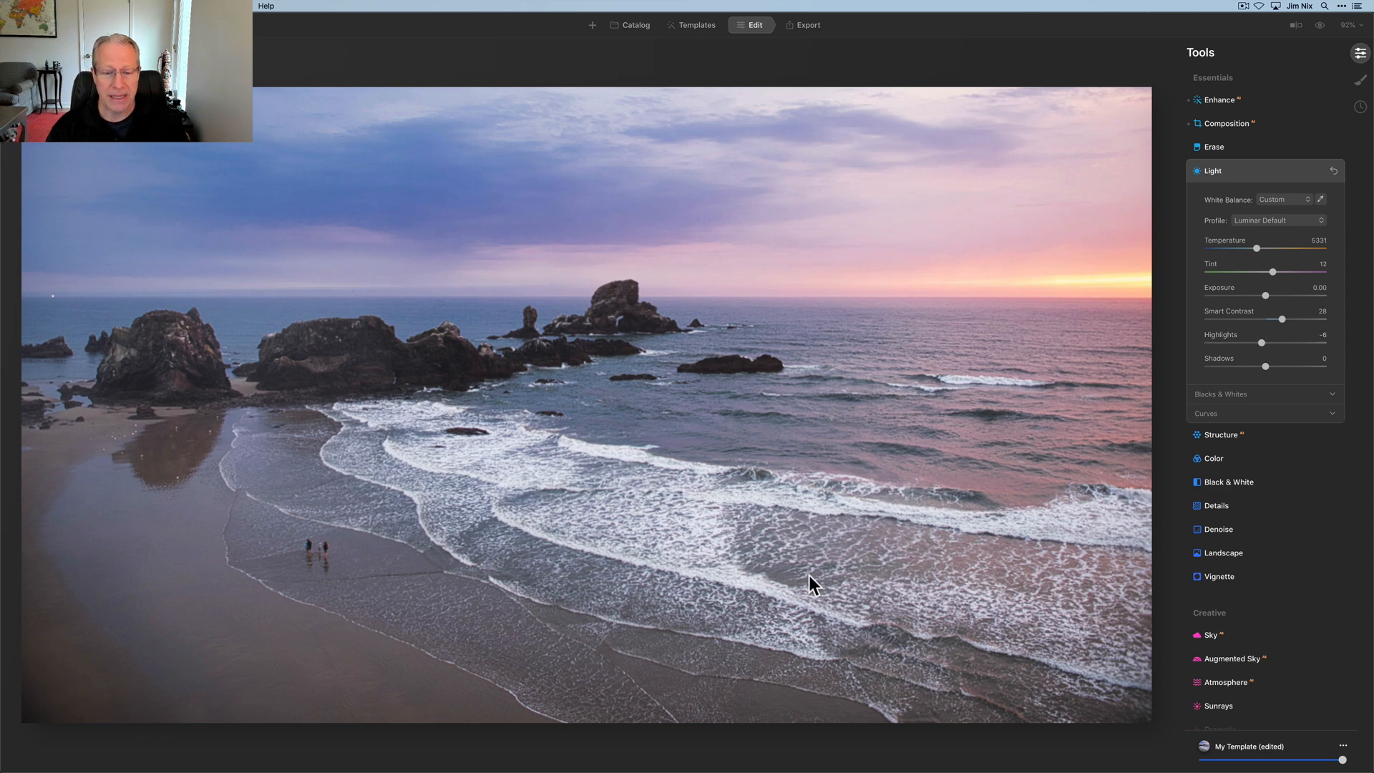
pyautogui.moveTo(1328, 42)
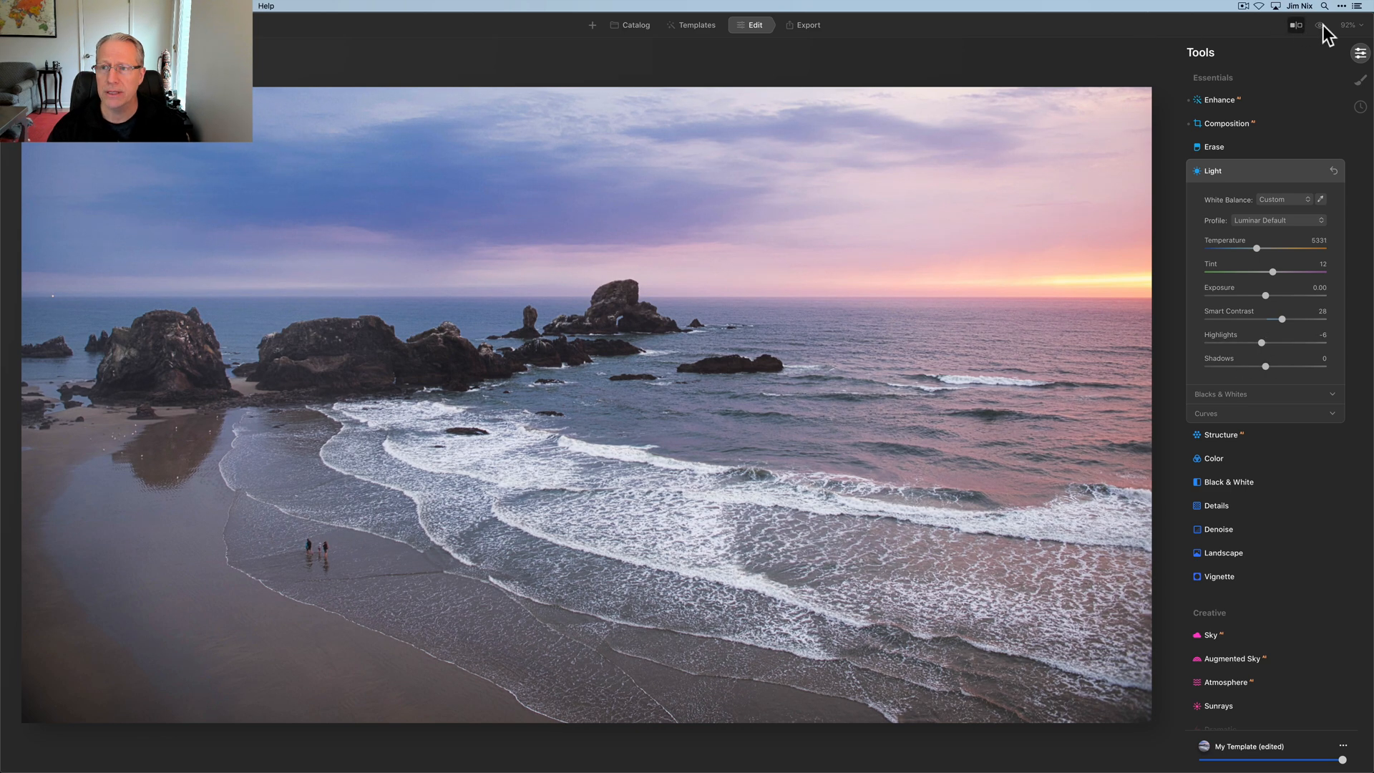
pyautogui.click(1319, 23)
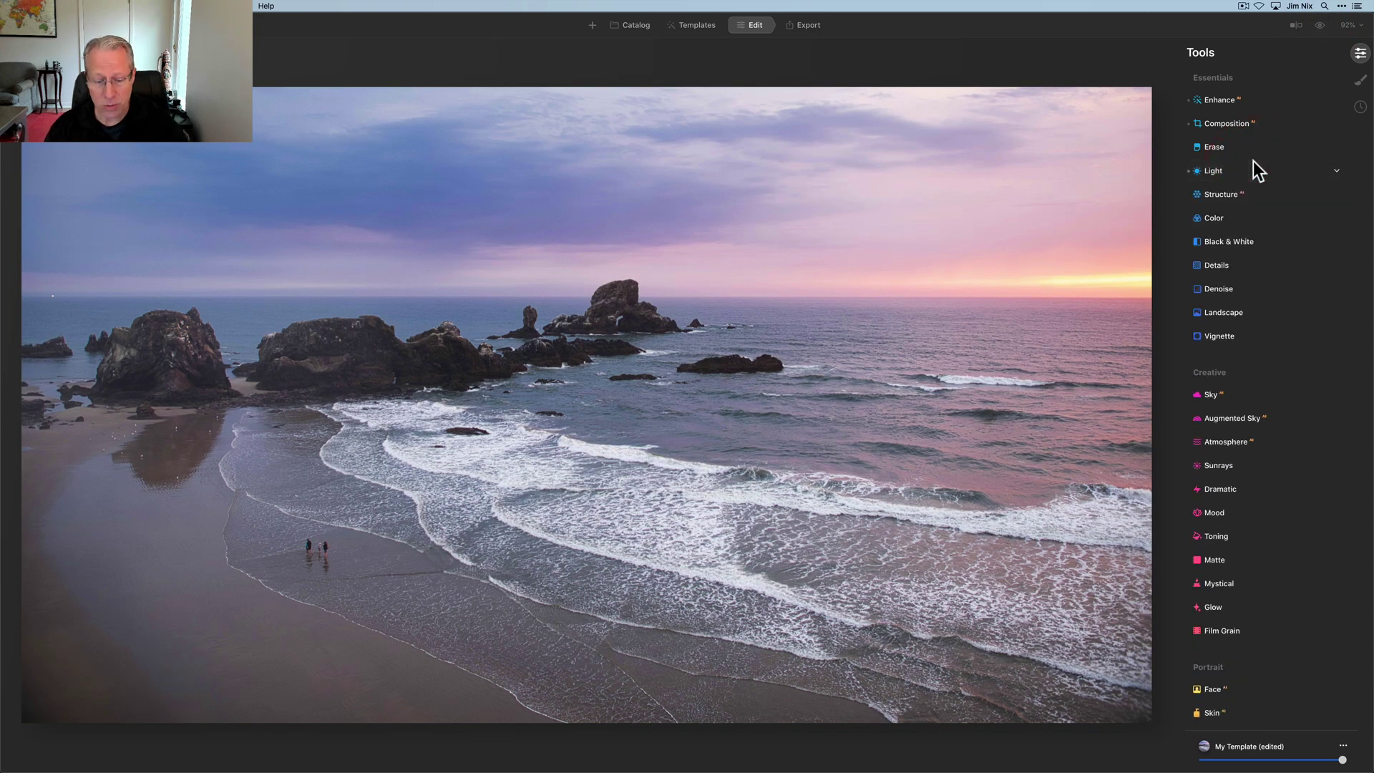
# Set Structure Amount to -38 and draw a Gradient Mask across the photo
pyautogui.click(1220, 195)
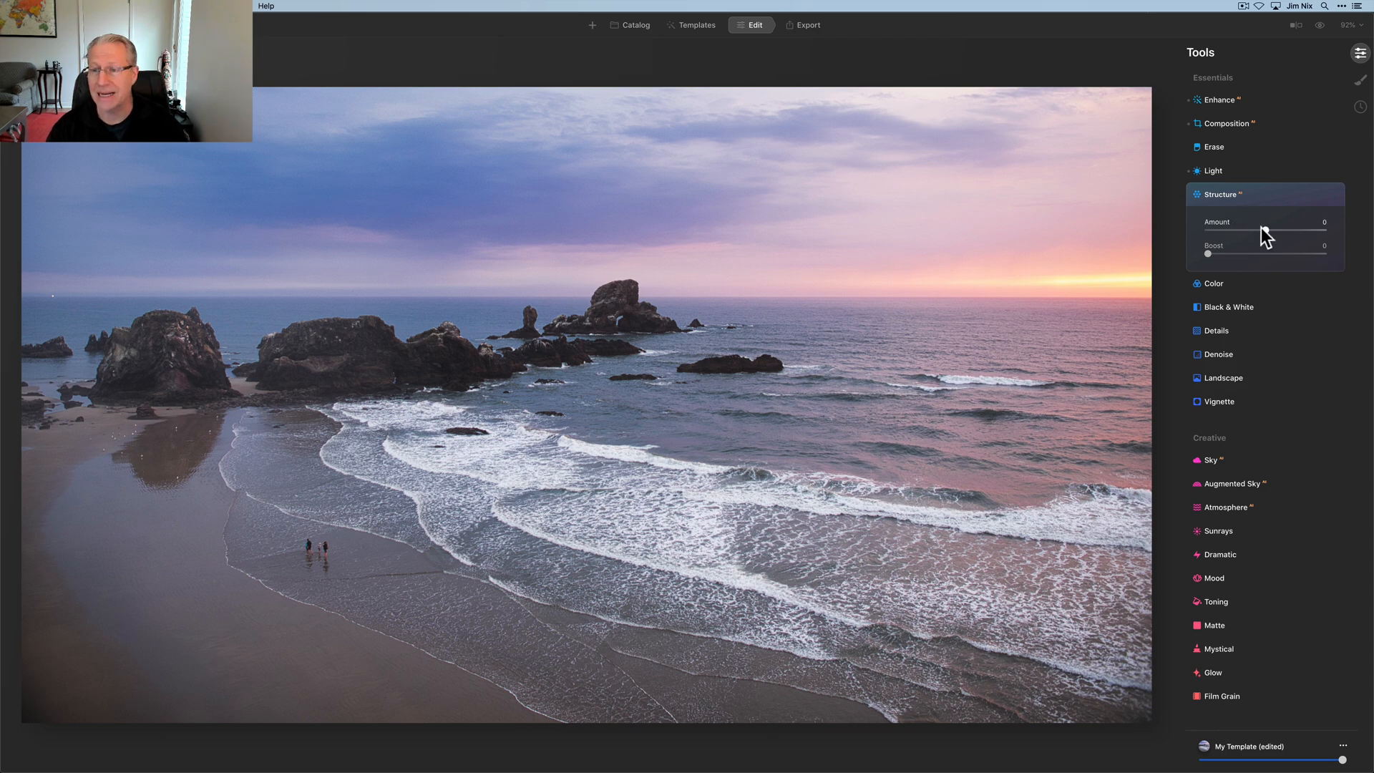
pyautogui.moveTo(1270, 231); pyautogui.dragTo(1242, 231)
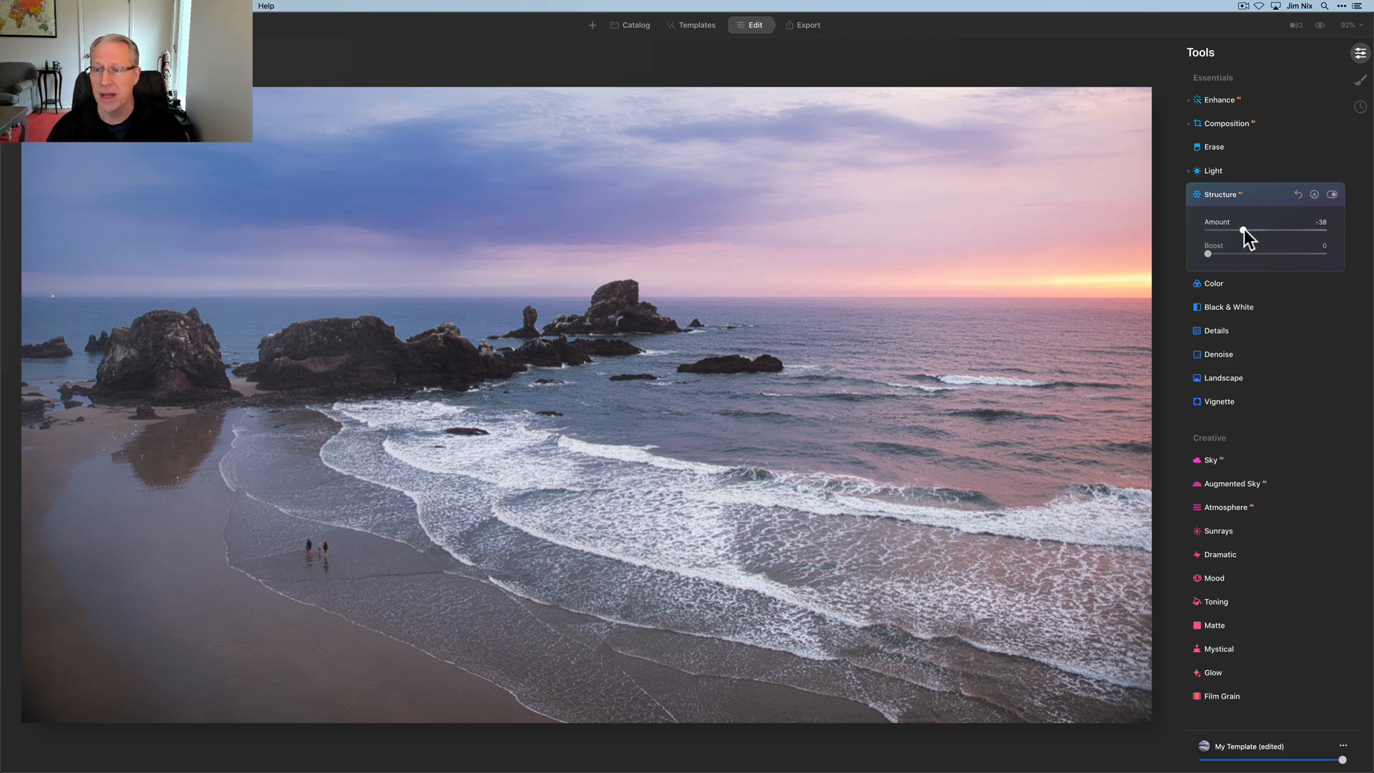
pyautogui.click(1316, 195)
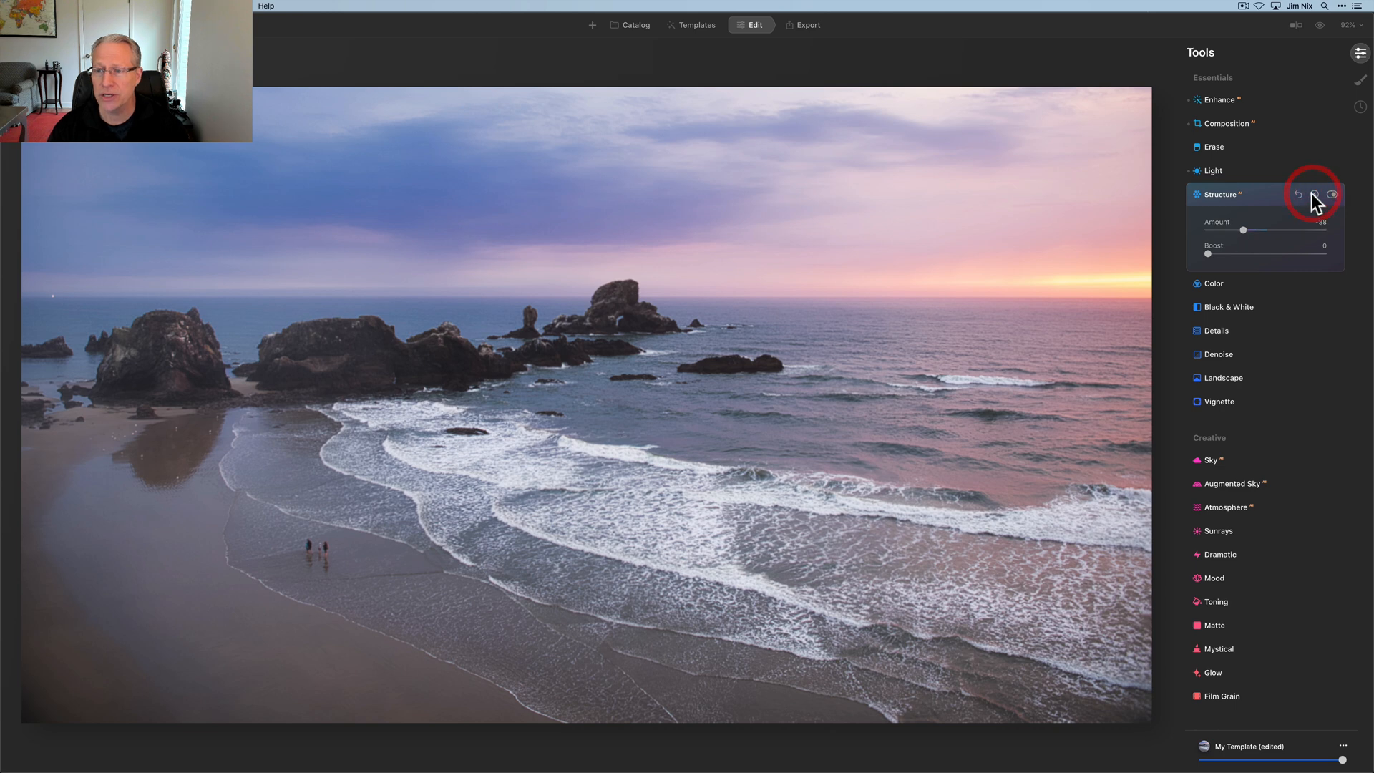
pyautogui.click(1317, 195)
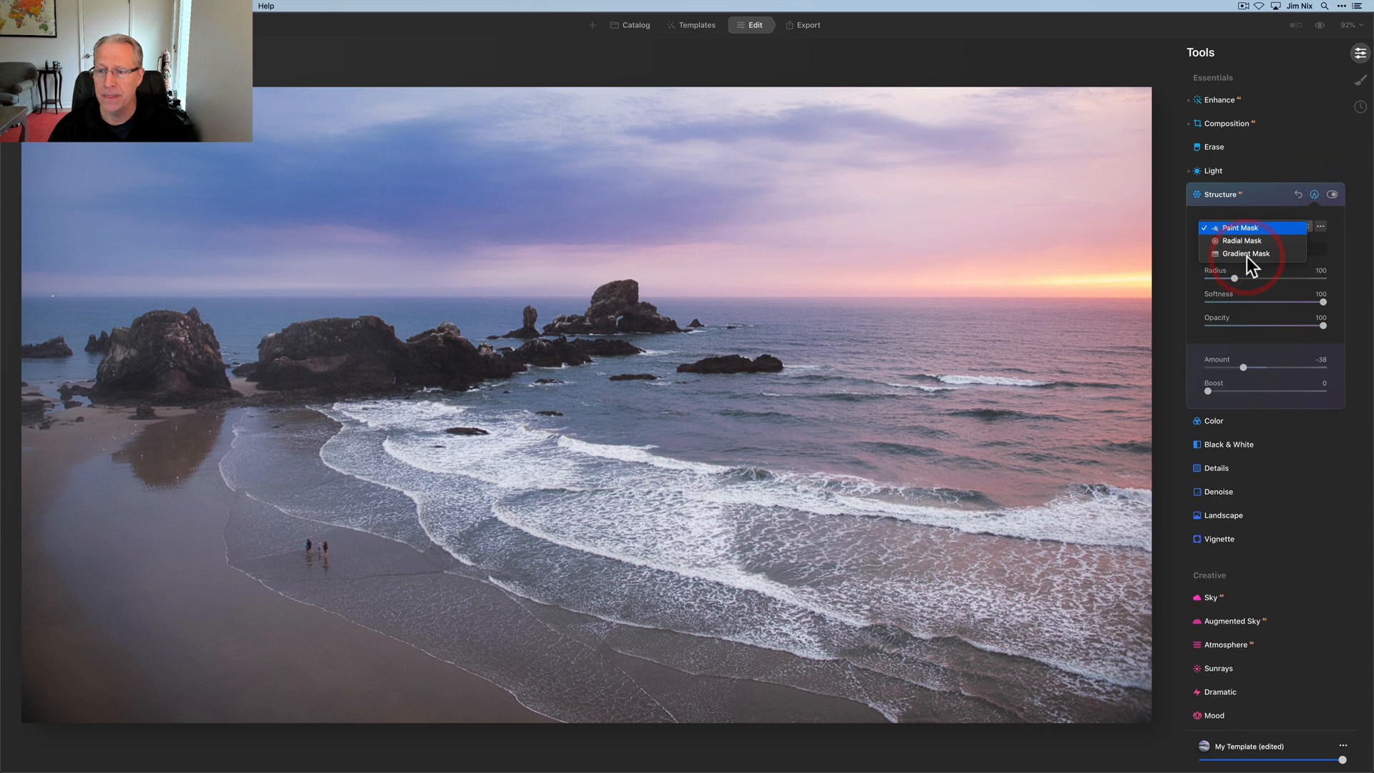
pyautogui.click(1245, 253)
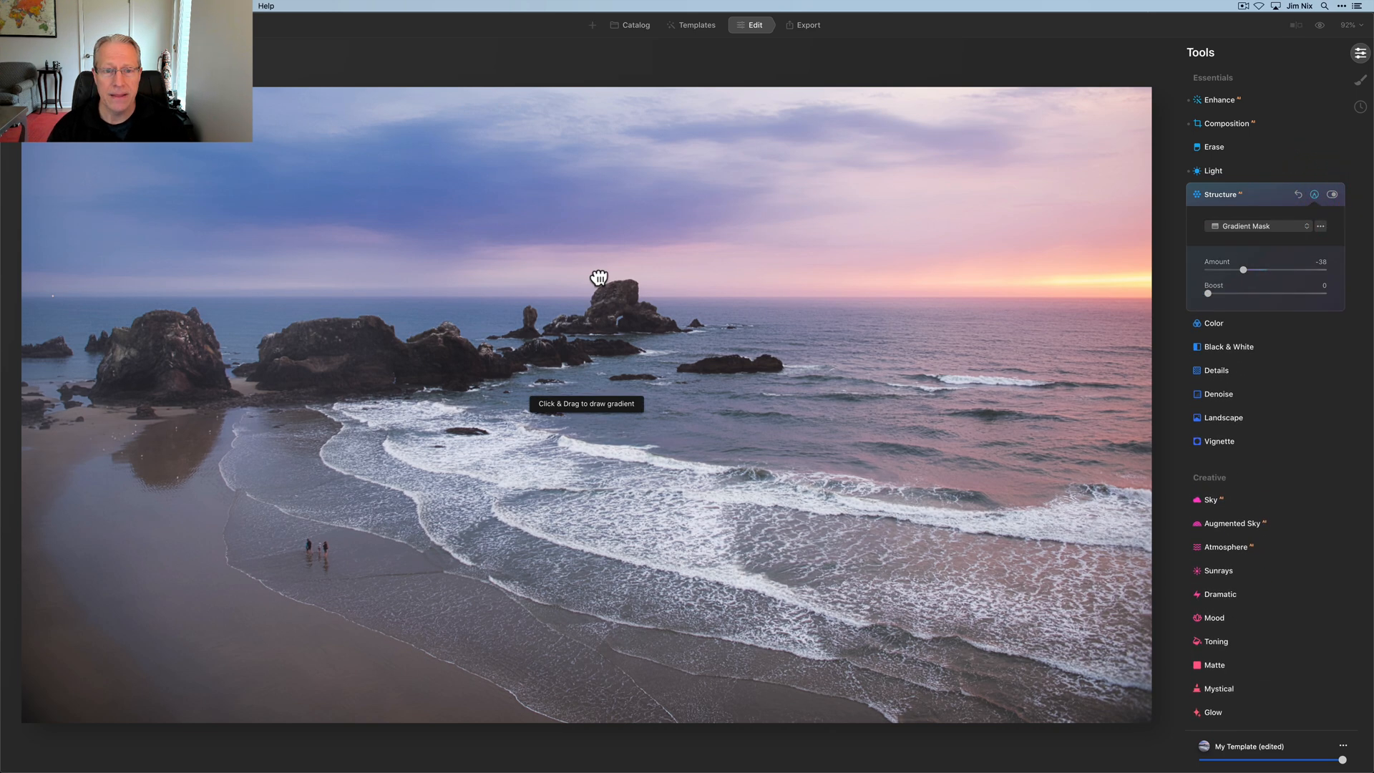
pyautogui.moveTo(599, 279); pyautogui.dragTo(596, 301)
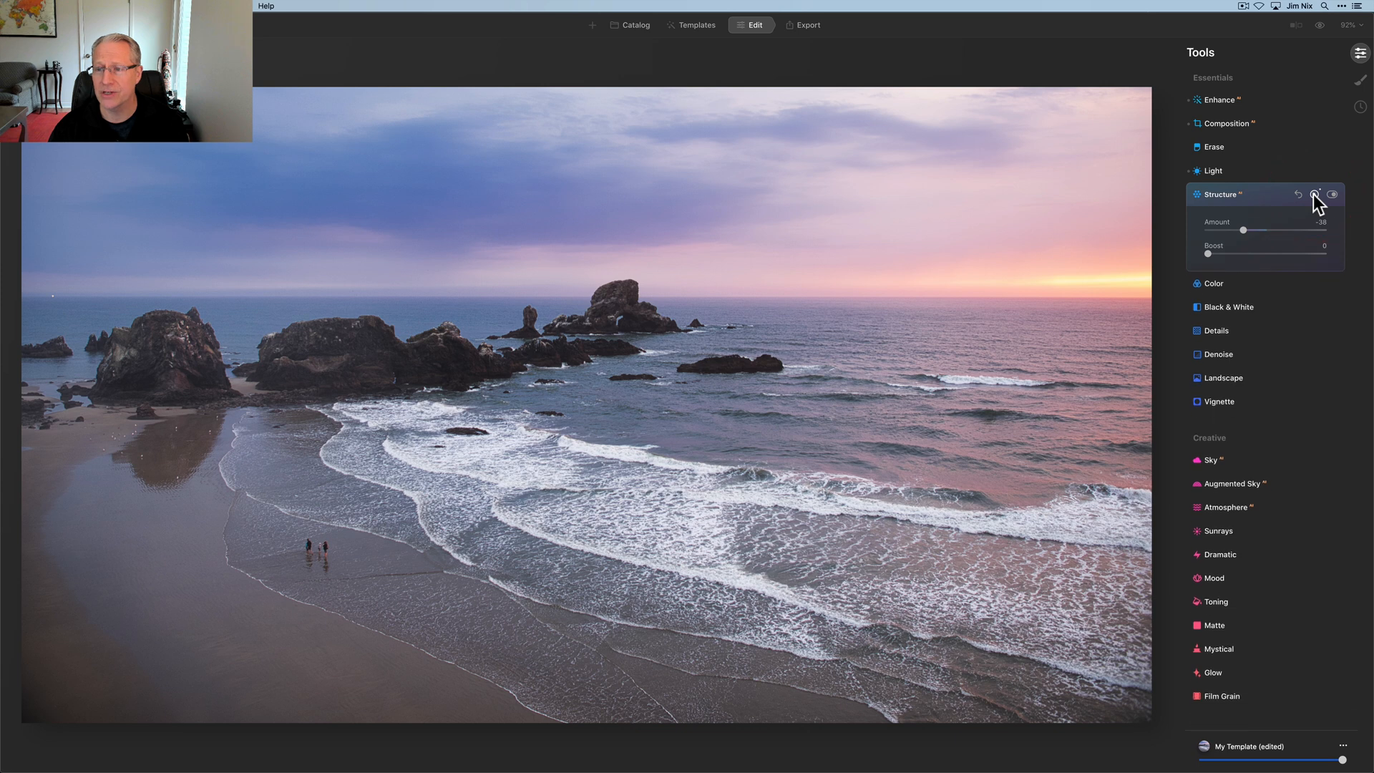
pyautogui.click(1335, 195)
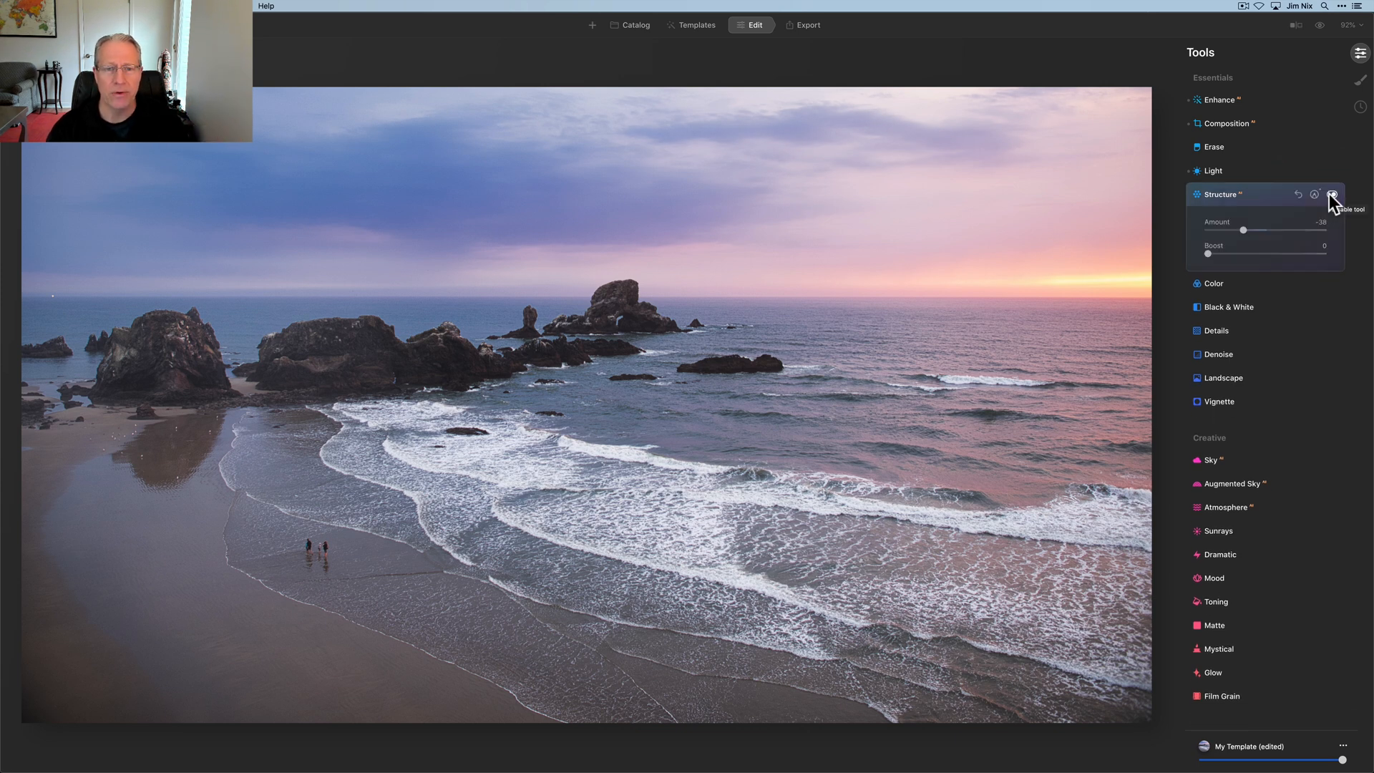
pyautogui.moveTo(1285, 260)
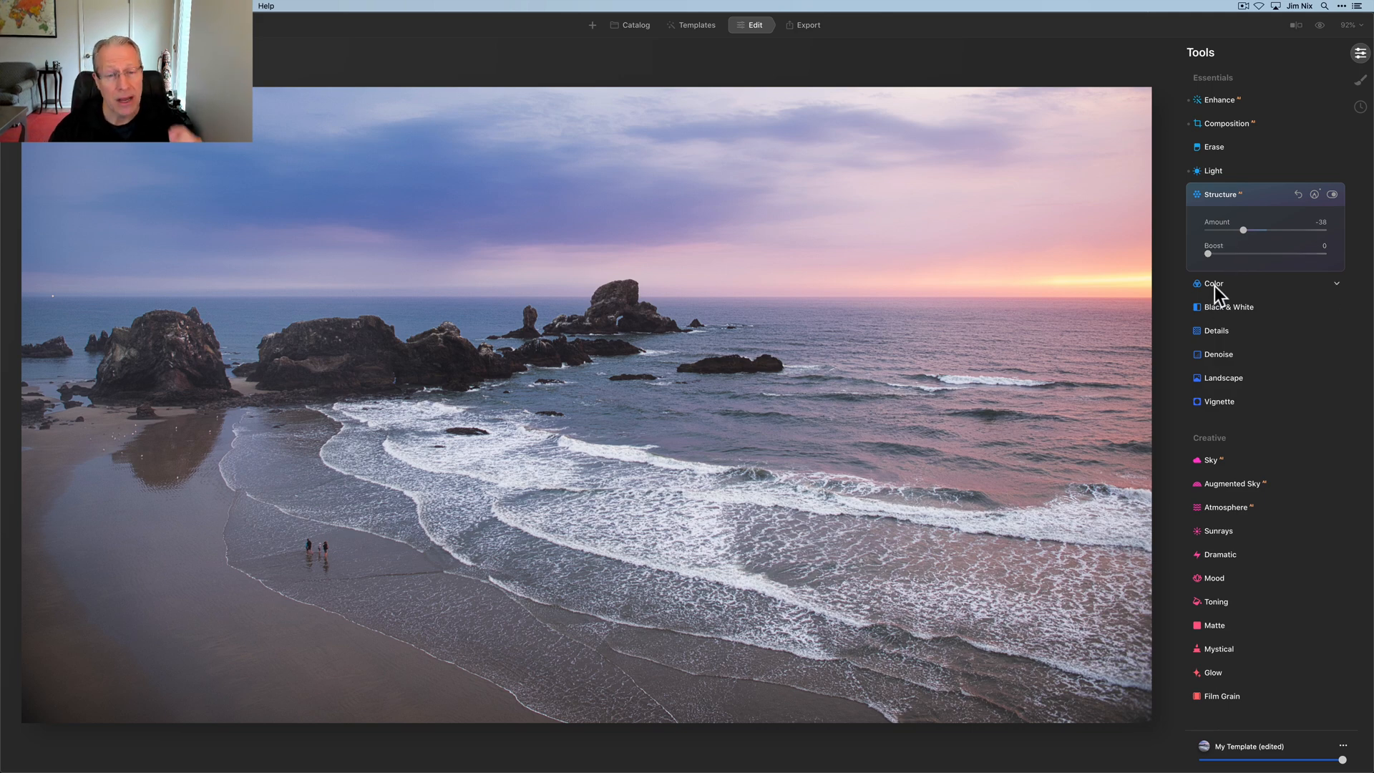
# In Color, set Vibrance 10 and HSL Saturation red 22, orange 24, blue -20
pyautogui.click(1214, 284)
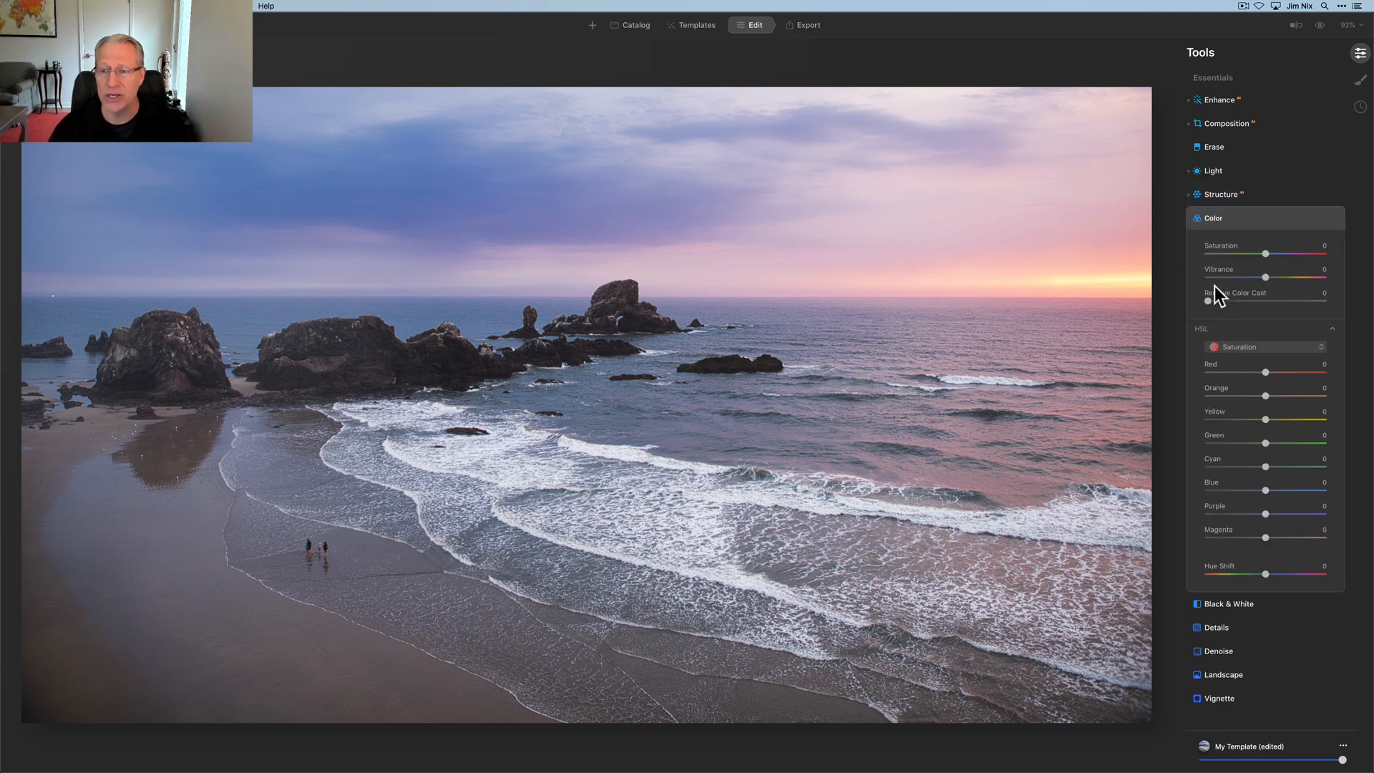
pyautogui.moveTo(1266, 277); pyautogui.dragTo(1278, 276)
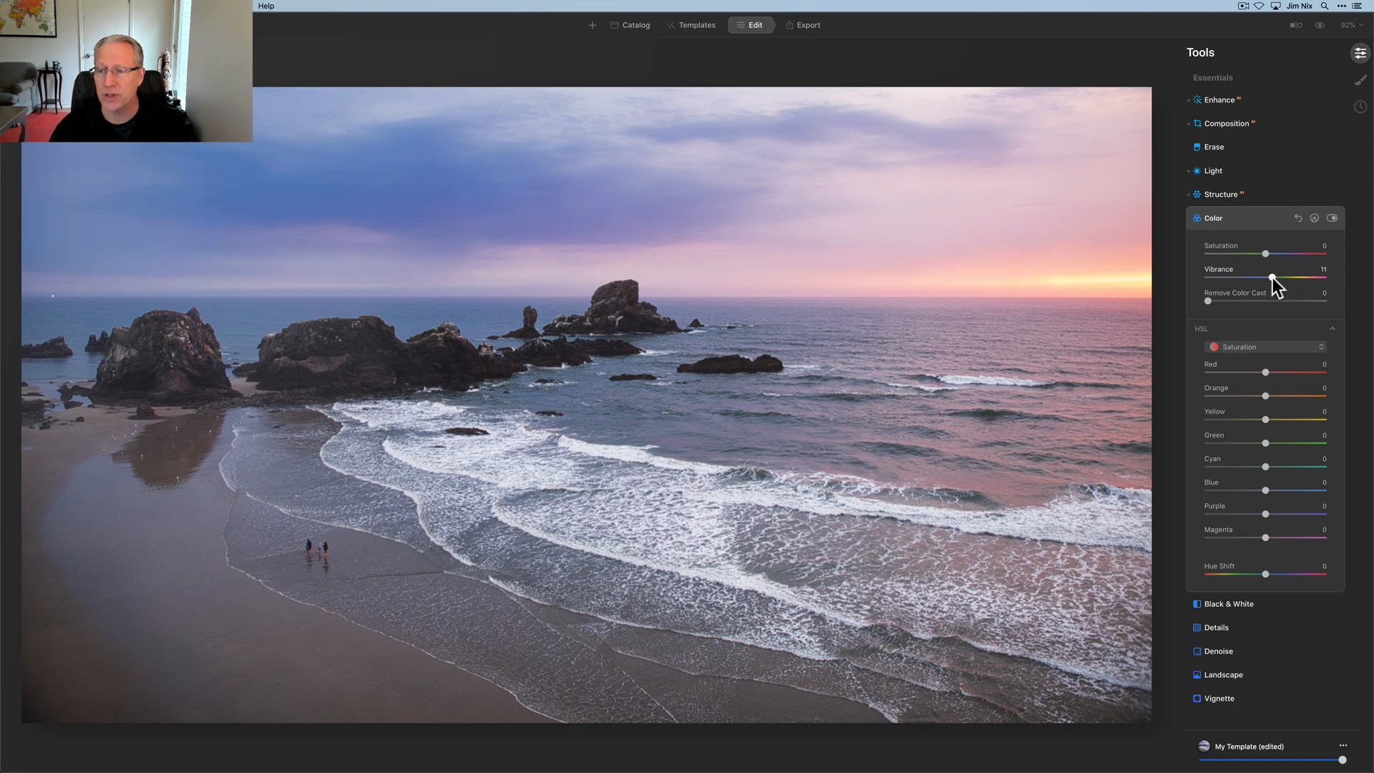
pyautogui.moveTo(1291, 277); pyautogui.dragTo(1289, 277)
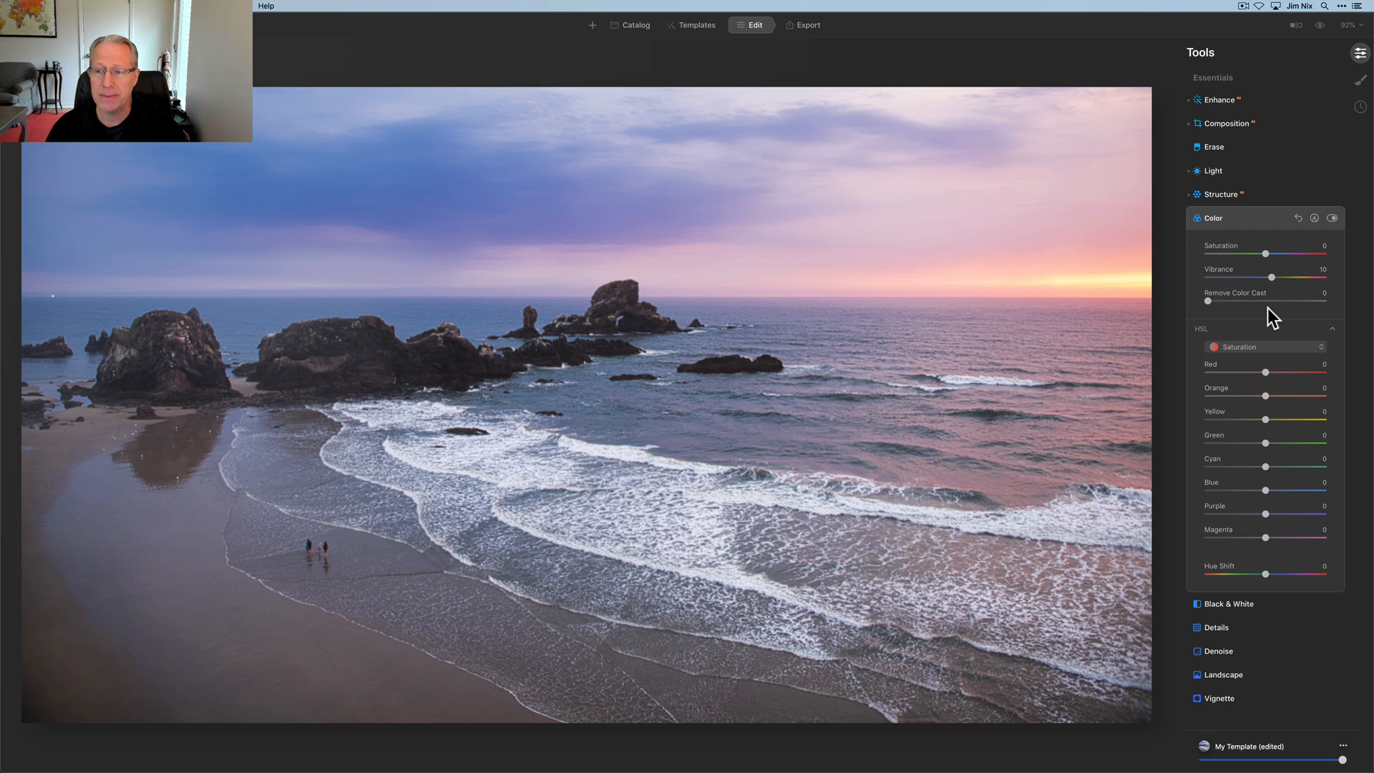
pyautogui.moveTo(1267, 372); pyautogui.dragTo(1274, 372)
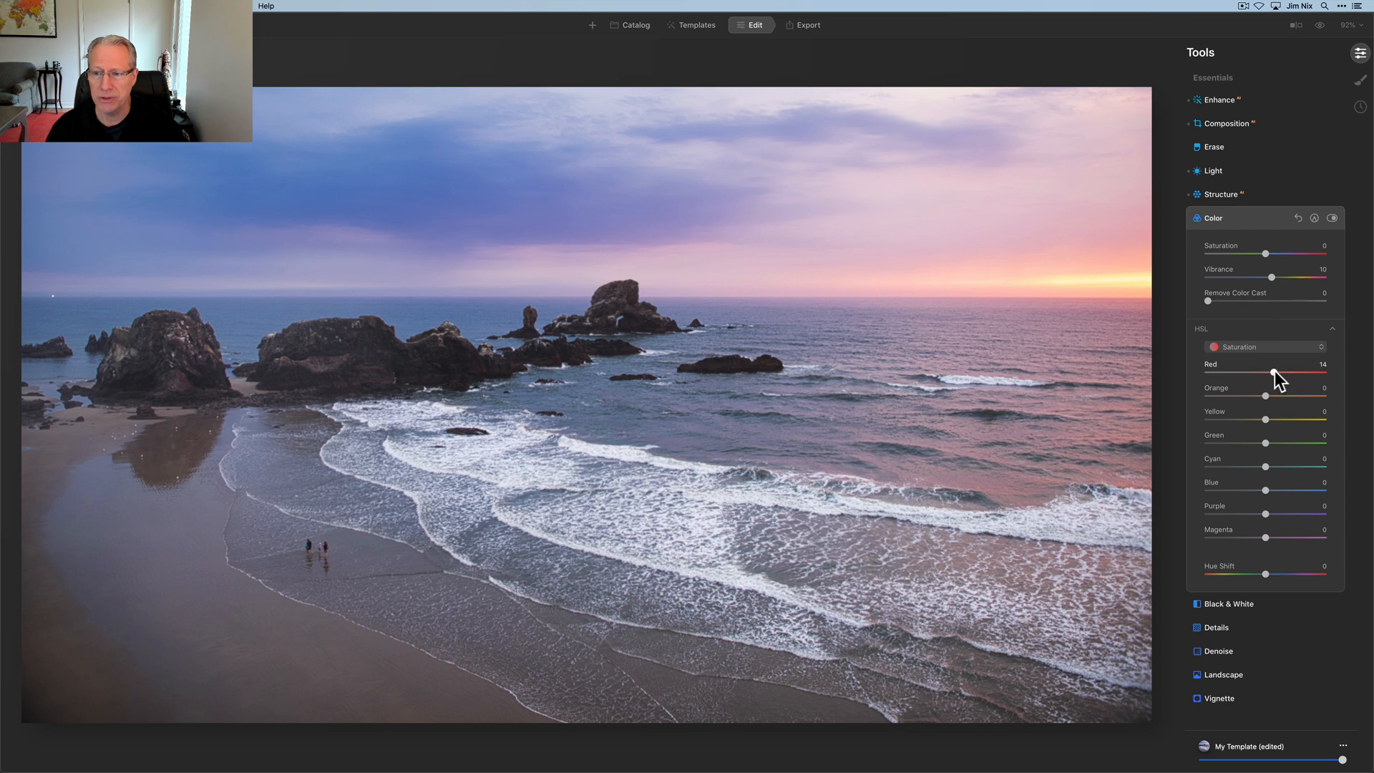
pyautogui.moveTo(1273, 375); pyautogui.dragTo(1280, 374)
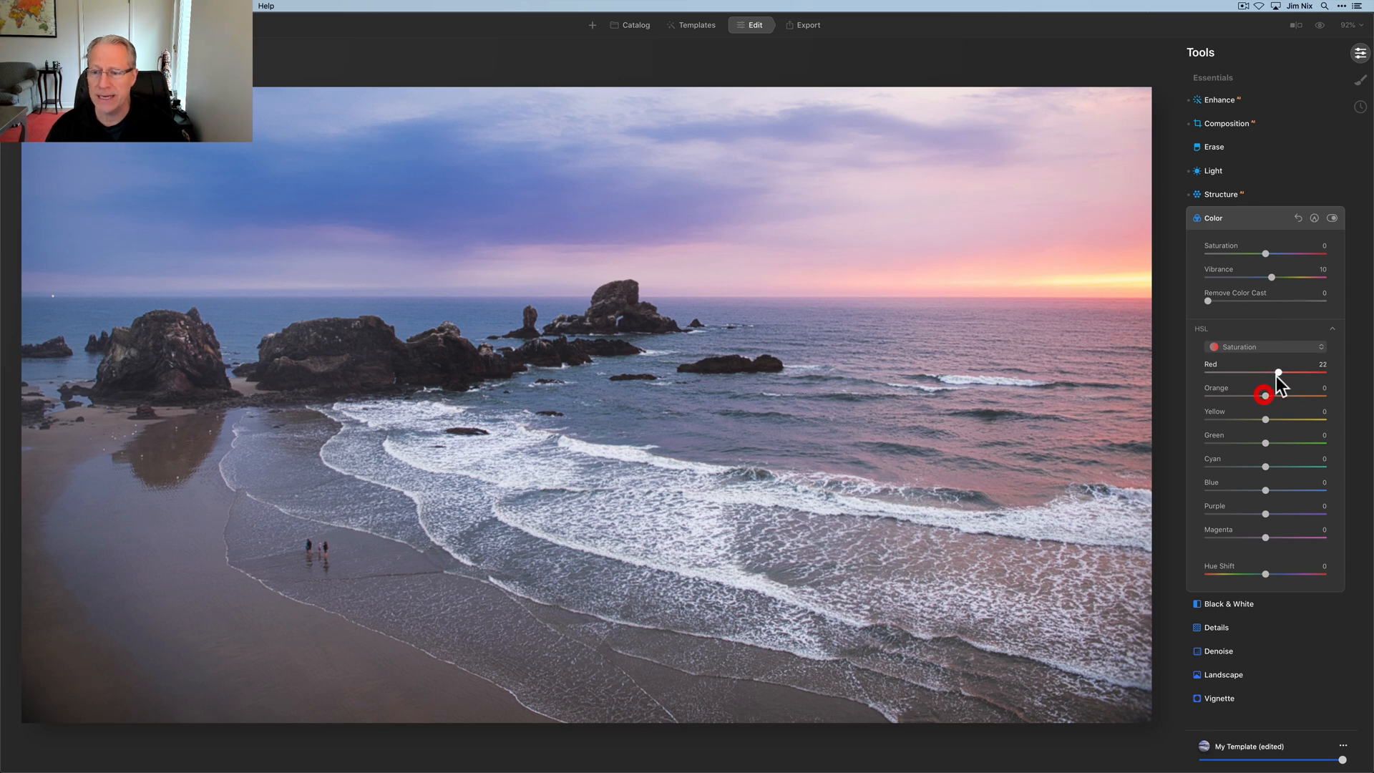
pyautogui.moveTo(1266, 395); pyautogui.dragTo(1278, 395)
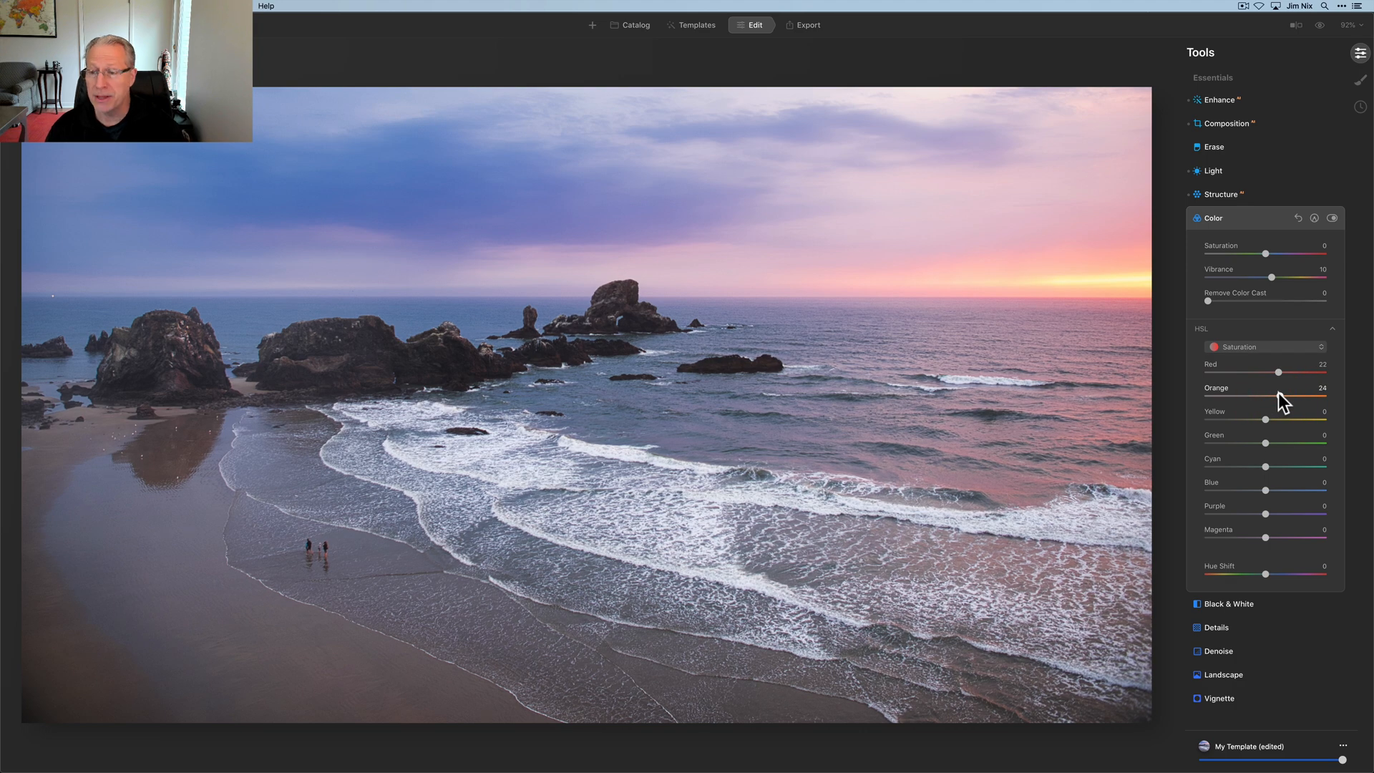
pyautogui.moveTo(1267, 488); pyautogui.dragTo(1258, 488)
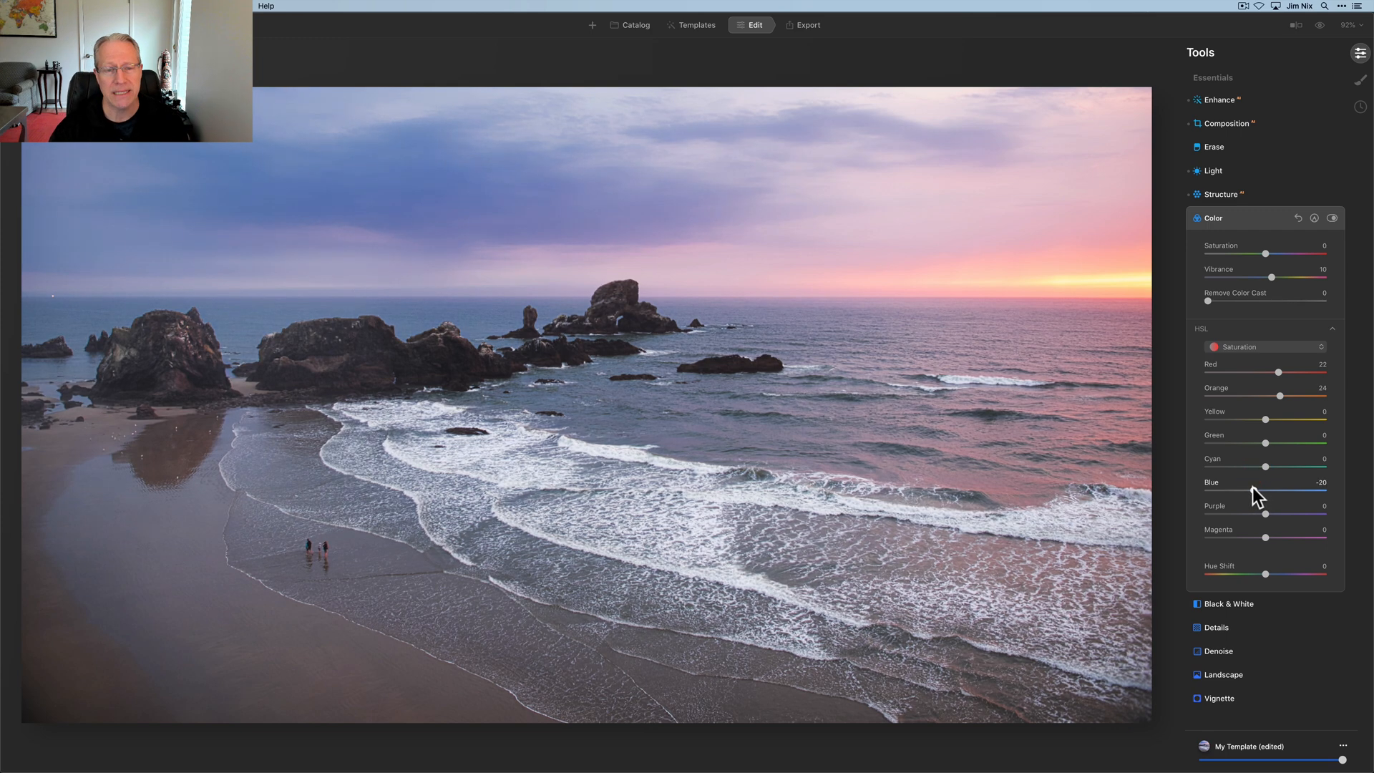
# Compare the colour changes on and off, then collapse the Color tool
pyautogui.click(1333, 217)
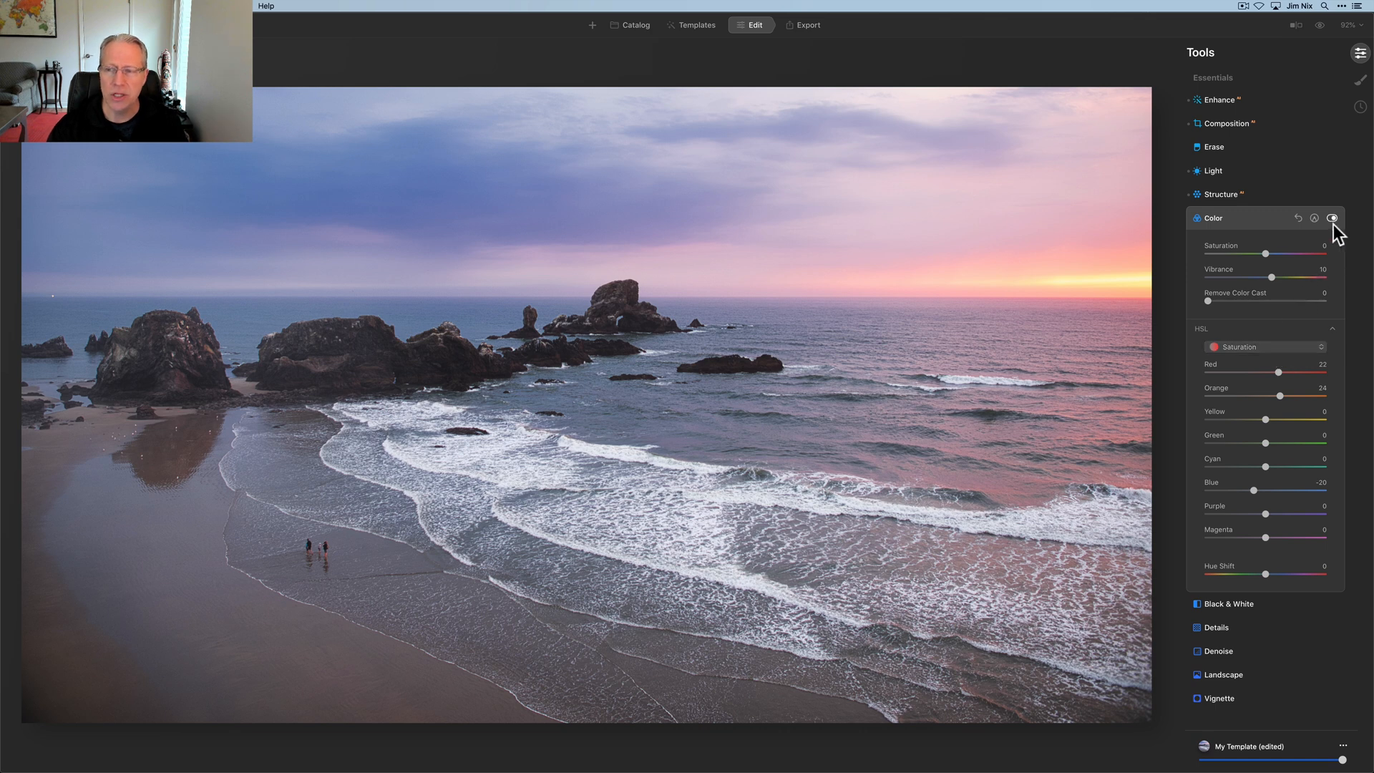
pyautogui.moveTo(1337, 218)
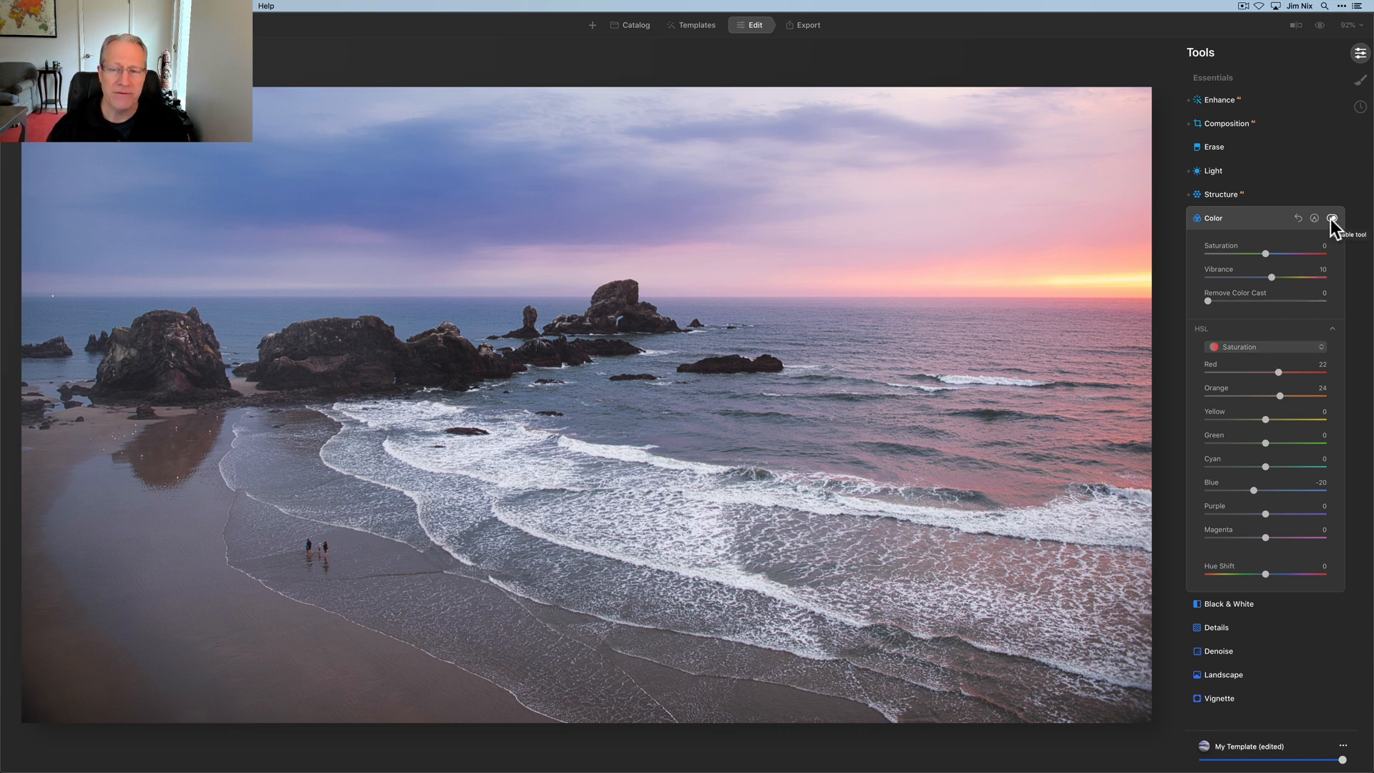
pyautogui.click(1334, 217)
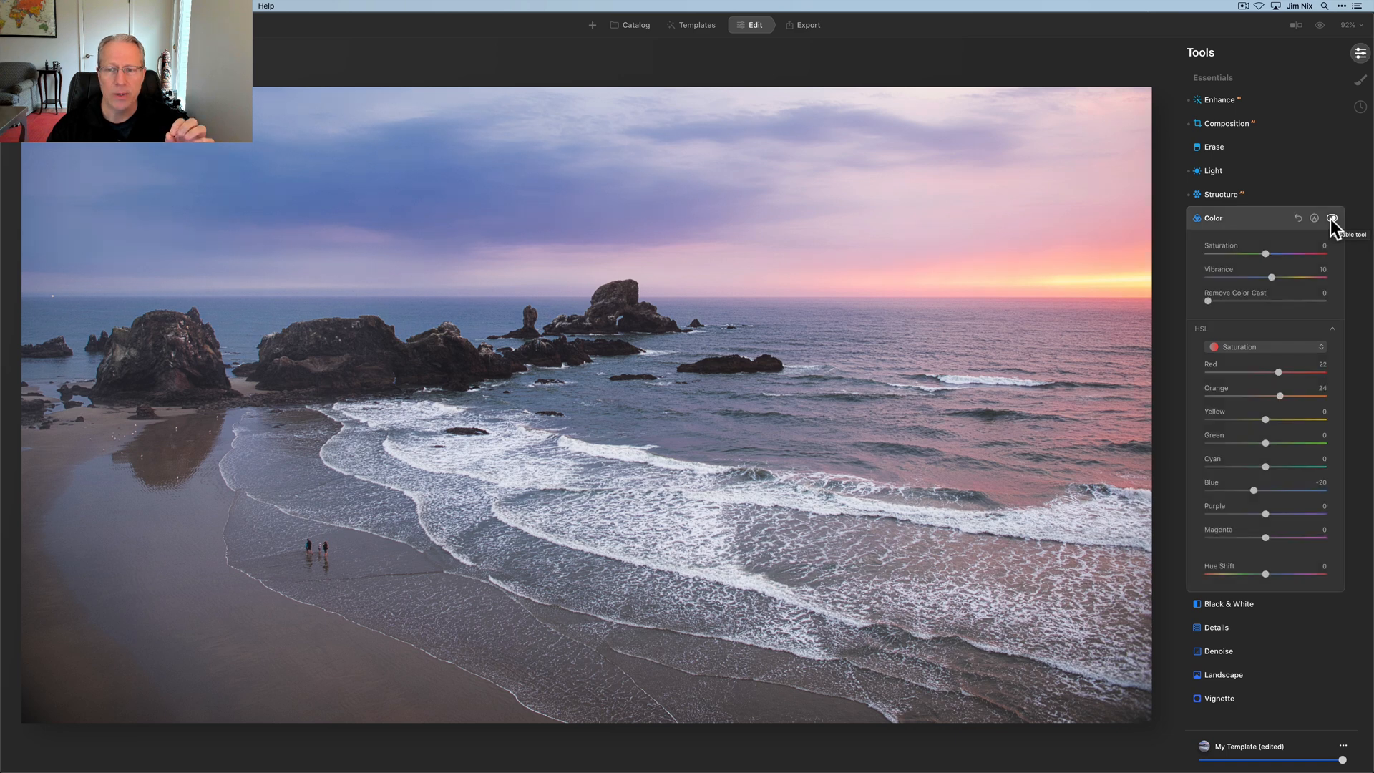
pyautogui.click(1211, 217)
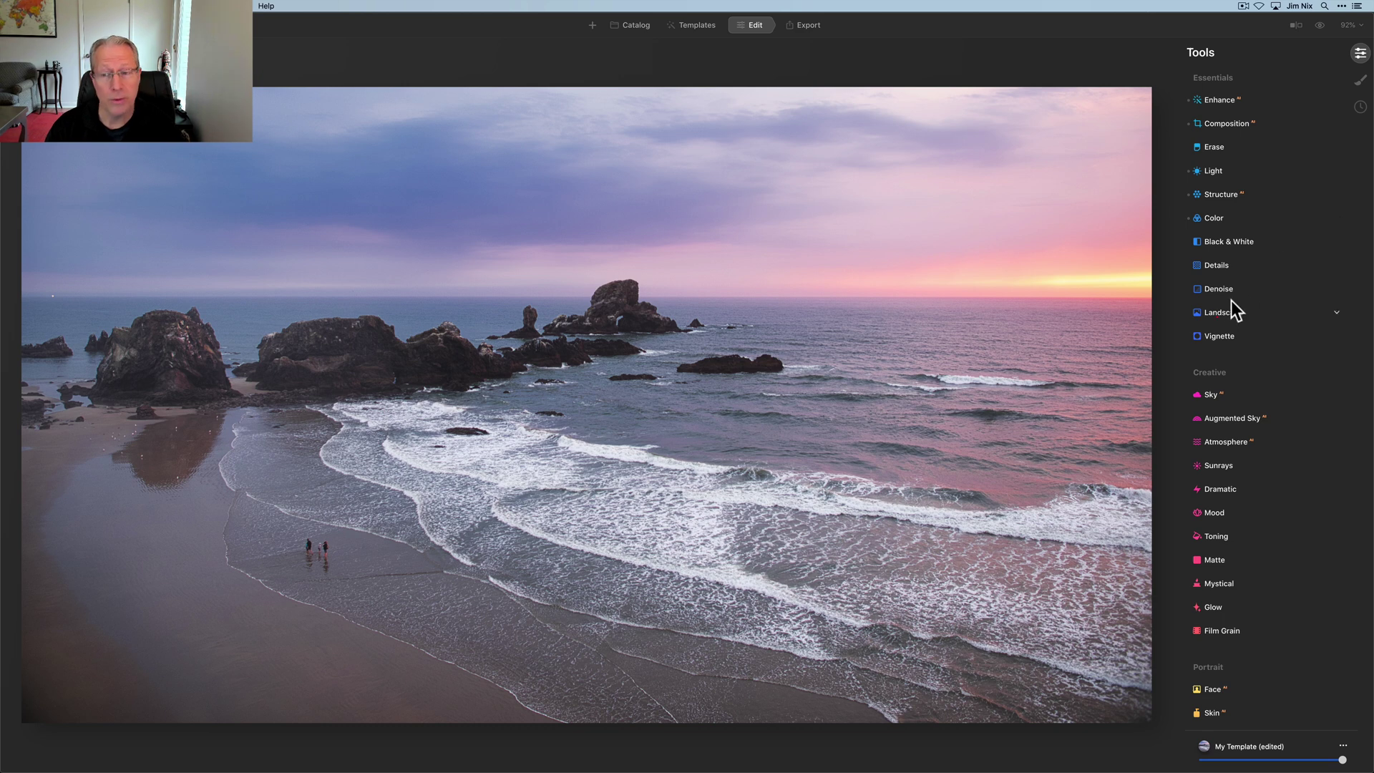
# In Landscape, raise the Golden Hour glow to 45
pyautogui.click(1223, 312)
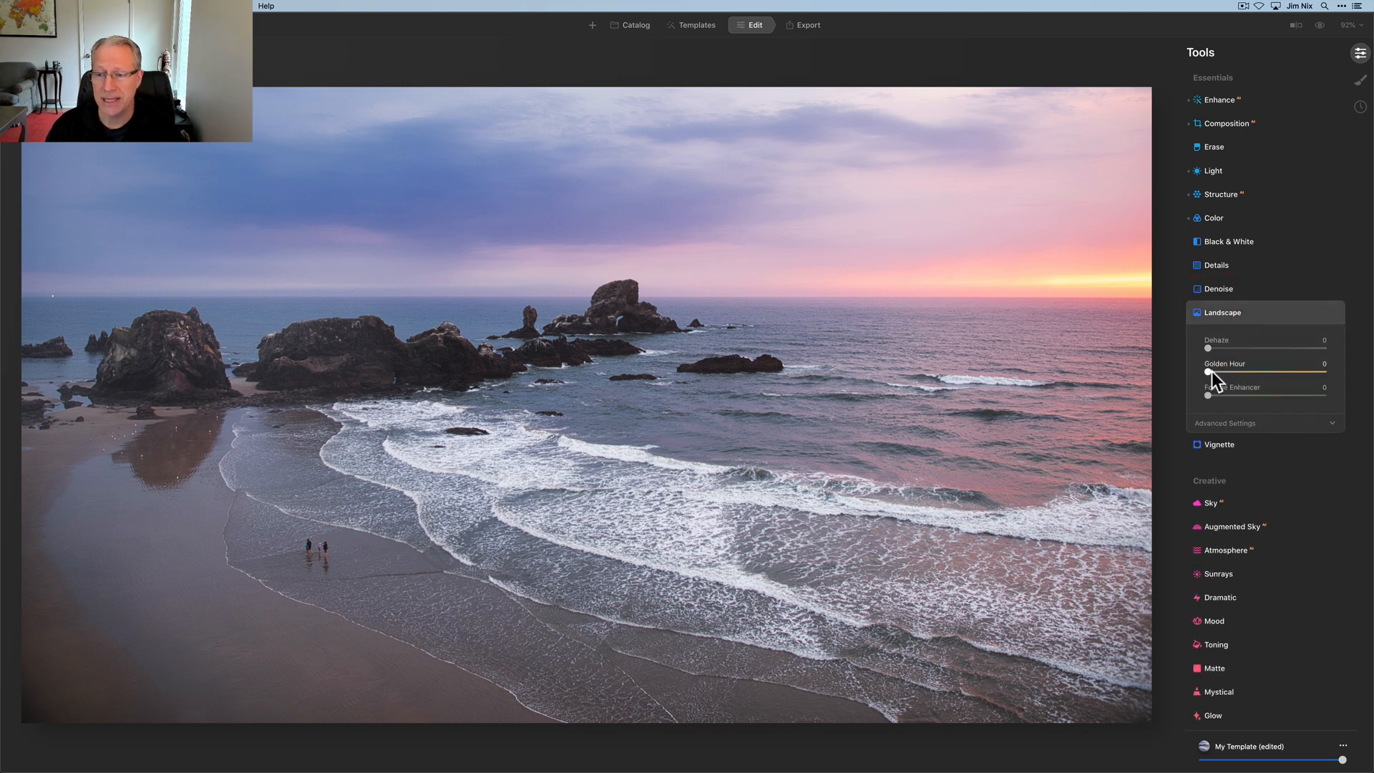
pyautogui.moveTo(1208, 371); pyautogui.dragTo(1248, 371)
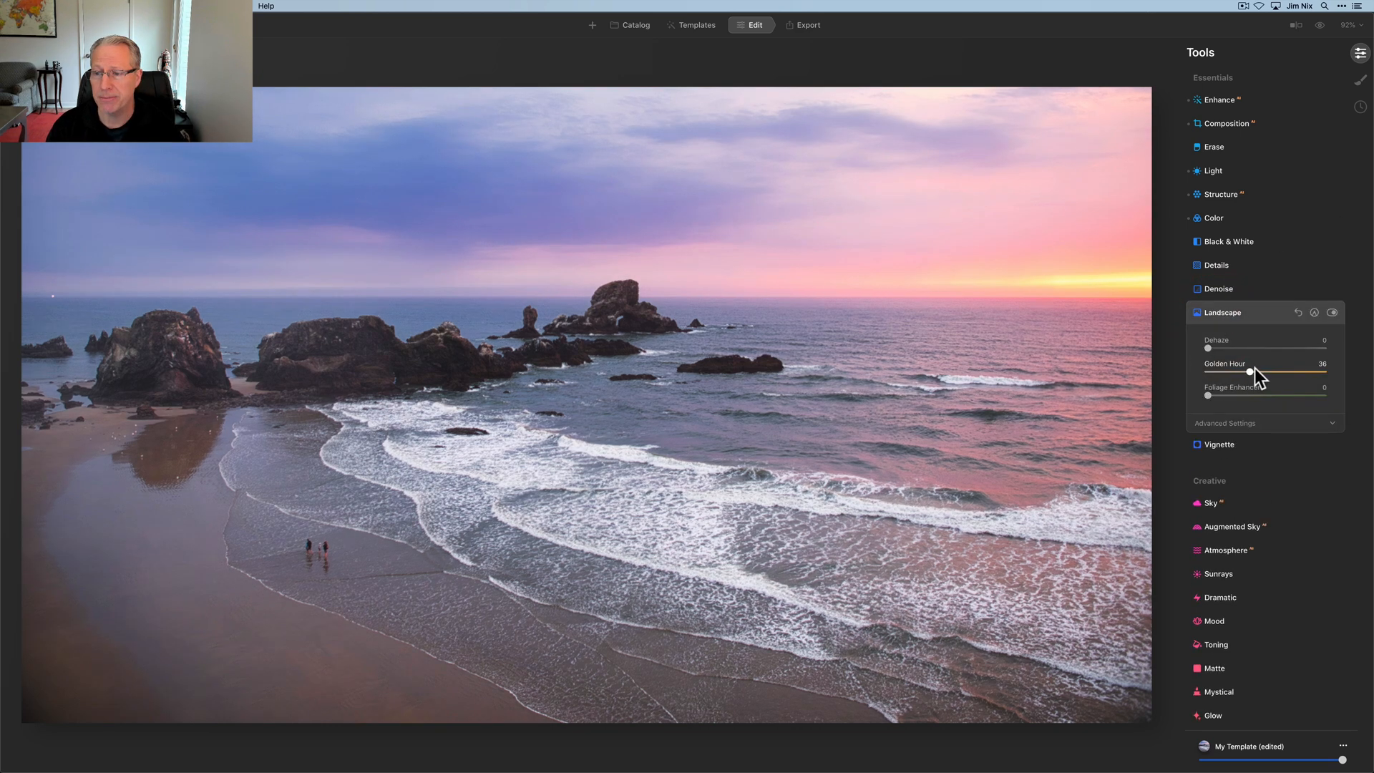
pyautogui.moveTo(1250, 371); pyautogui.dragTo(1260, 371)
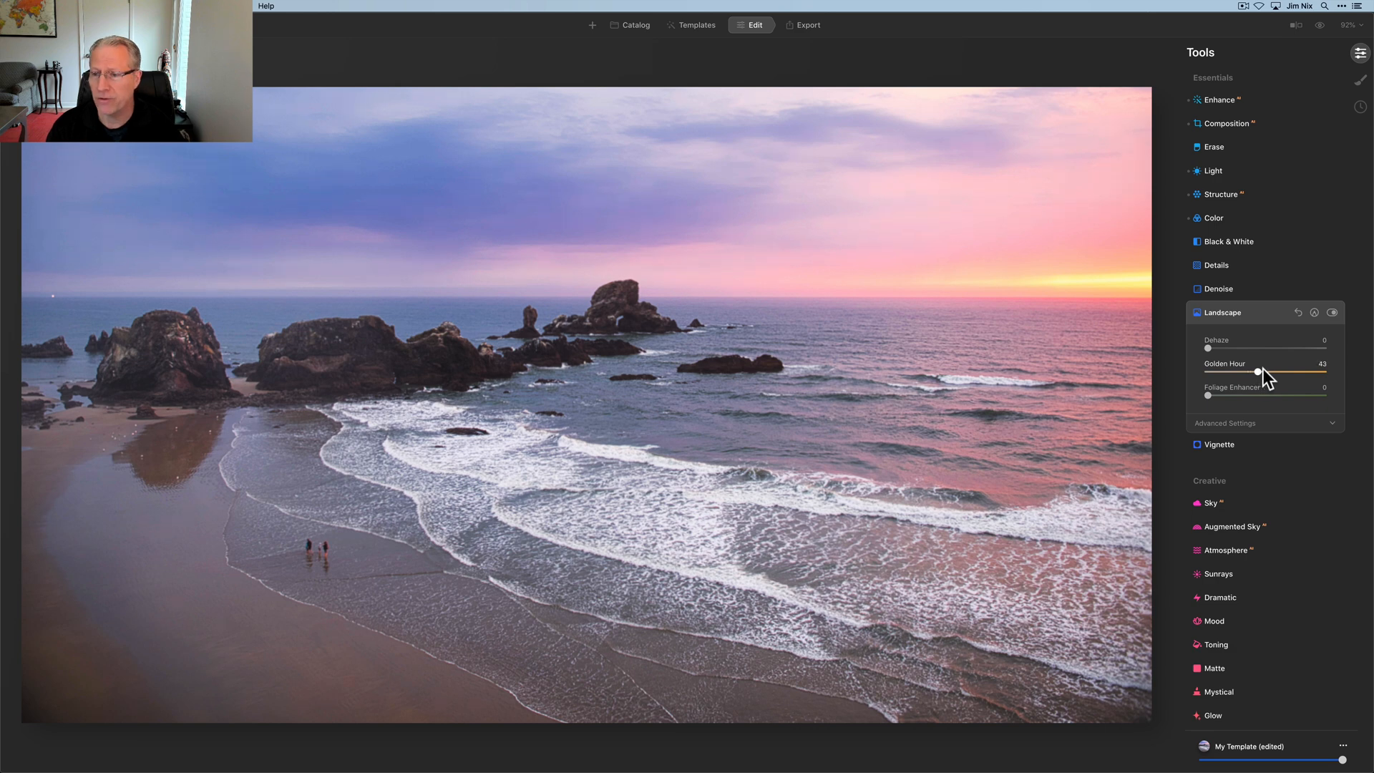
pyautogui.moveTo(1258, 371); pyautogui.dragTo(1259, 370)
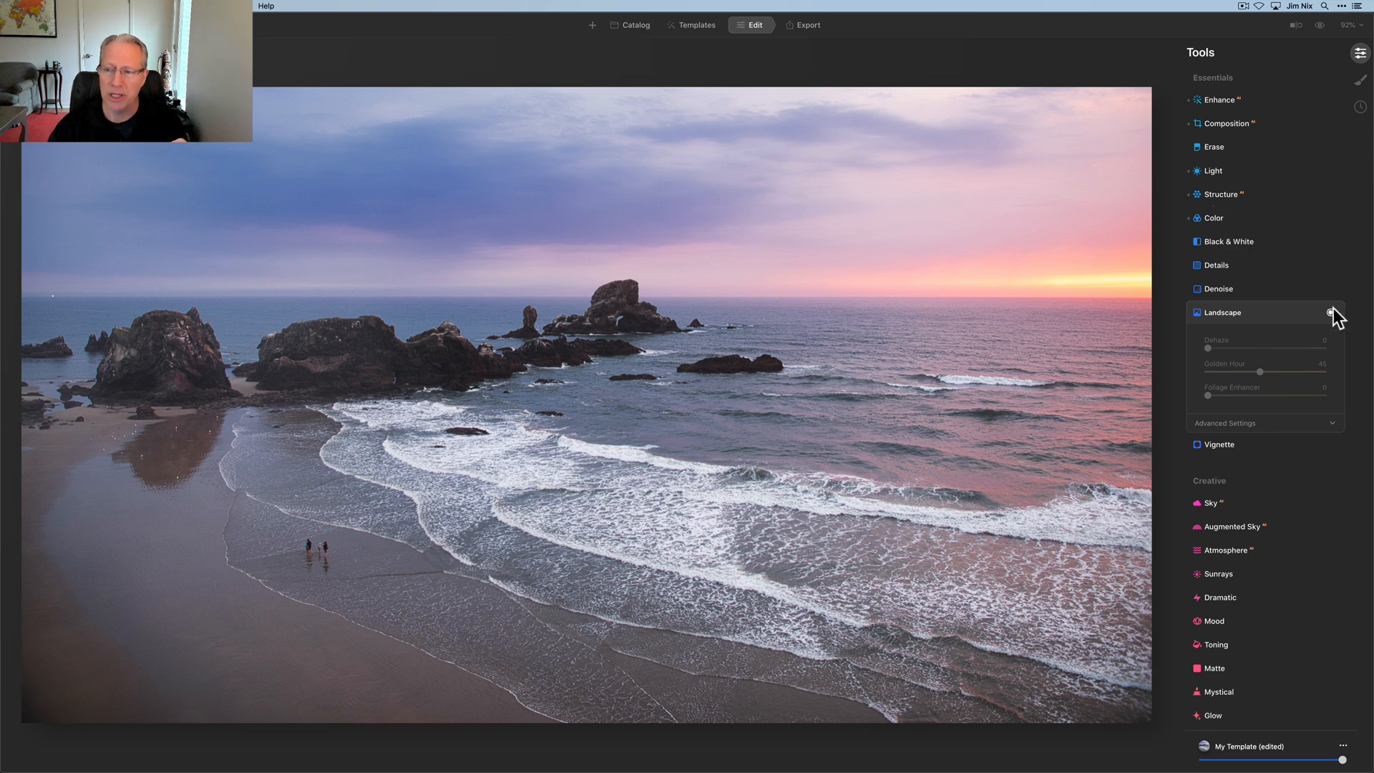
# Toggle Golden Hour off and on to compare before and after, then collapse Landscape
pyautogui.click(1331, 312)
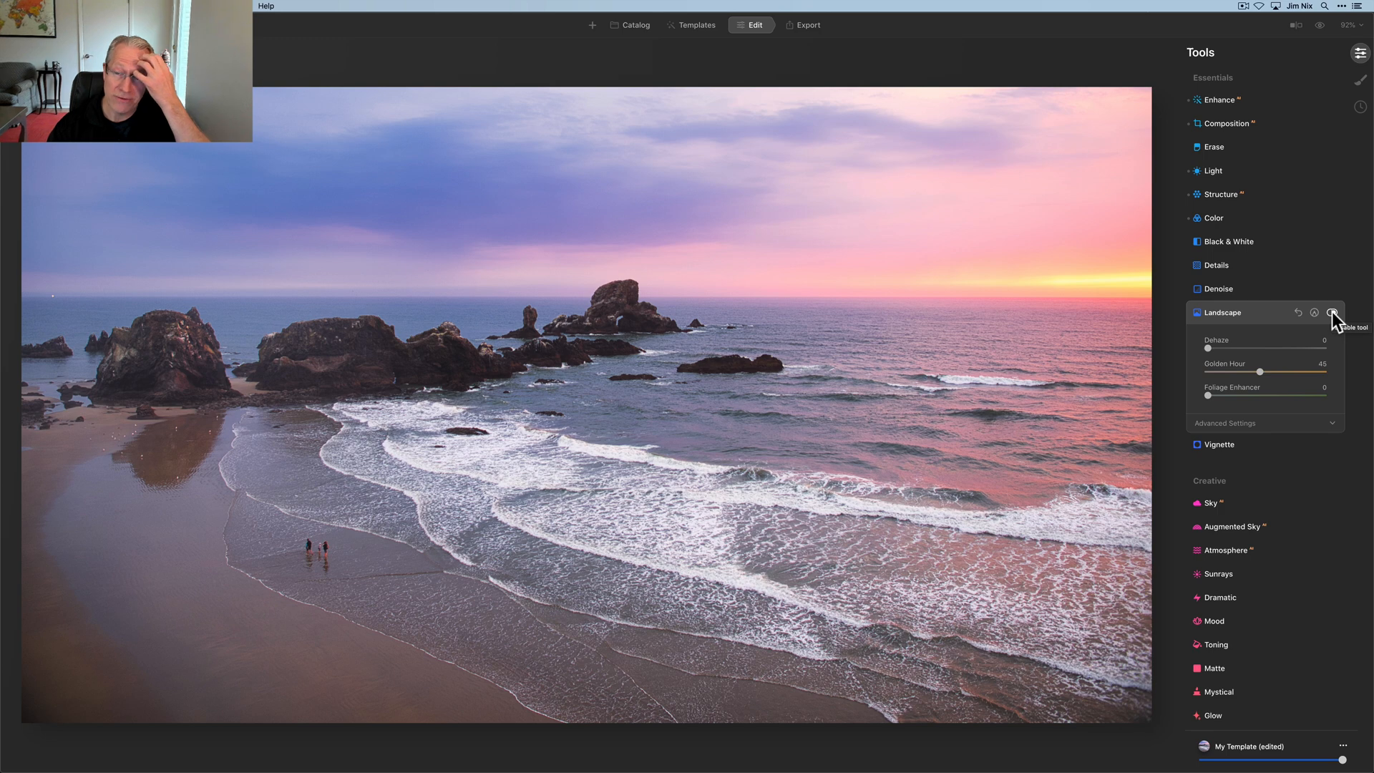
pyautogui.click(1331, 312)
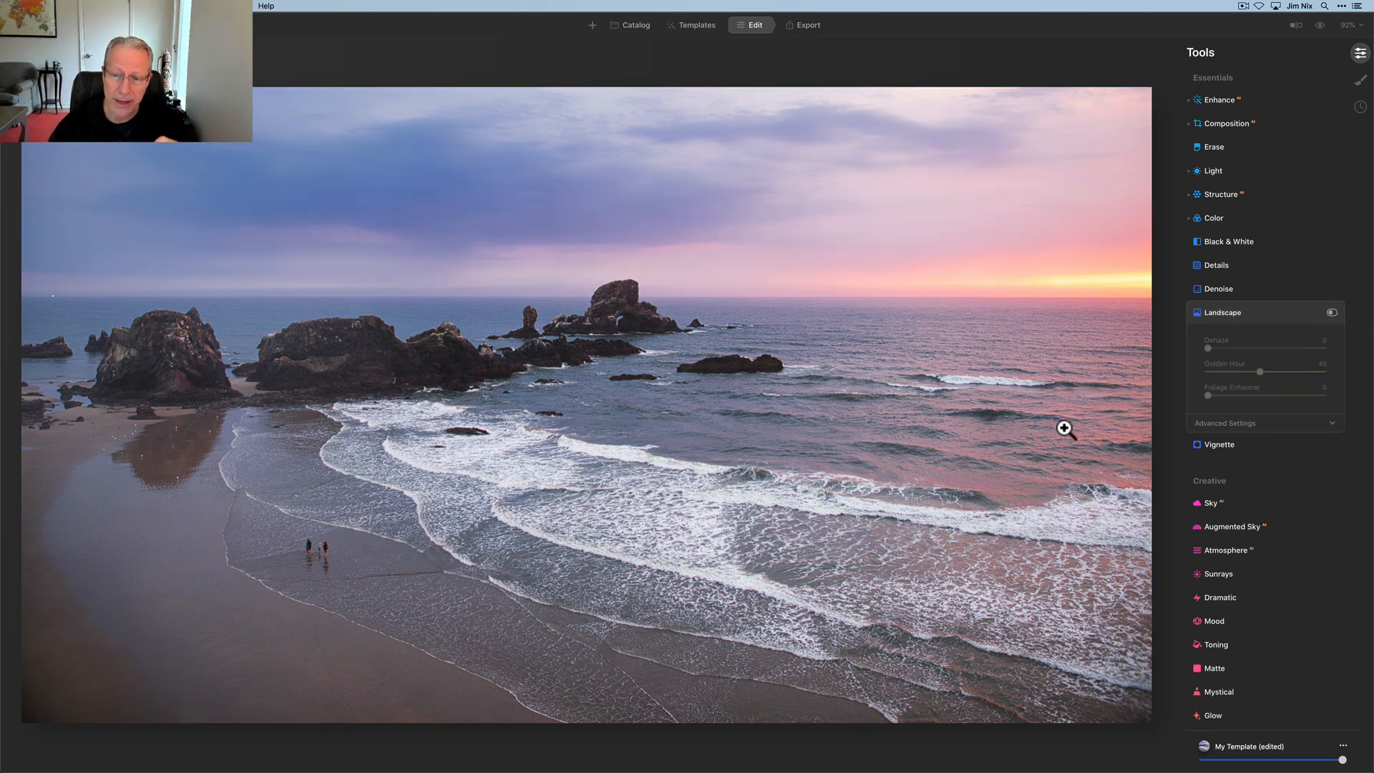
pyautogui.moveTo(1022, 455)
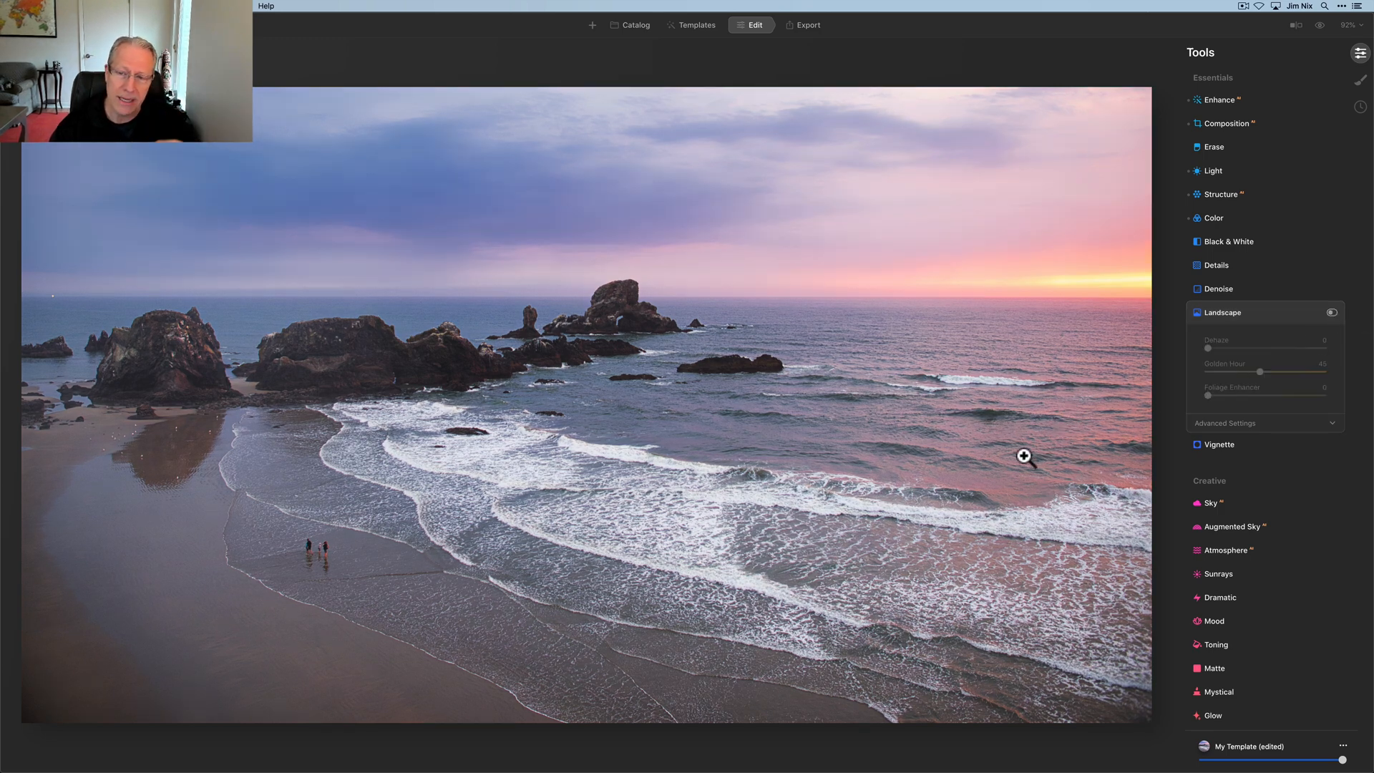
pyautogui.click(1331, 312)
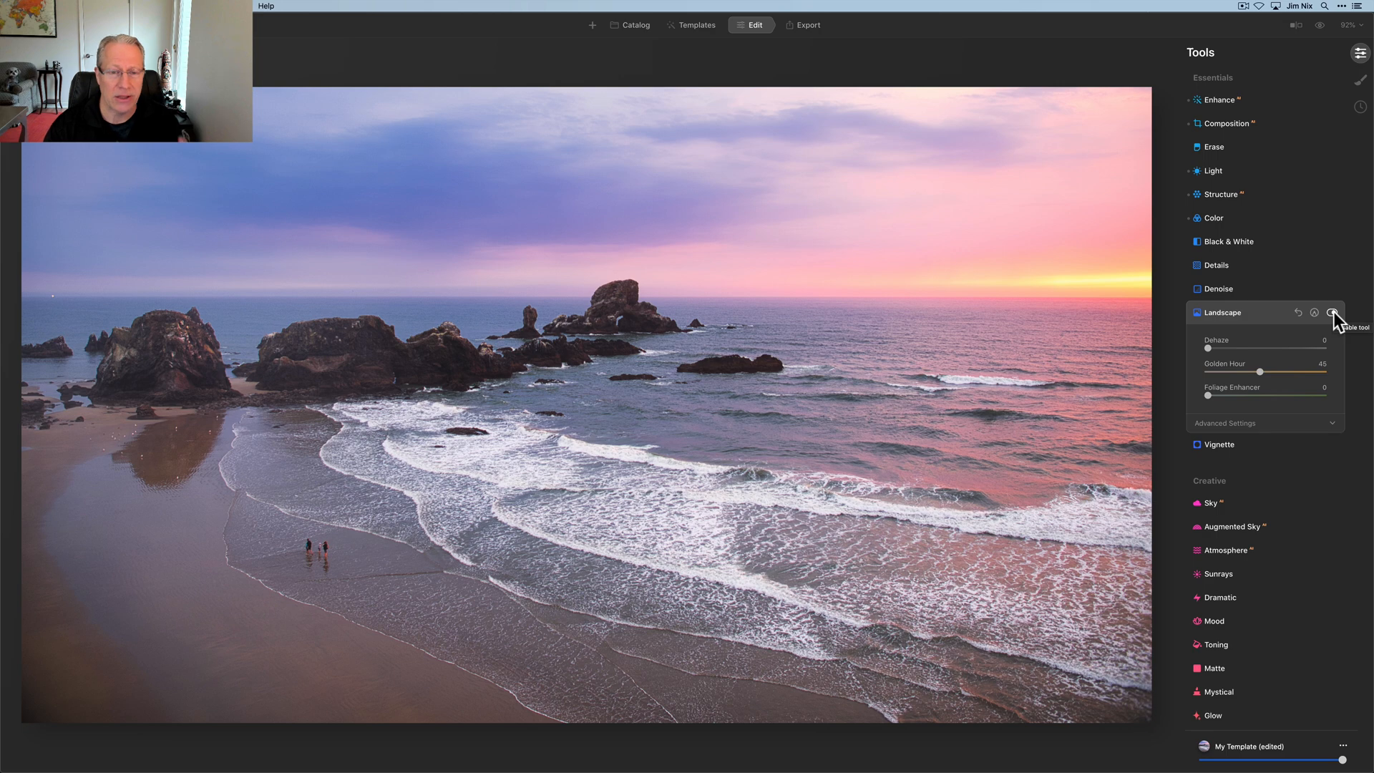
pyautogui.click(1333, 312)
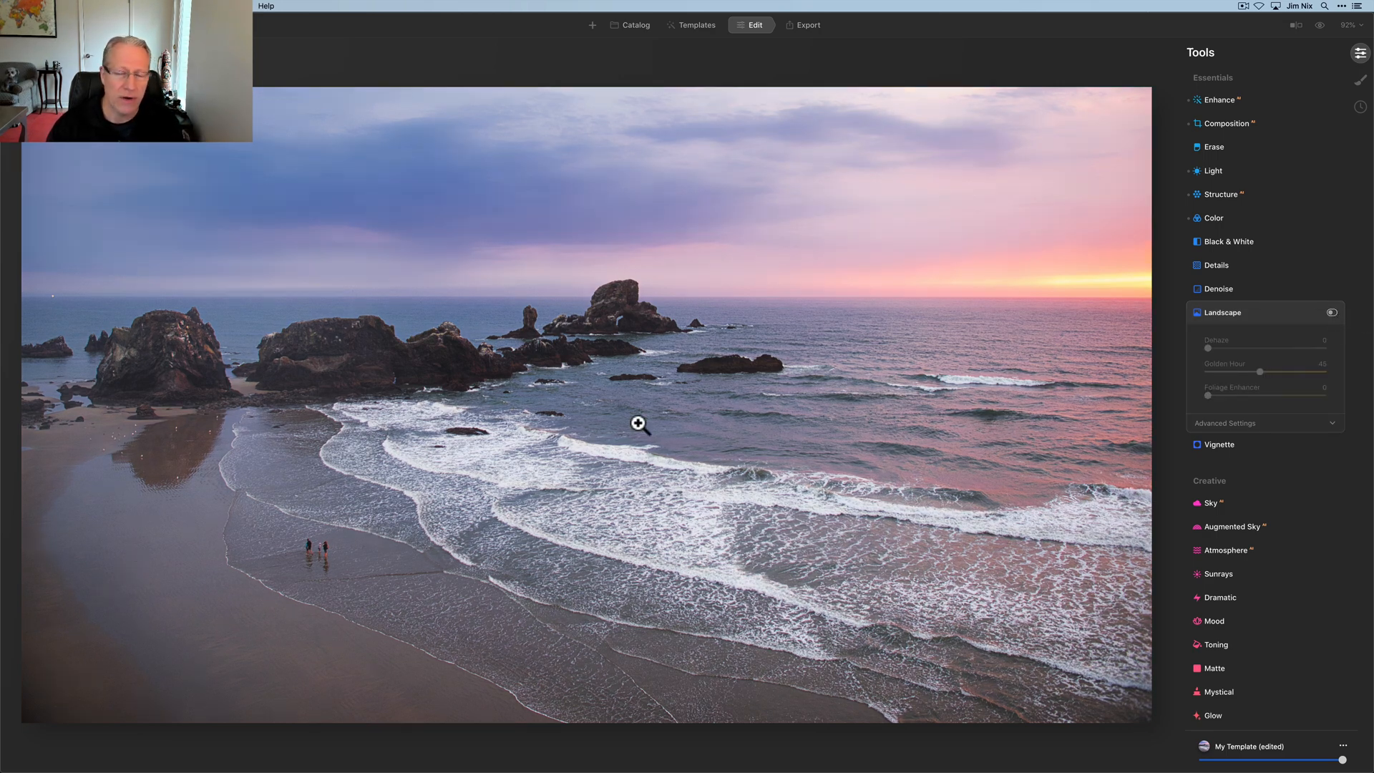
pyautogui.click(1331, 312)
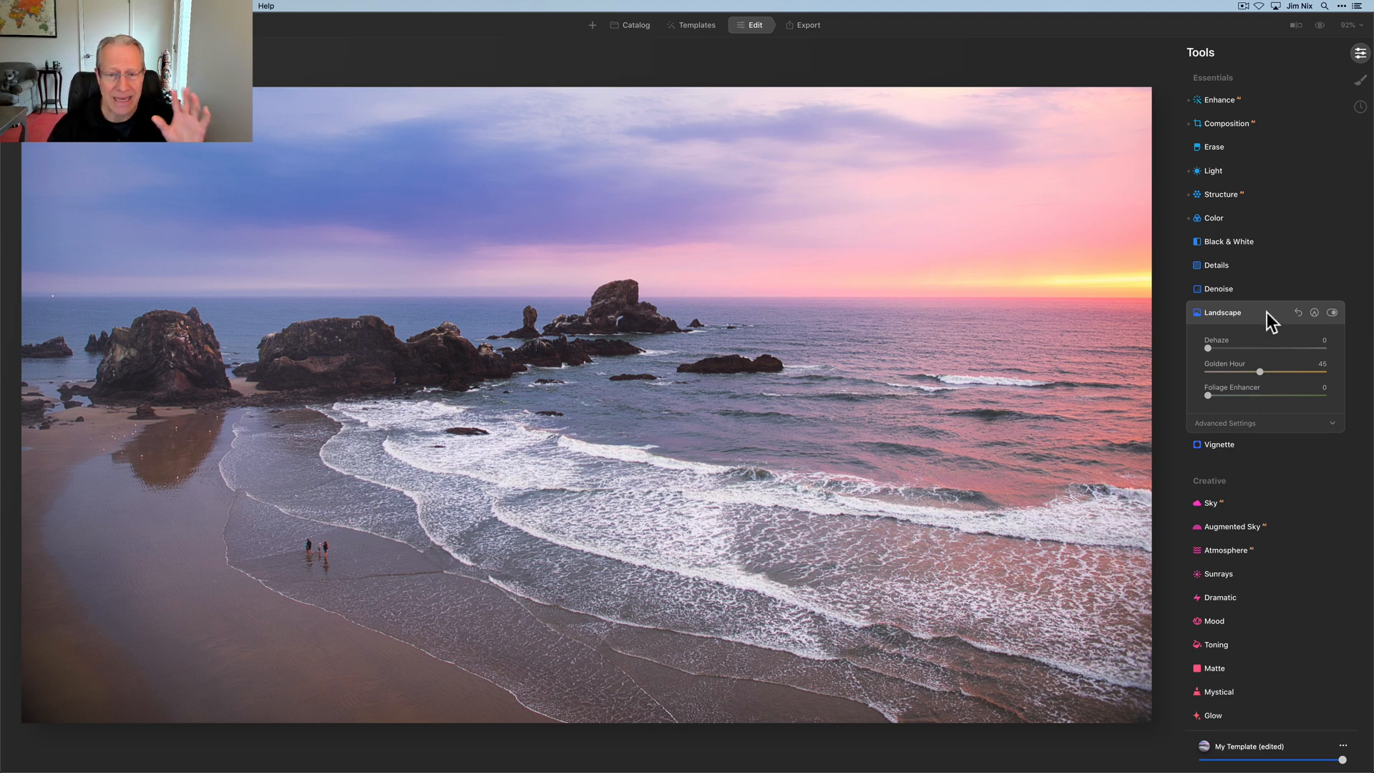
pyautogui.click(1222, 312)
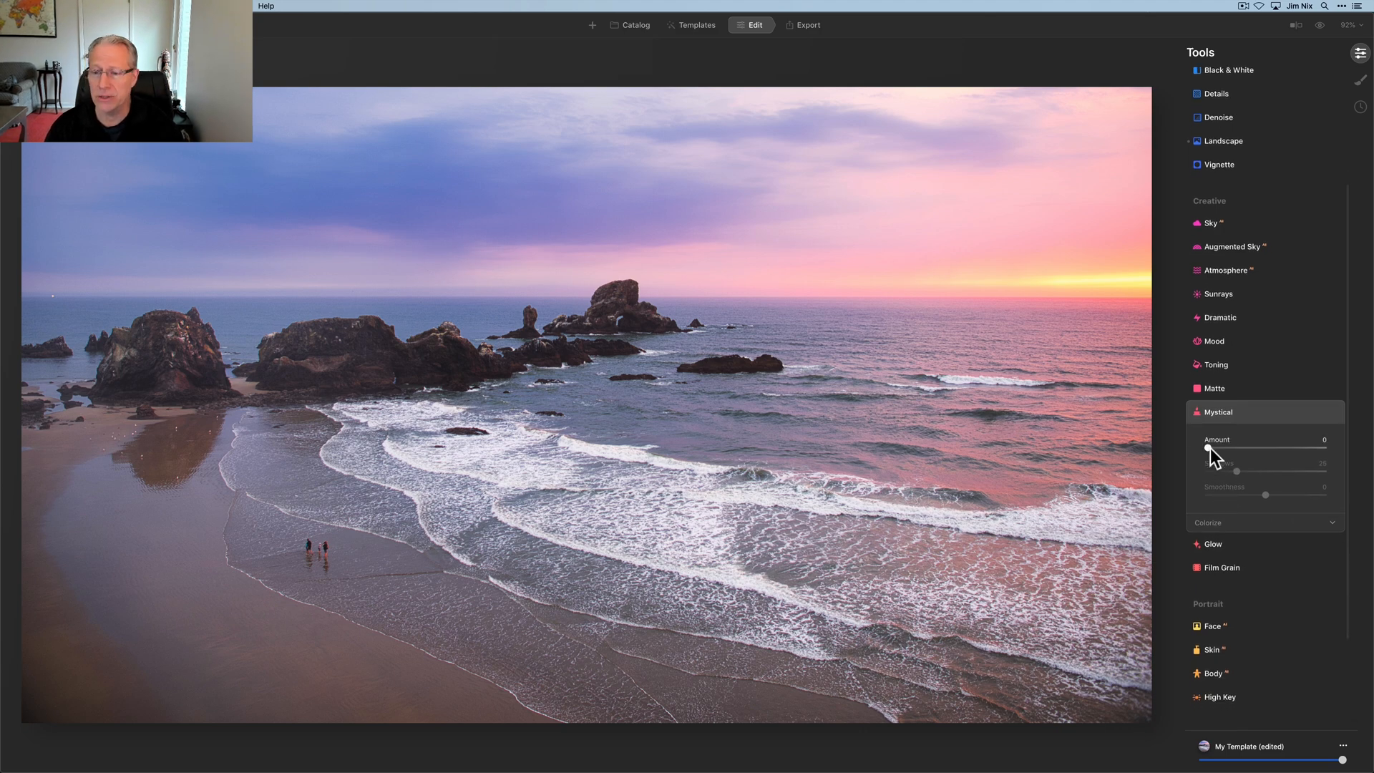
# Set Mystical Amount to 32 with Shadows 25 and check it against the original
pyautogui.moveTo(1209, 449); pyautogui.dragTo(1248, 449)
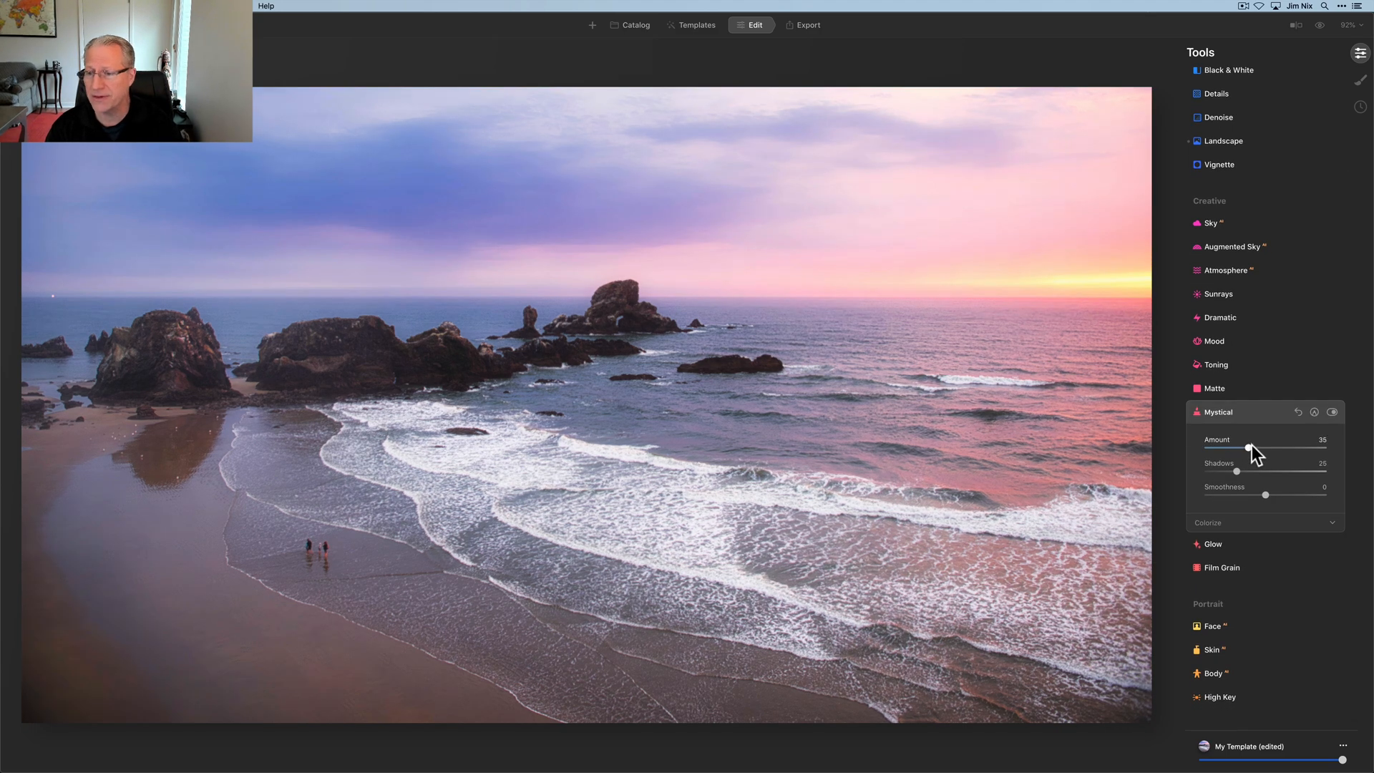
pyautogui.moveTo(1248, 448); pyautogui.dragTo(1244, 448)
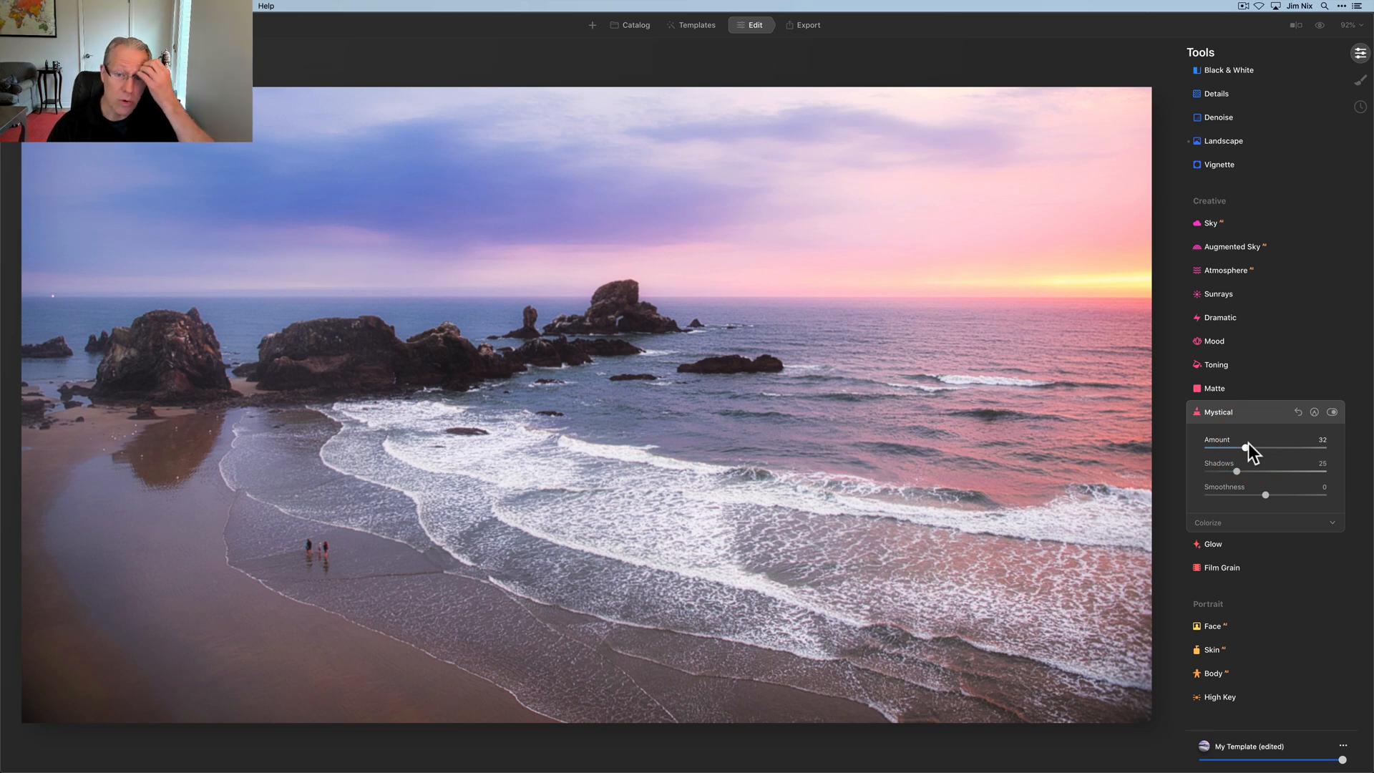
pyautogui.click(1334, 412)
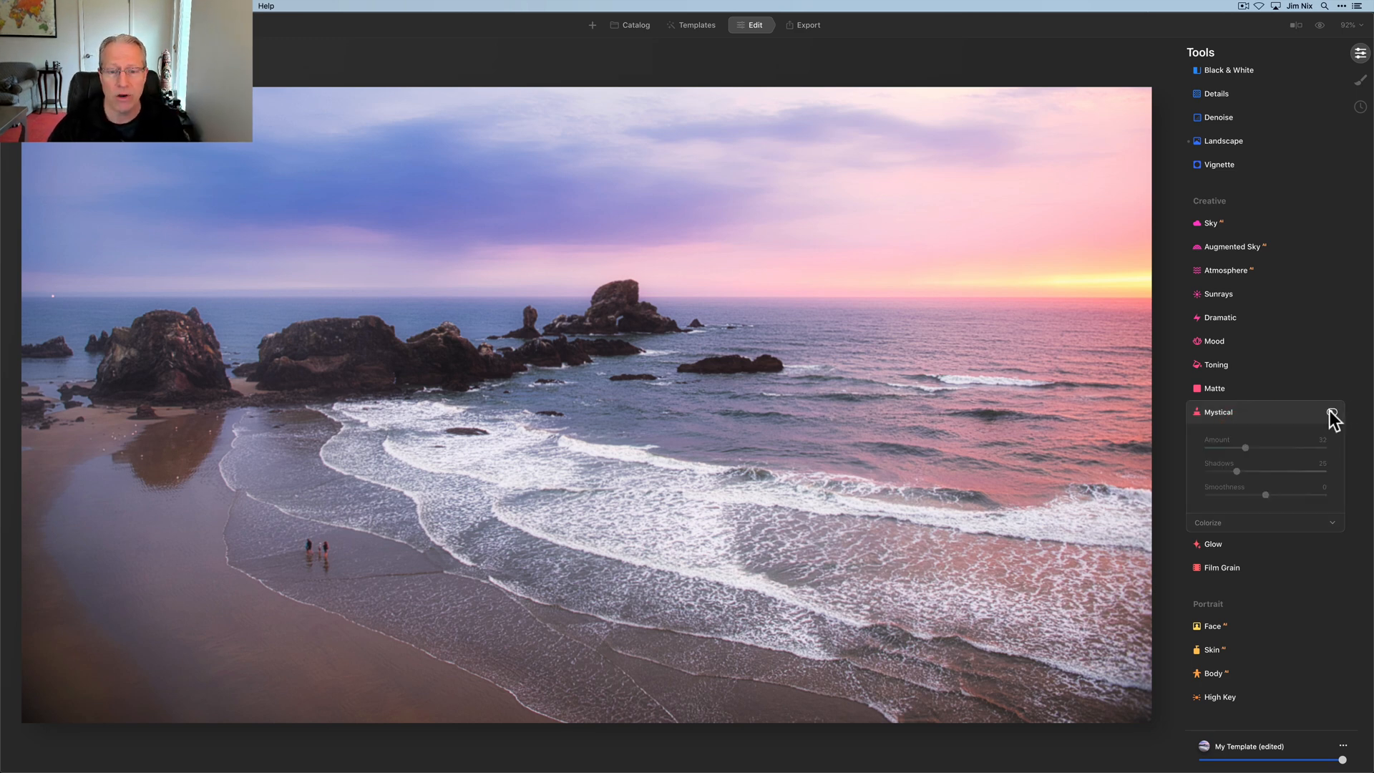
pyautogui.click(1334, 412)
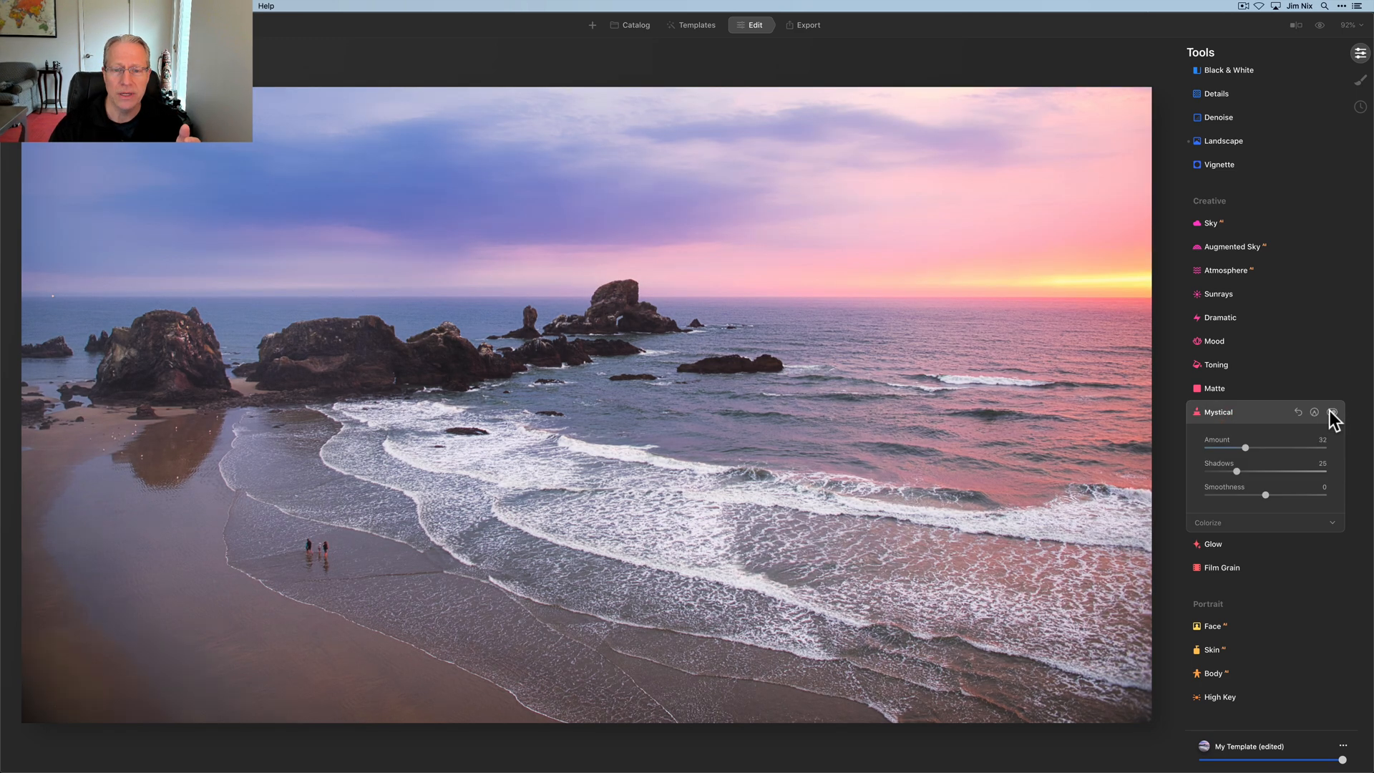
pyautogui.click(1333, 412)
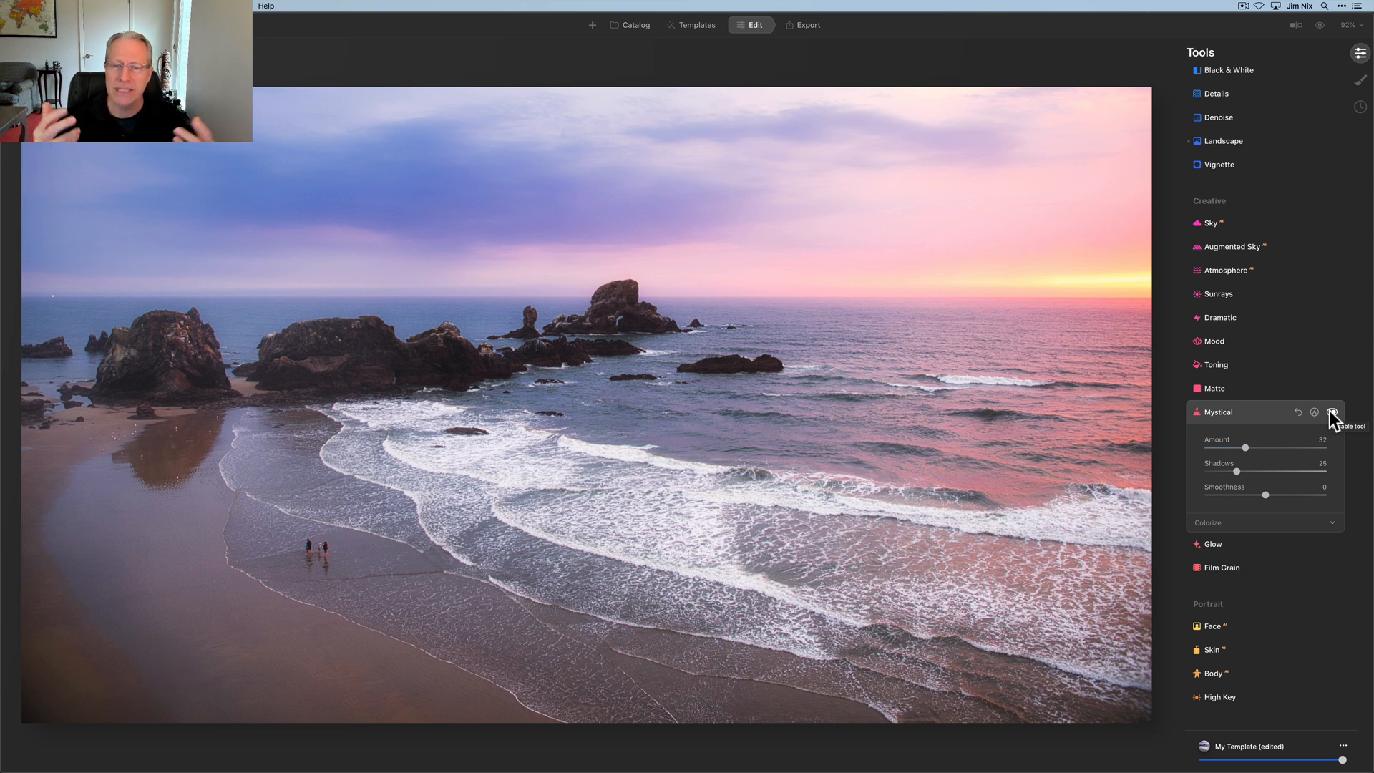
# Toggle the Mystical glow off and back on repeatedly to compare the look
pyautogui.click(1331, 412)
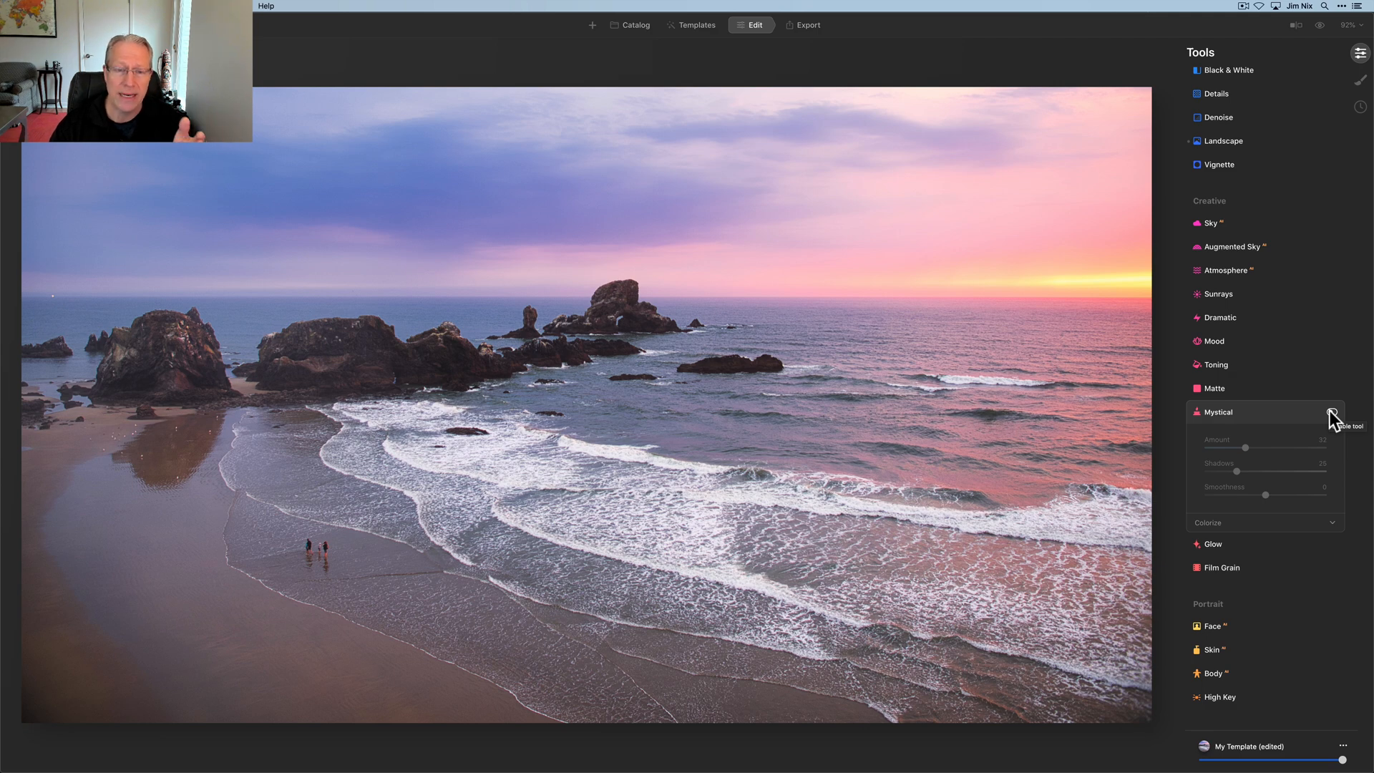
pyautogui.click(1331, 413)
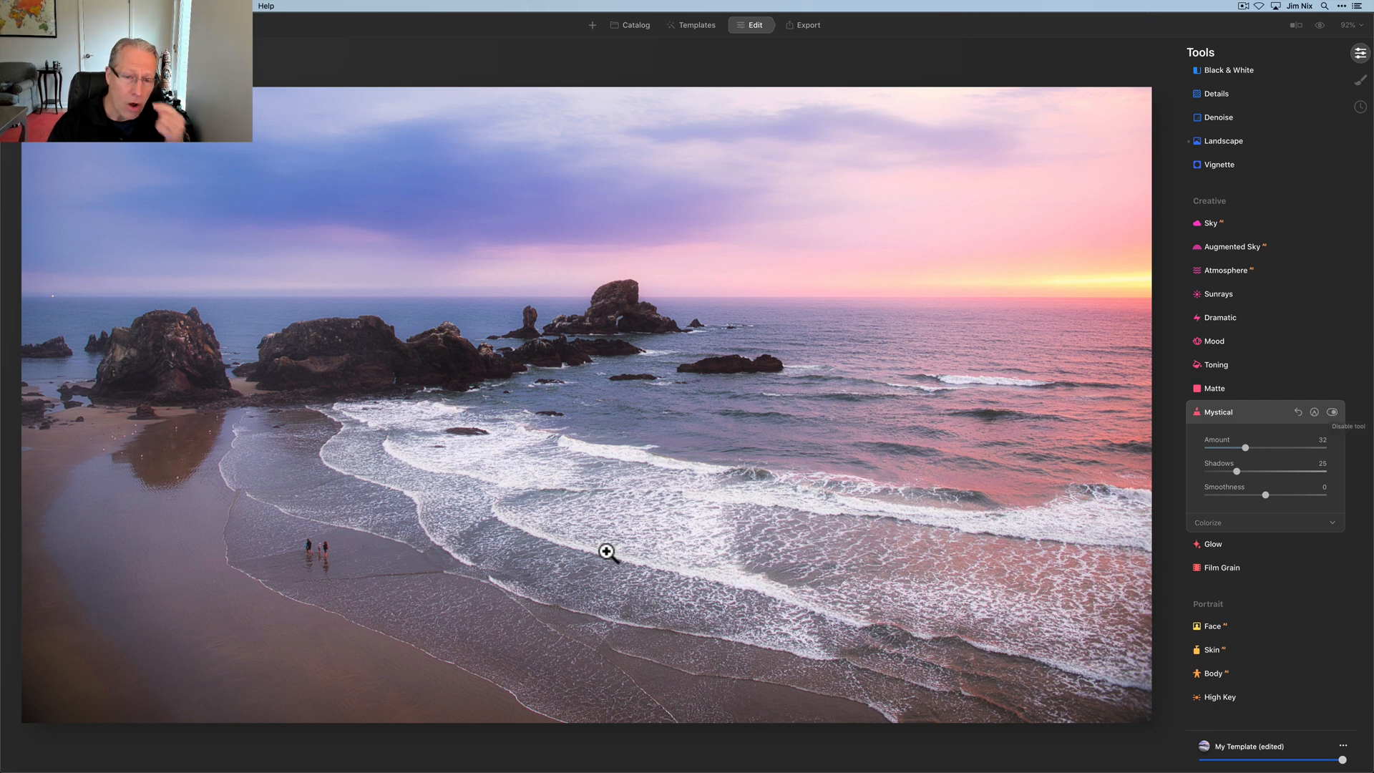
pyautogui.moveTo(571, 499)
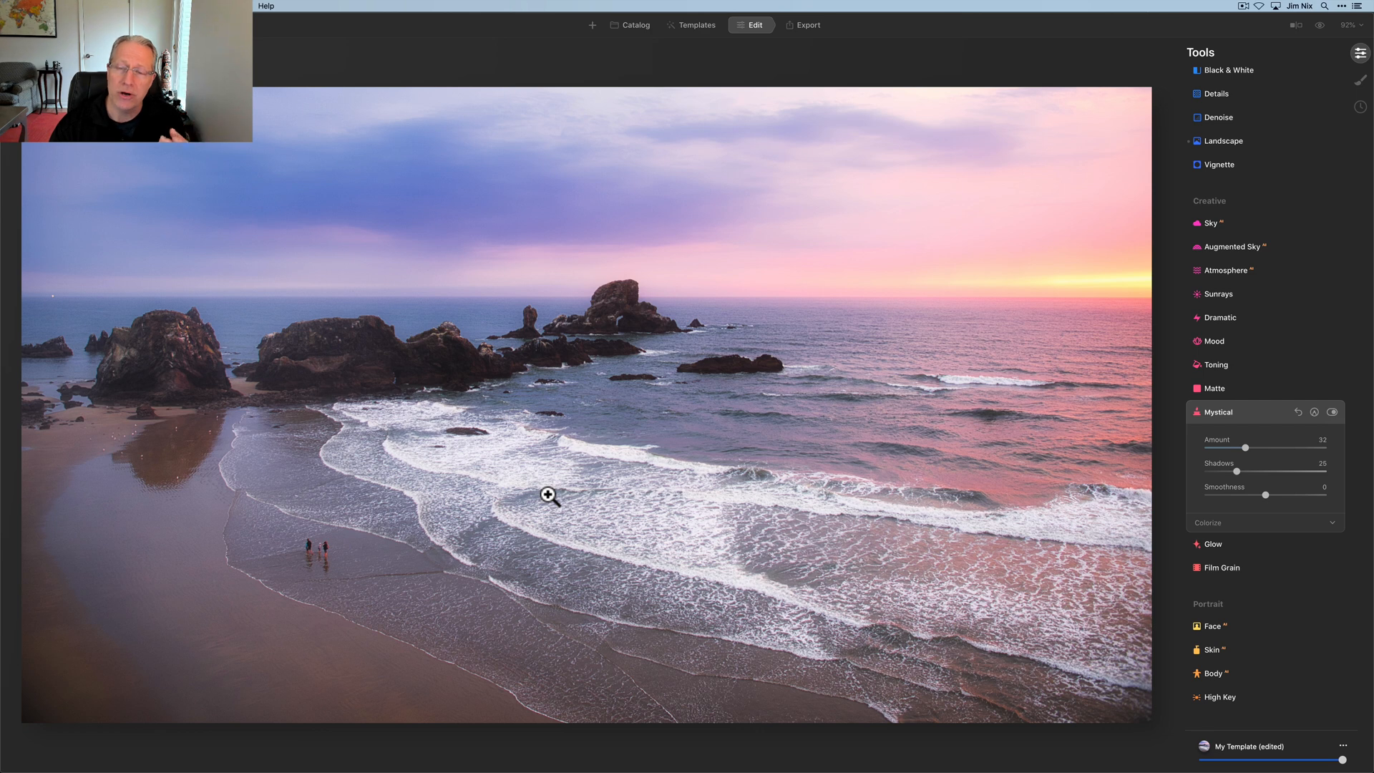
pyautogui.moveTo(583, 526)
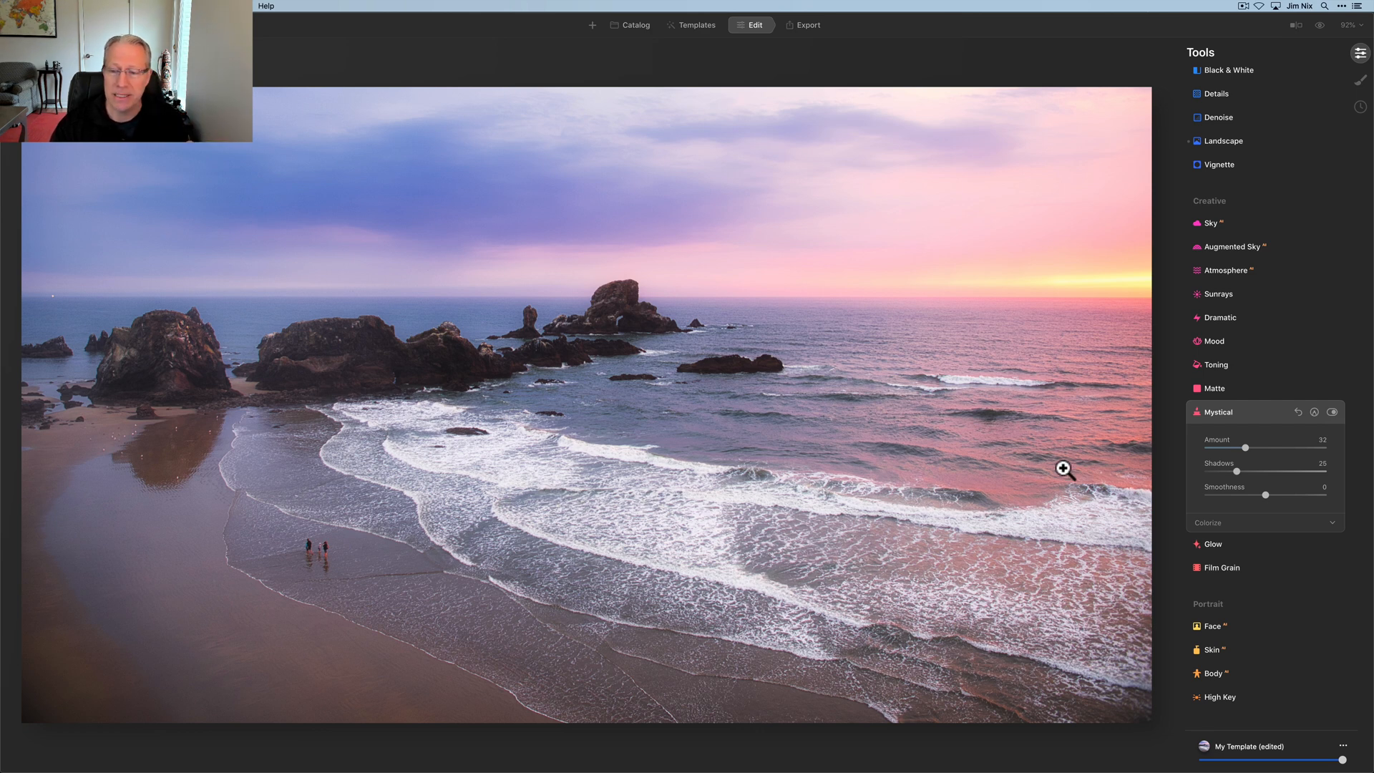
pyautogui.click(1331, 412)
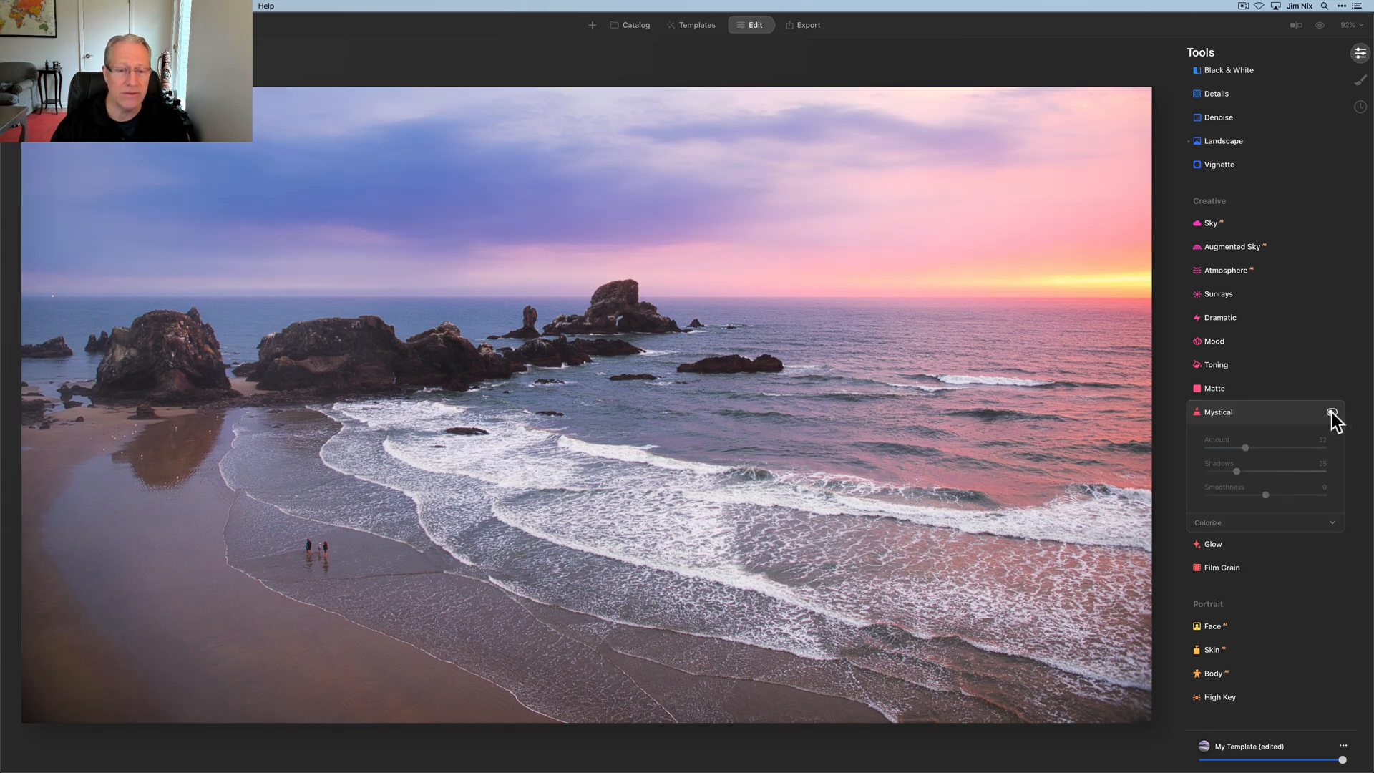
pyautogui.click(1331, 412)
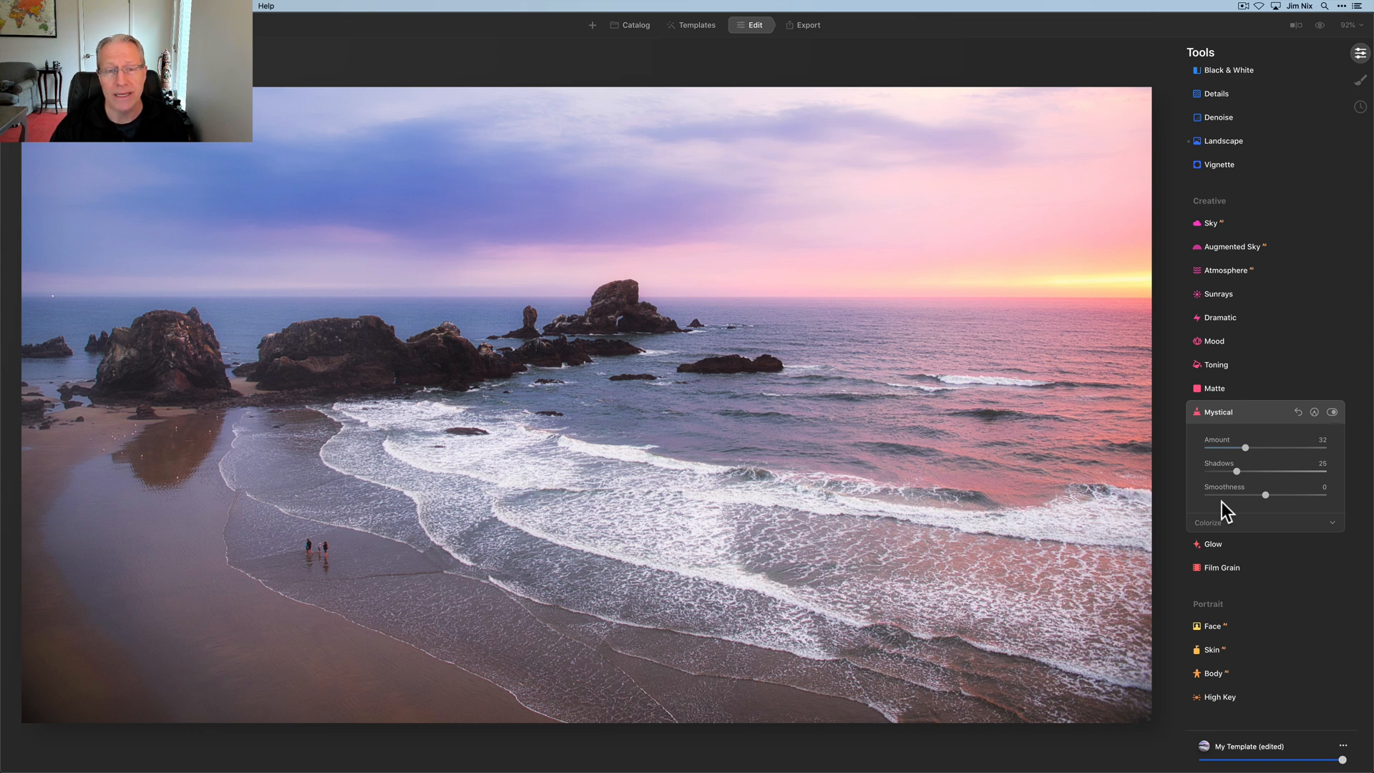
# In Supercontrast, set Highlights Contrast 29 and Midtones Contrast 25
pyautogui.scroll(-3)
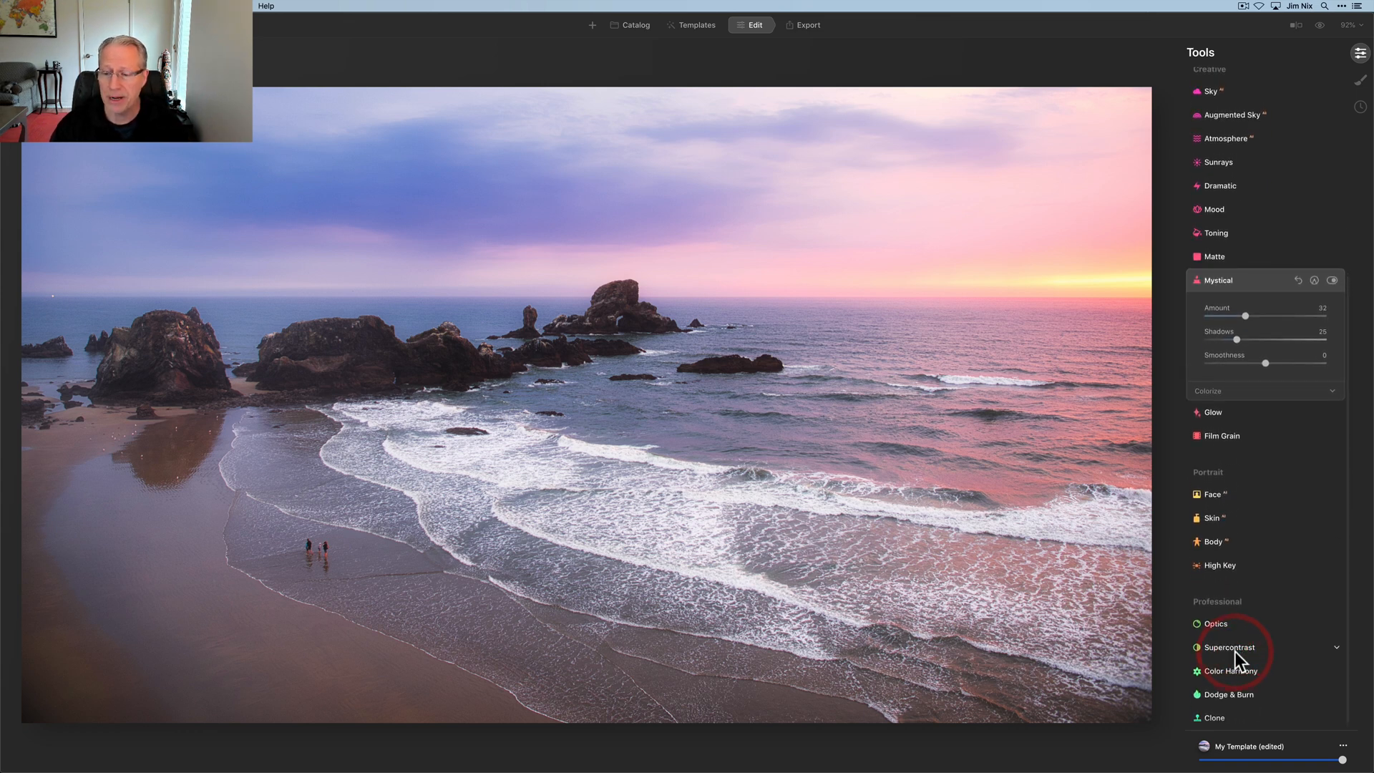
pyautogui.click(1229, 647)
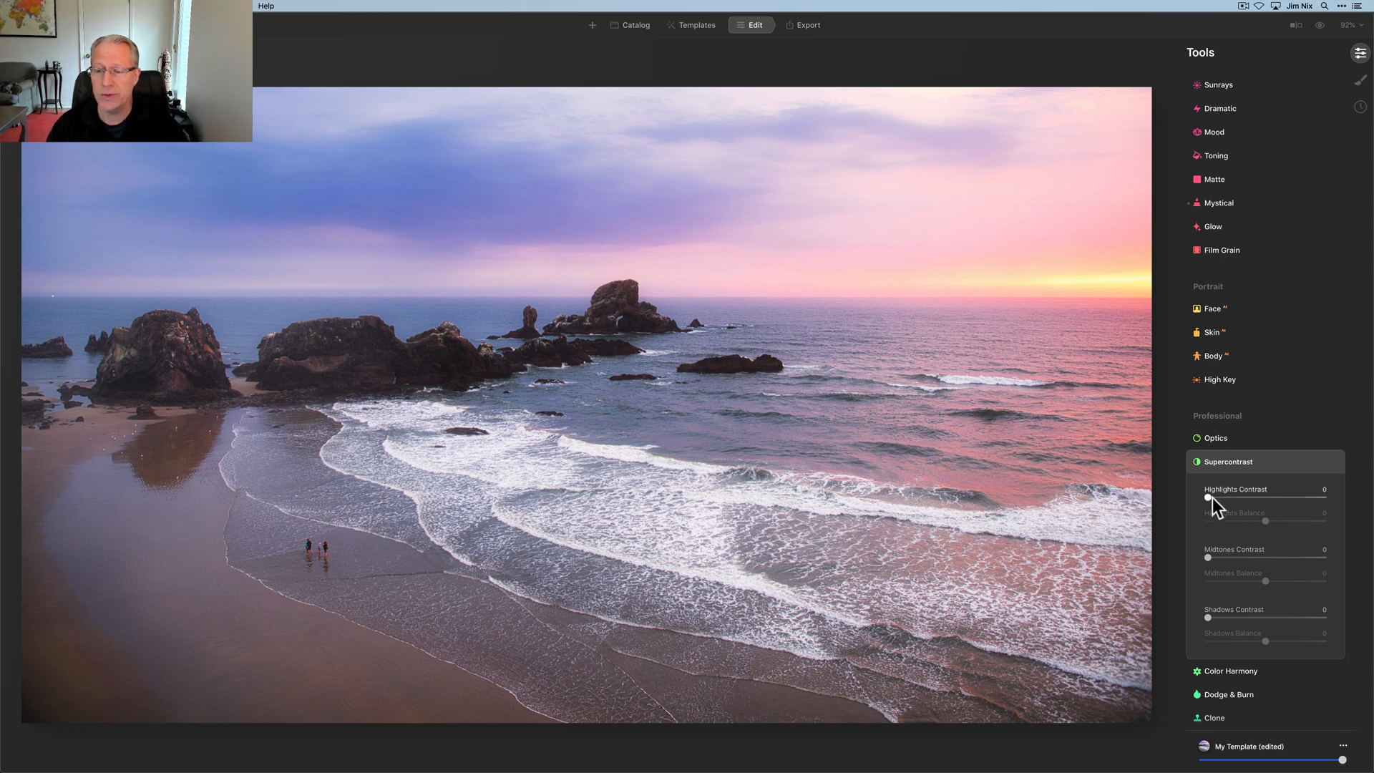
pyautogui.moveTo(1208, 498); pyautogui.dragTo(1244, 498)
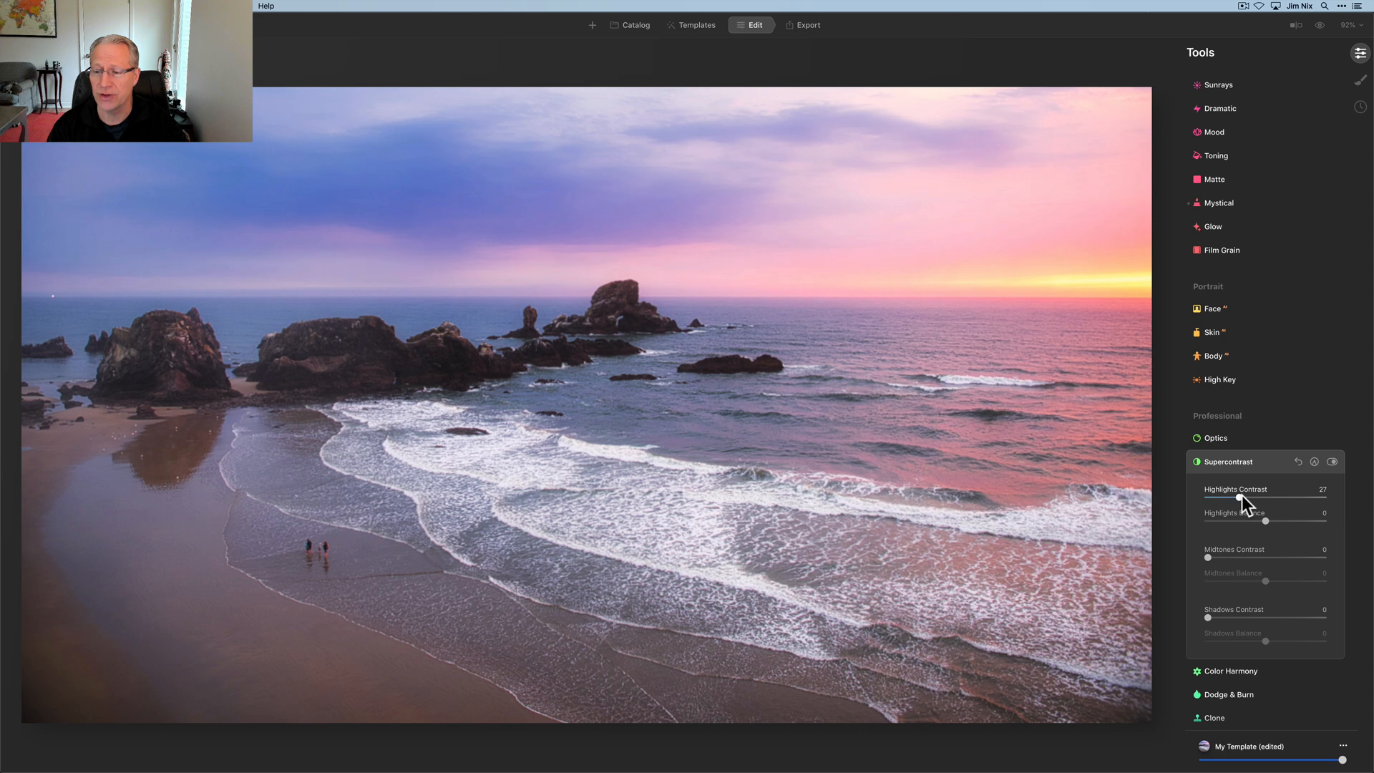
pyautogui.moveTo(1241, 500); pyautogui.dragTo(1244, 499)
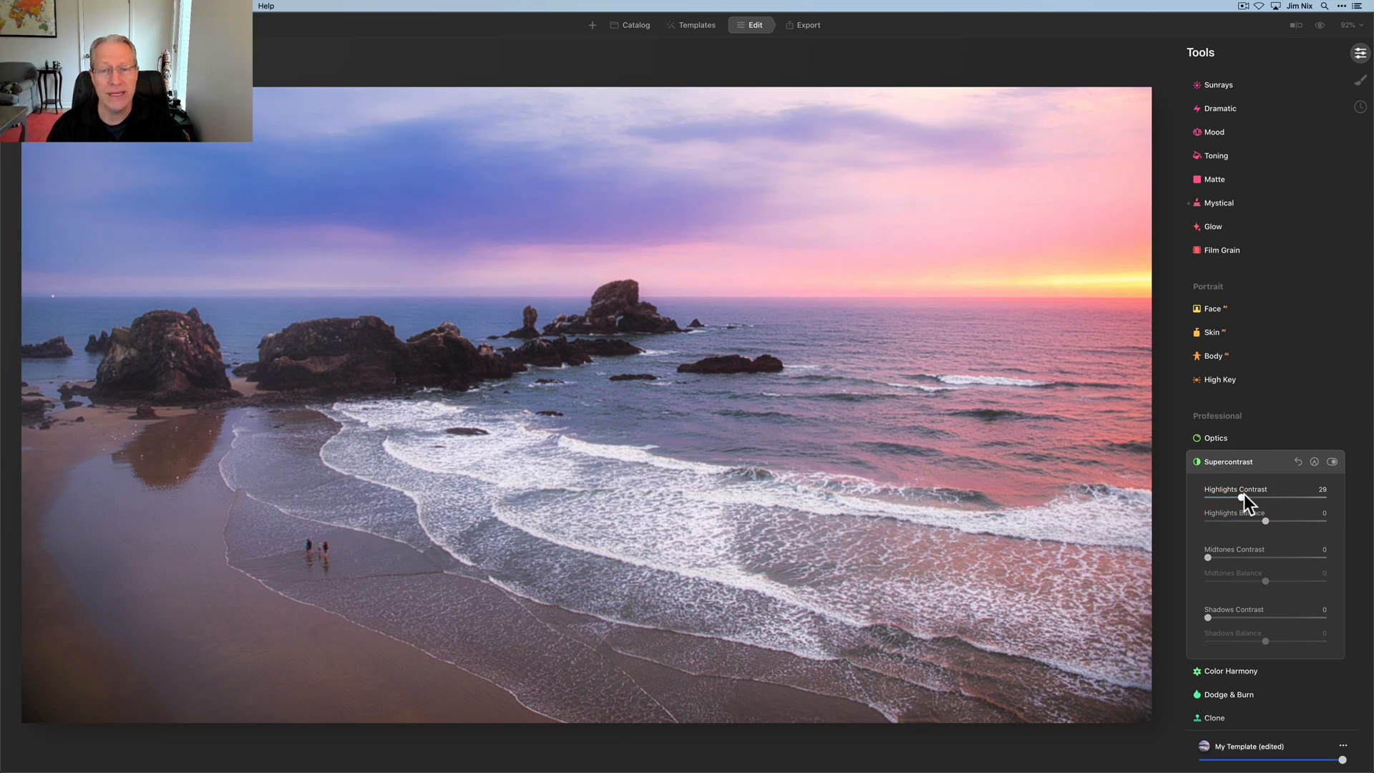
pyautogui.moveTo(1208, 561)
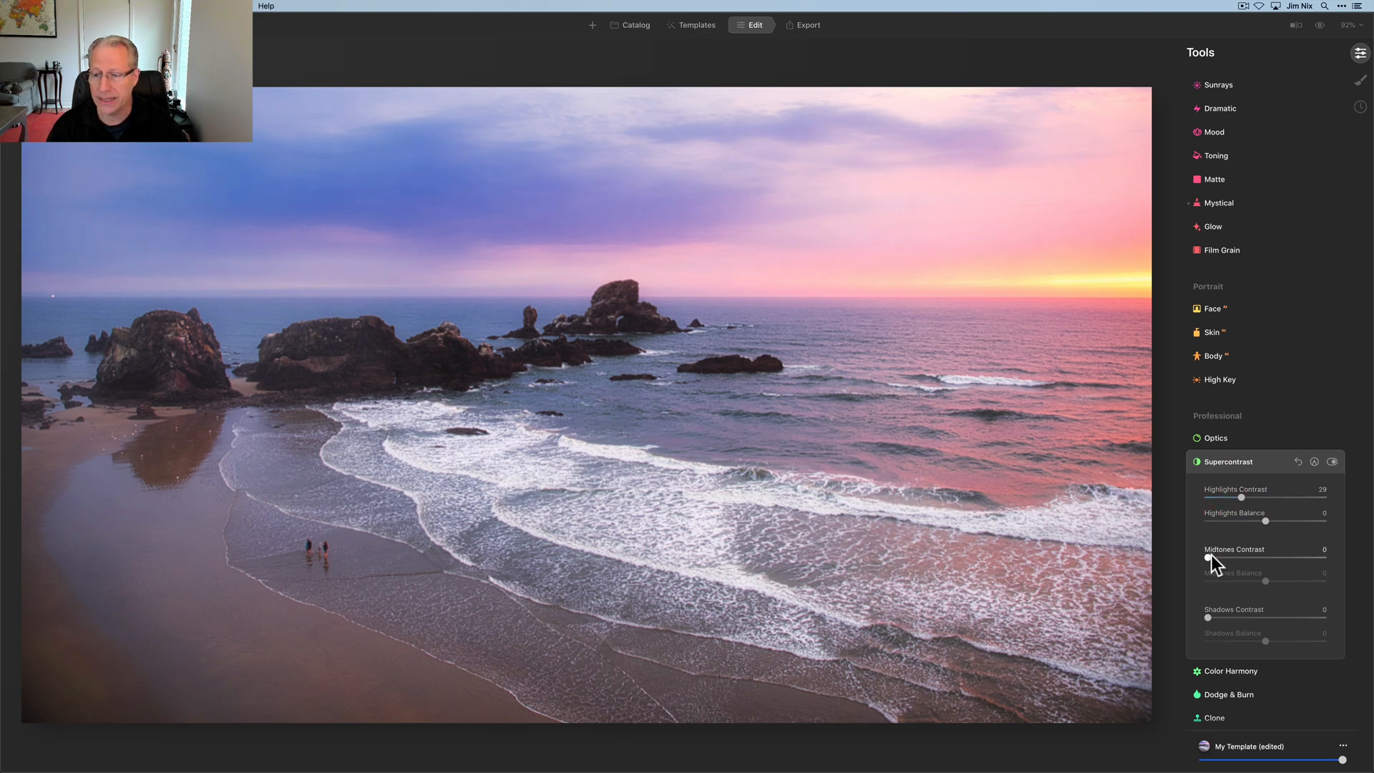
pyautogui.moveTo(1208, 559); pyautogui.dragTo(1239, 559)
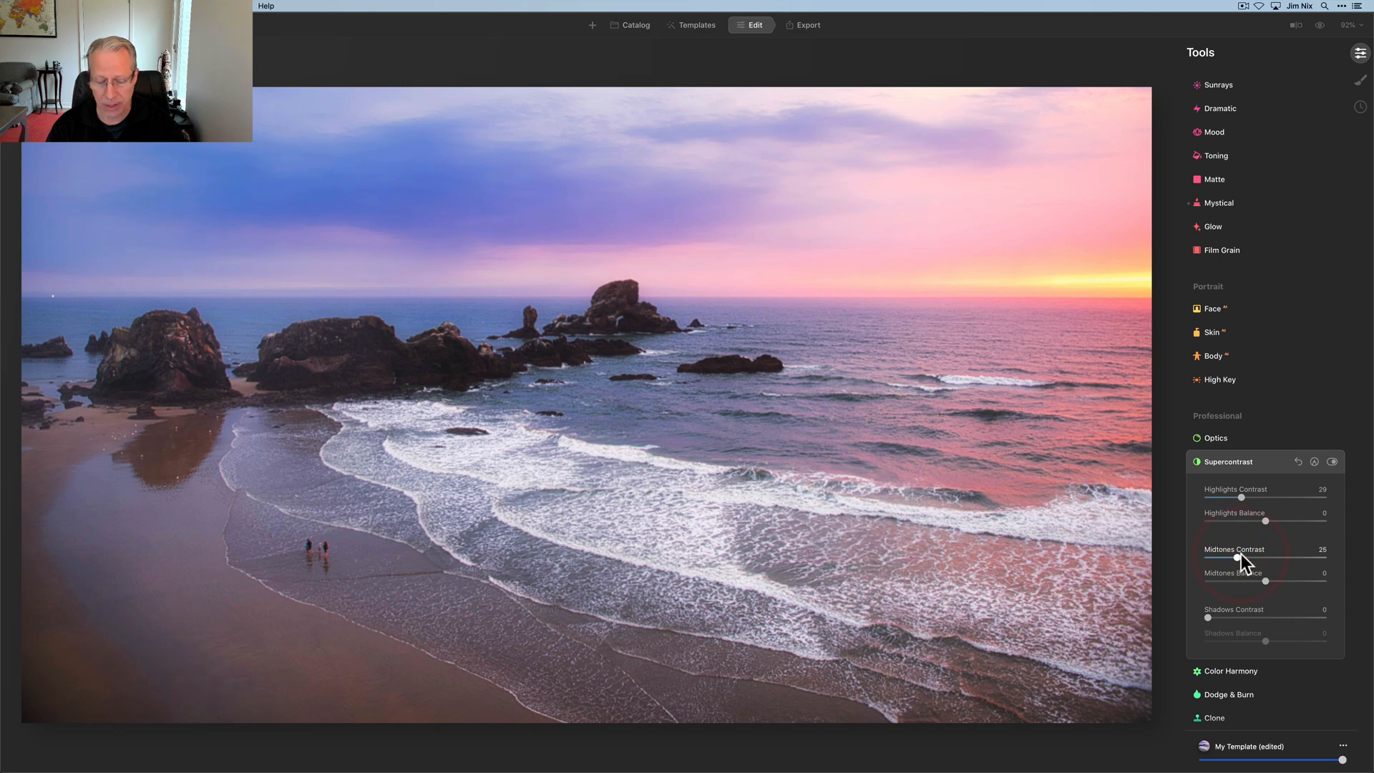
# Set Shadows Contrast to 40 and raise Highlights Balance to 26
pyautogui.moveTo(1208, 616); pyautogui.dragTo(1231, 617)
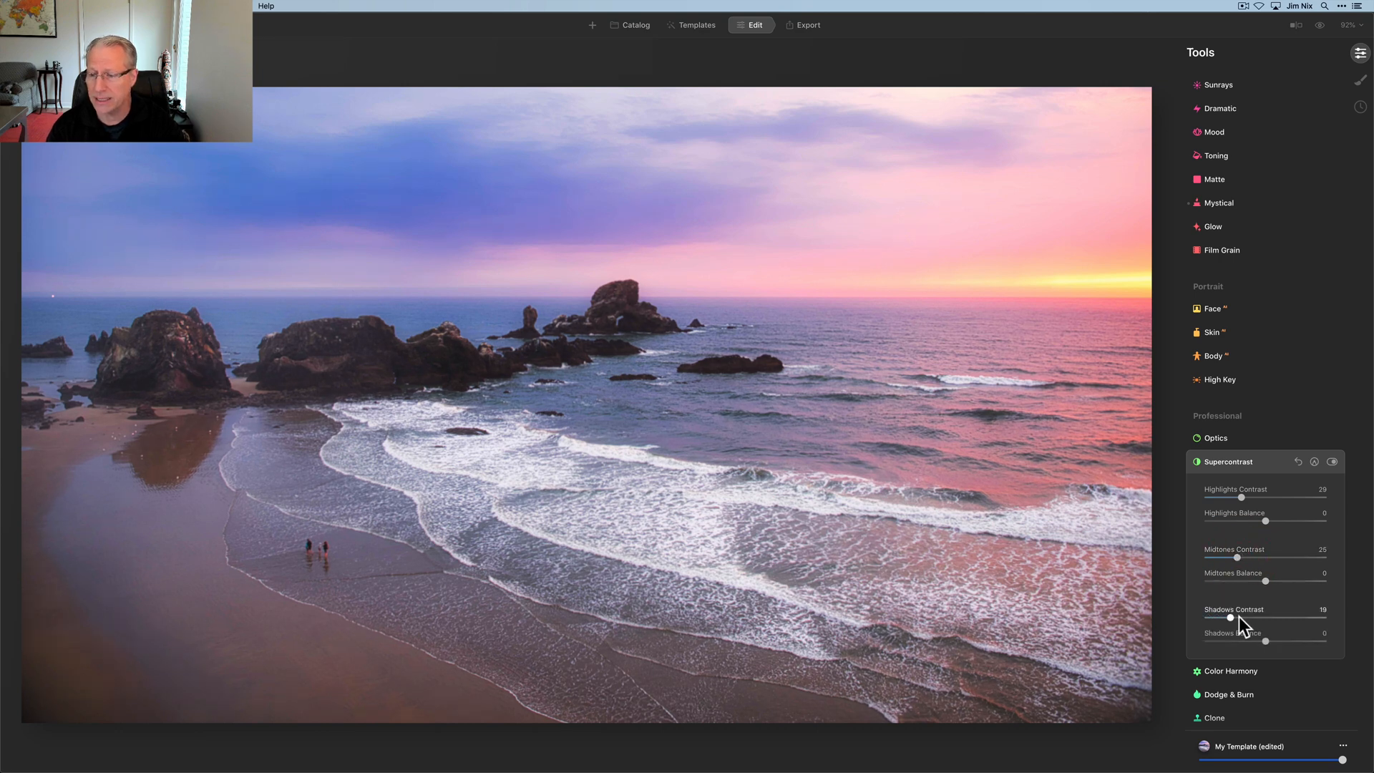
pyautogui.moveTo(1231, 617); pyautogui.dragTo(1262, 617)
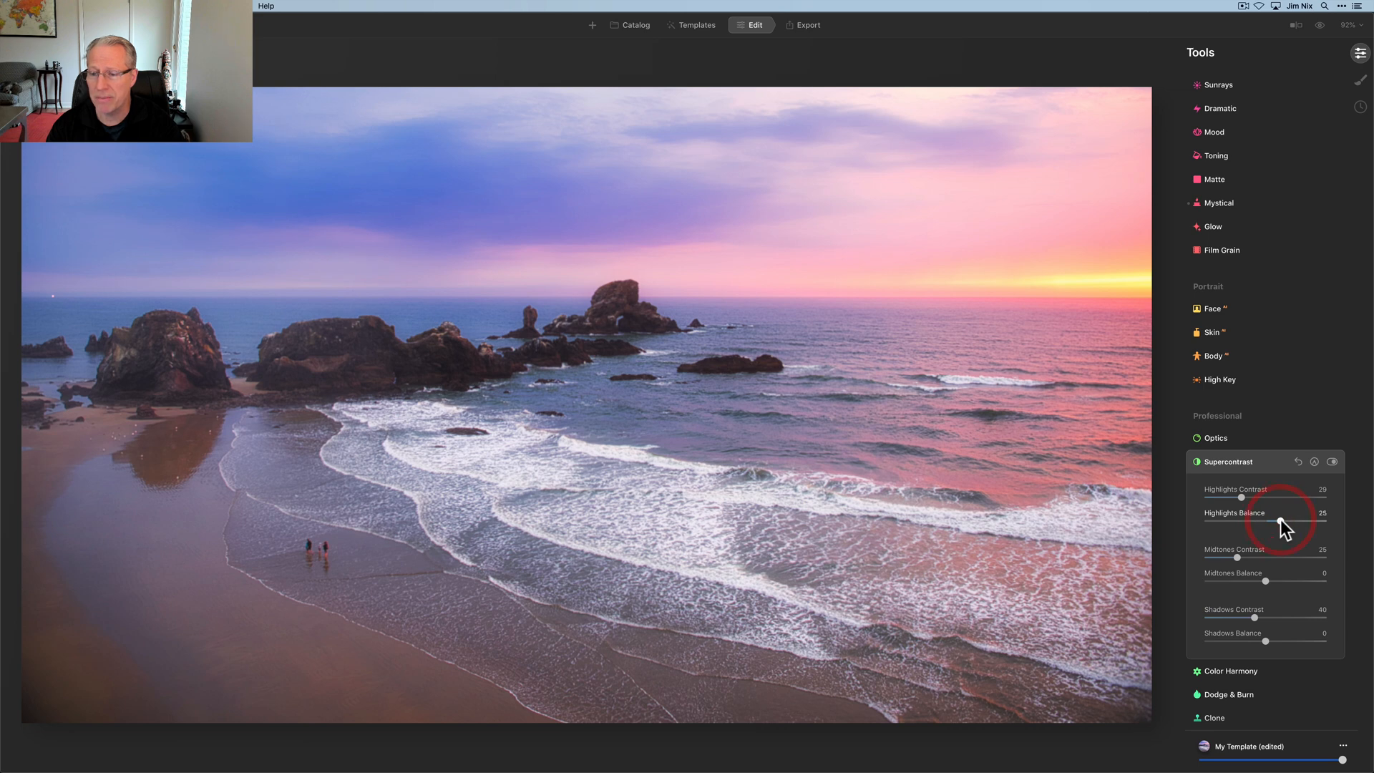
pyautogui.moveTo(1258, 521); pyautogui.dragTo(1279, 521)
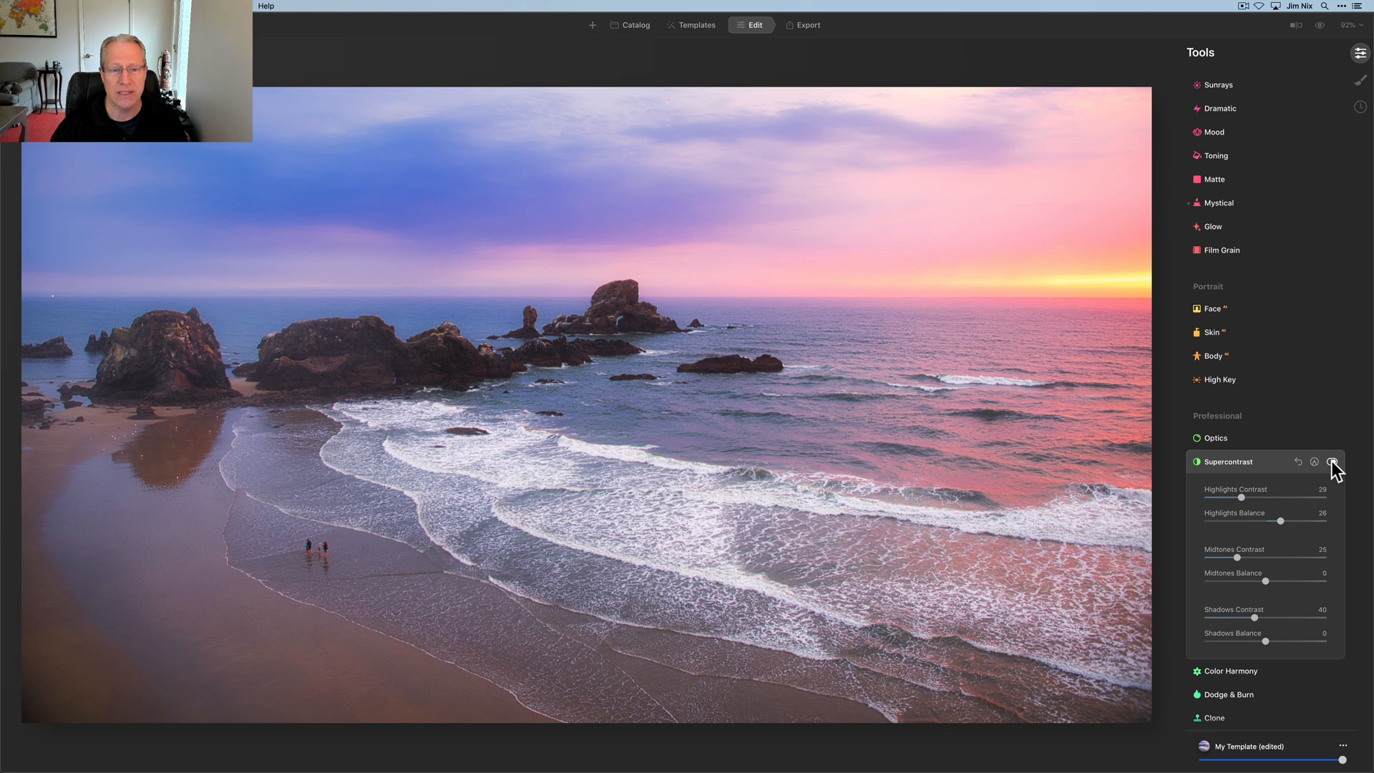
pyautogui.click(1331, 461)
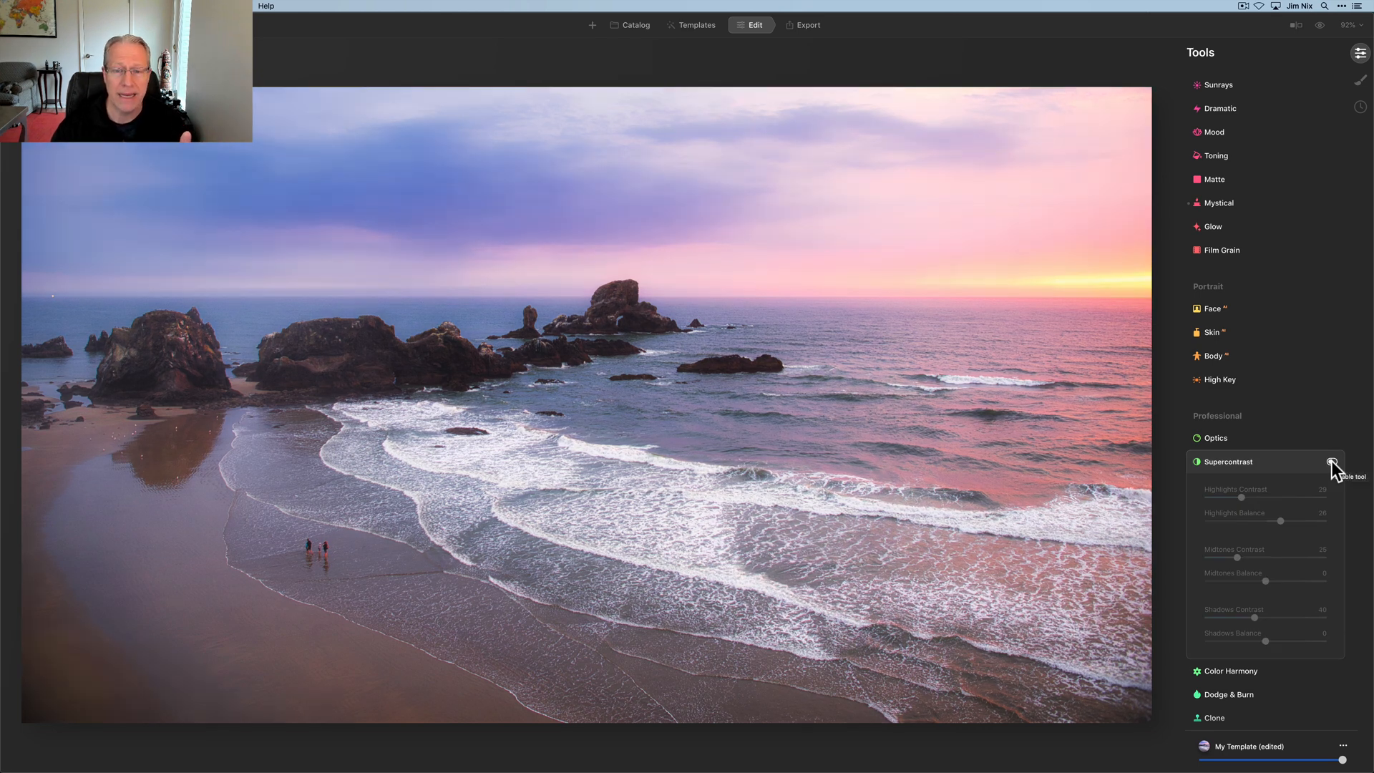
pyautogui.click(1333, 461)
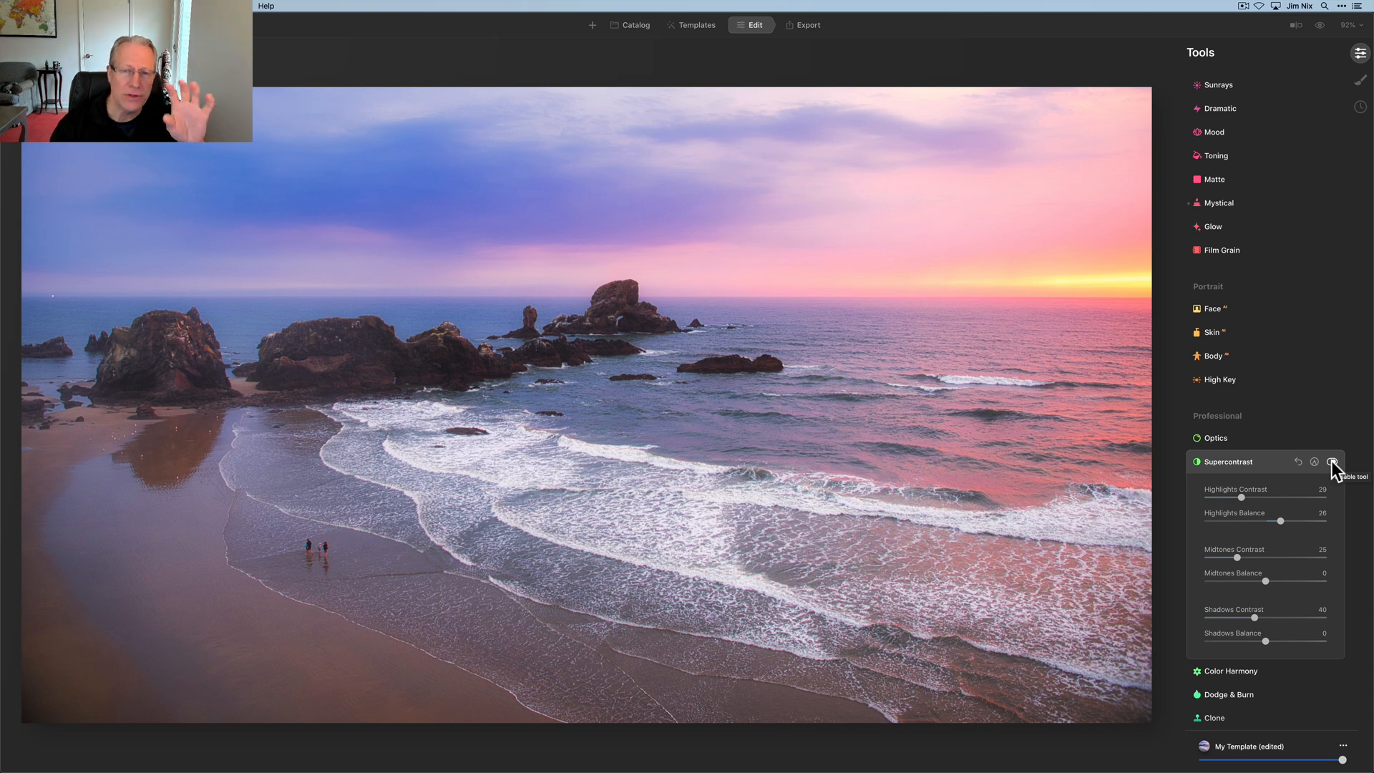
pyautogui.click(1331, 461)
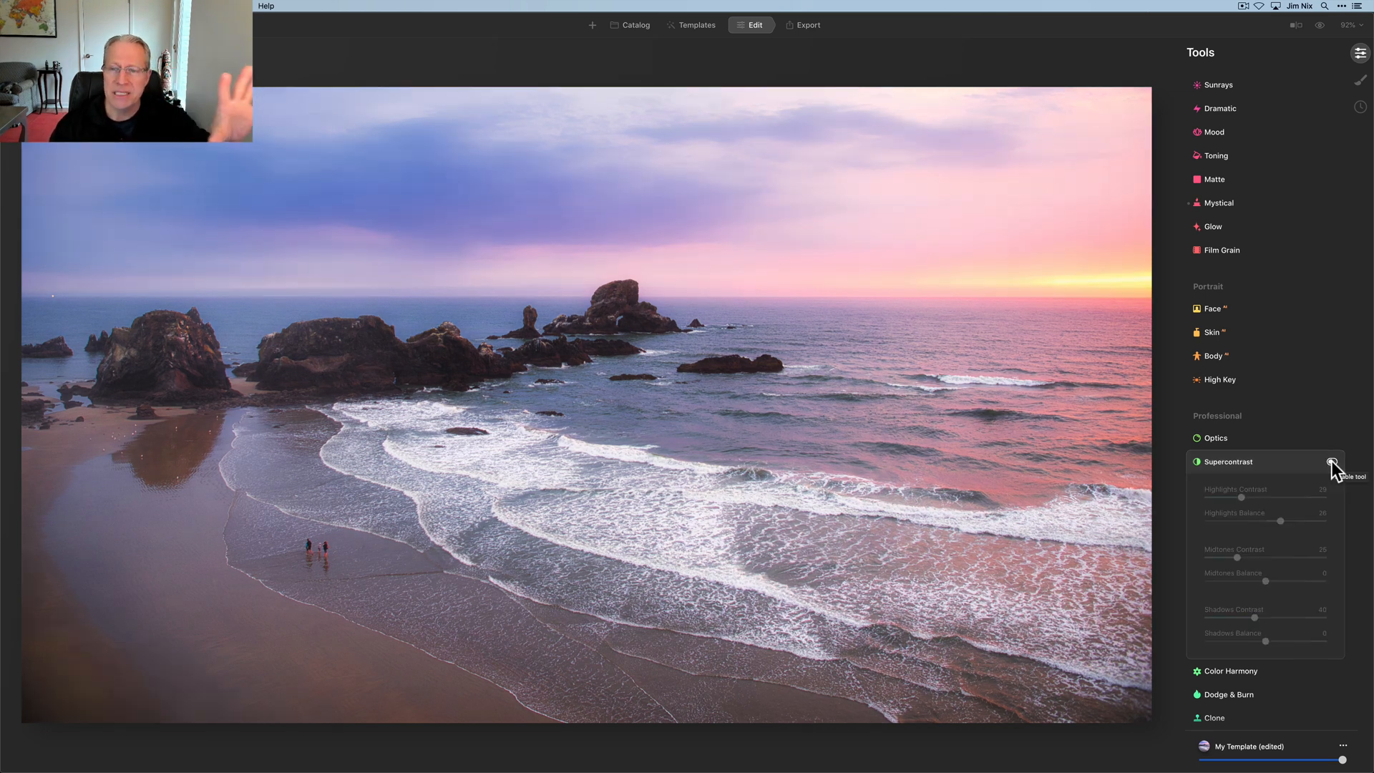
pyautogui.click(1332, 461)
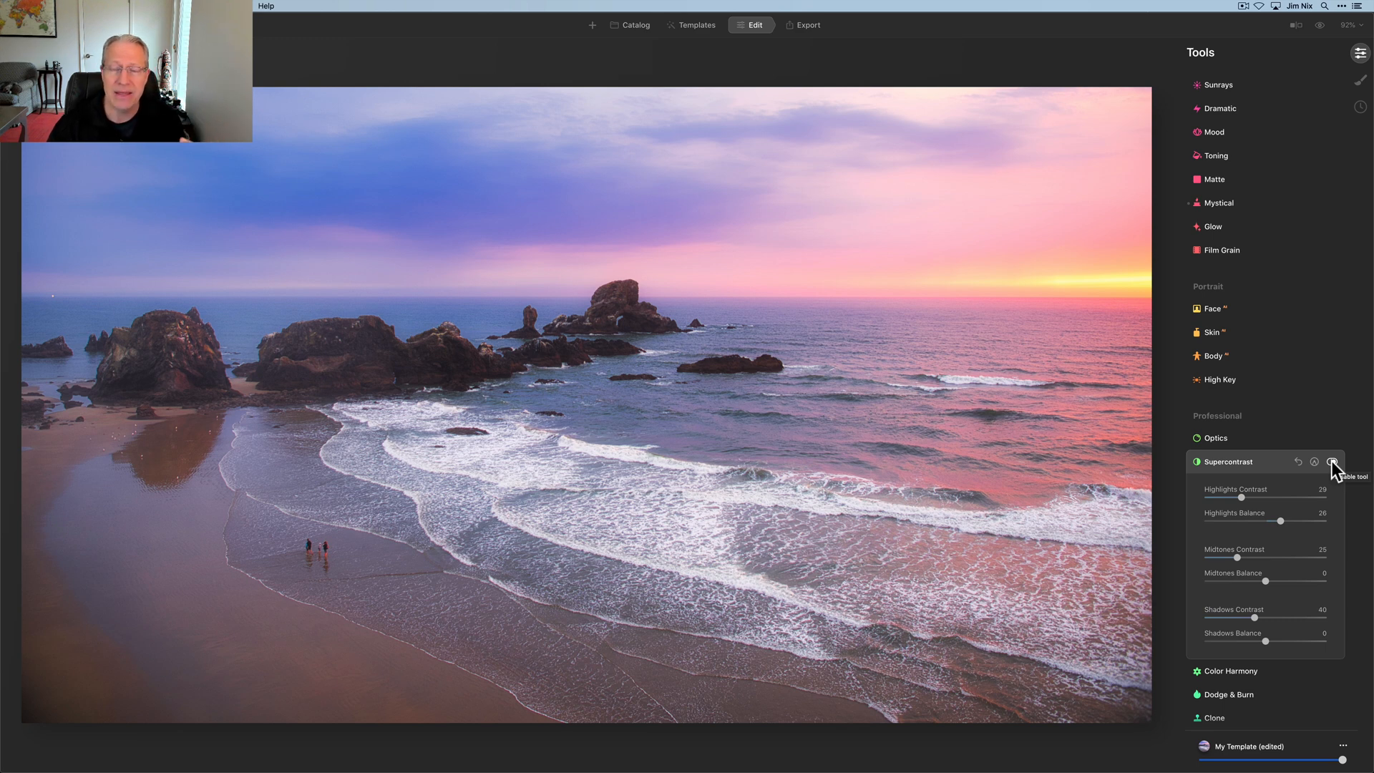
pyautogui.moveTo(1245, 231)
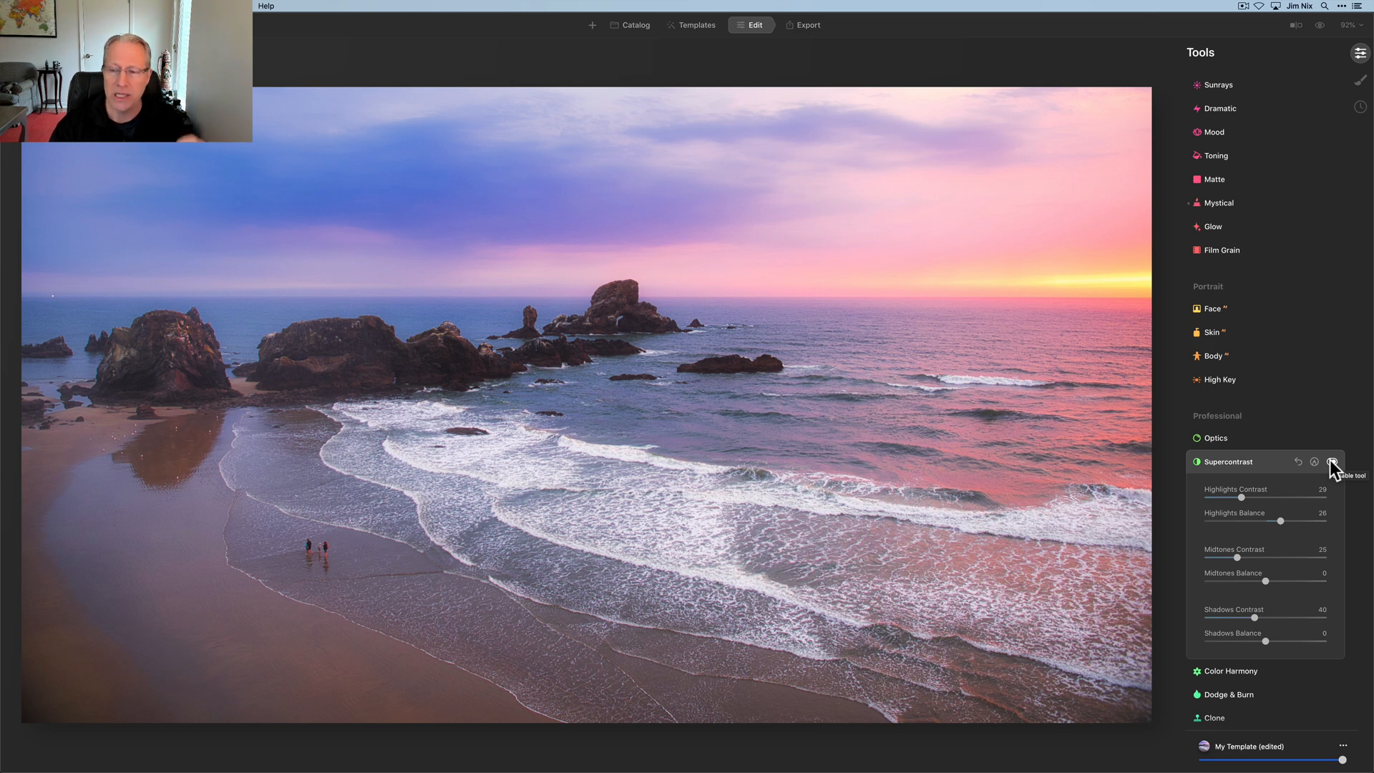
pyautogui.moveTo(1296, 521)
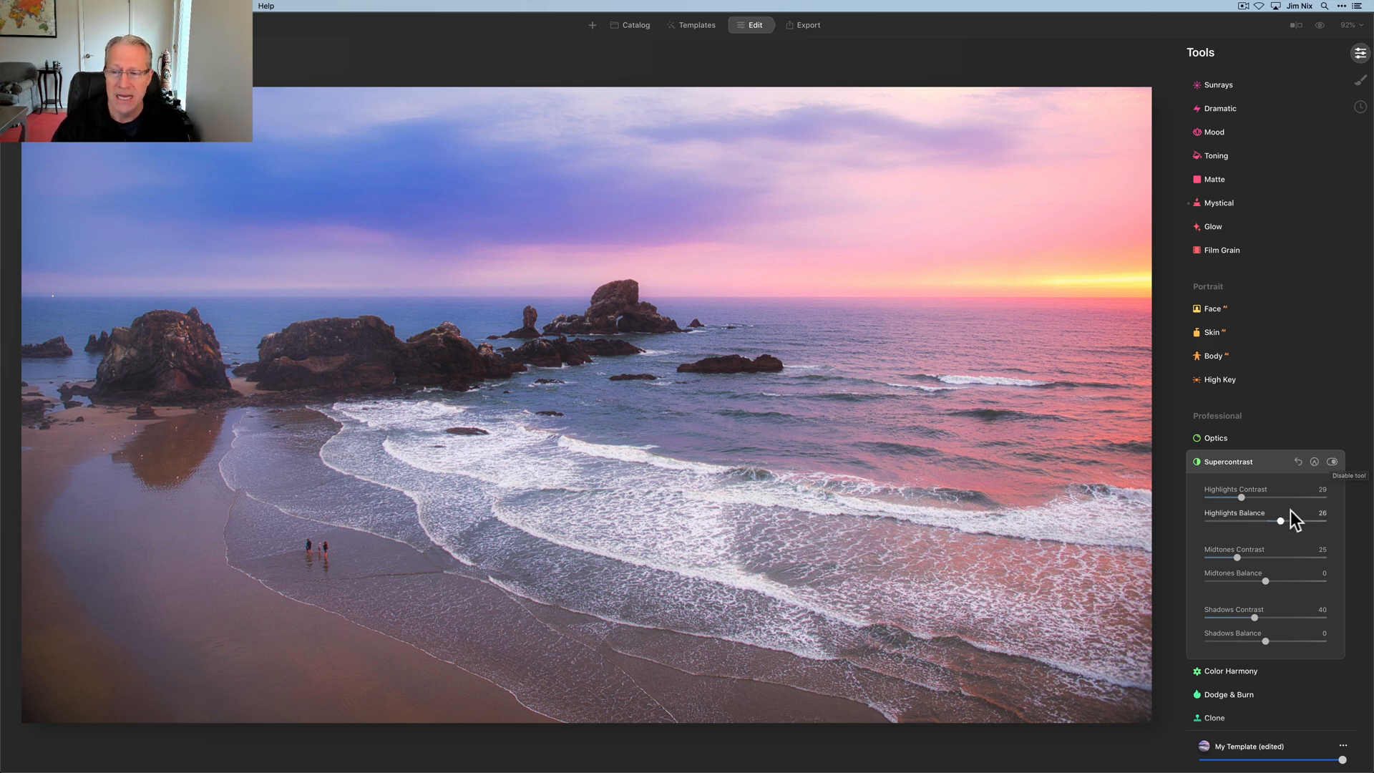
pyautogui.click(1331, 461)
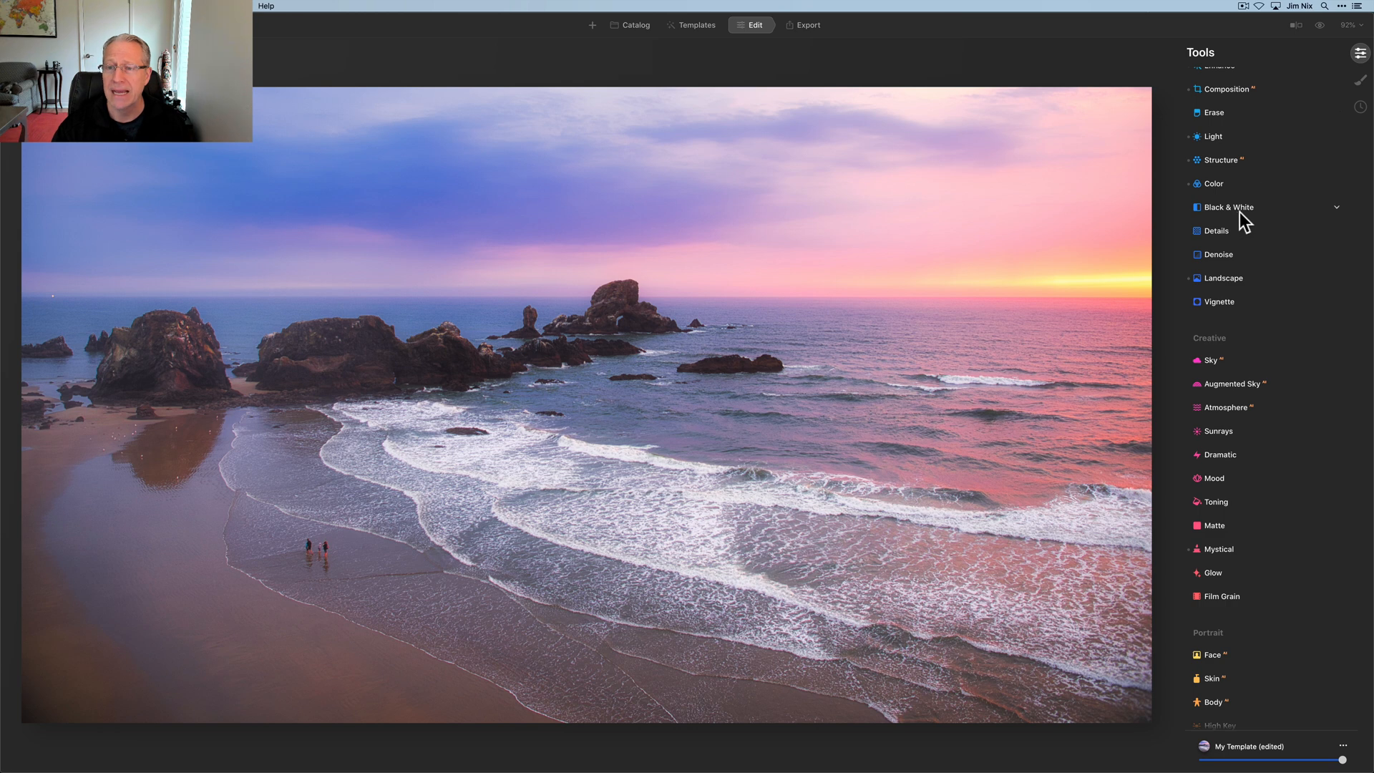
# In Color HSL, lower Blue saturation further to -36, then collapse Color
pyautogui.click(1209, 183)
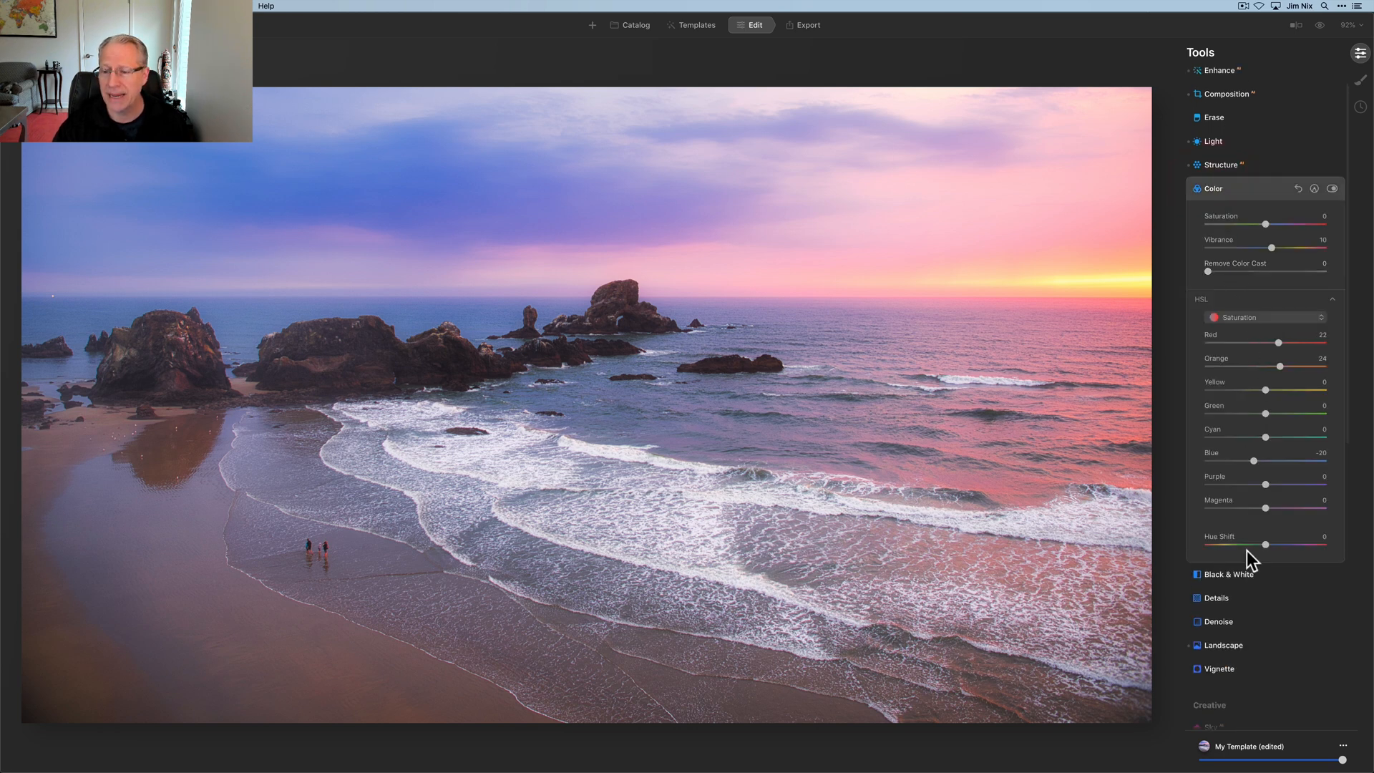
pyautogui.moveTo(1253, 459); pyautogui.dragTo(1247, 460)
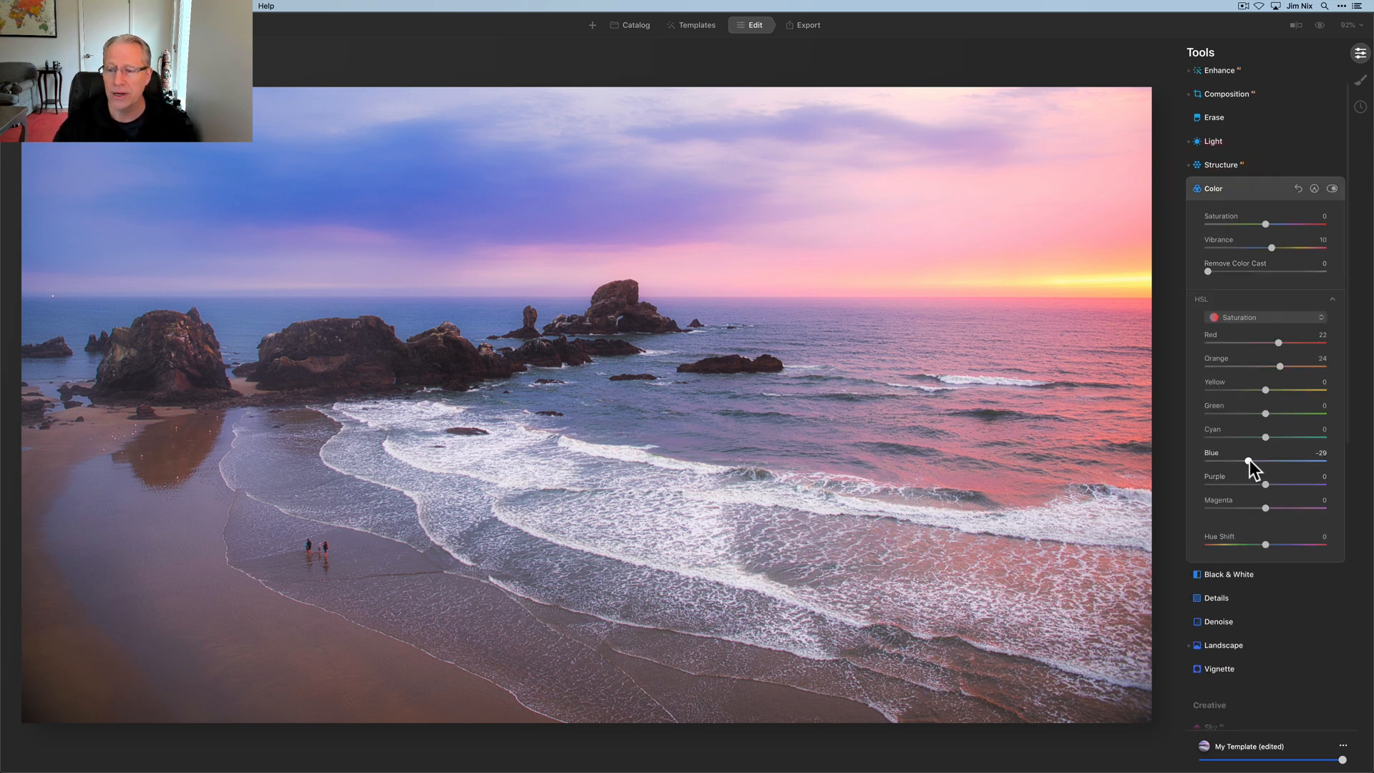
pyautogui.moveTo(1248, 462); pyautogui.dragTo(1245, 462)
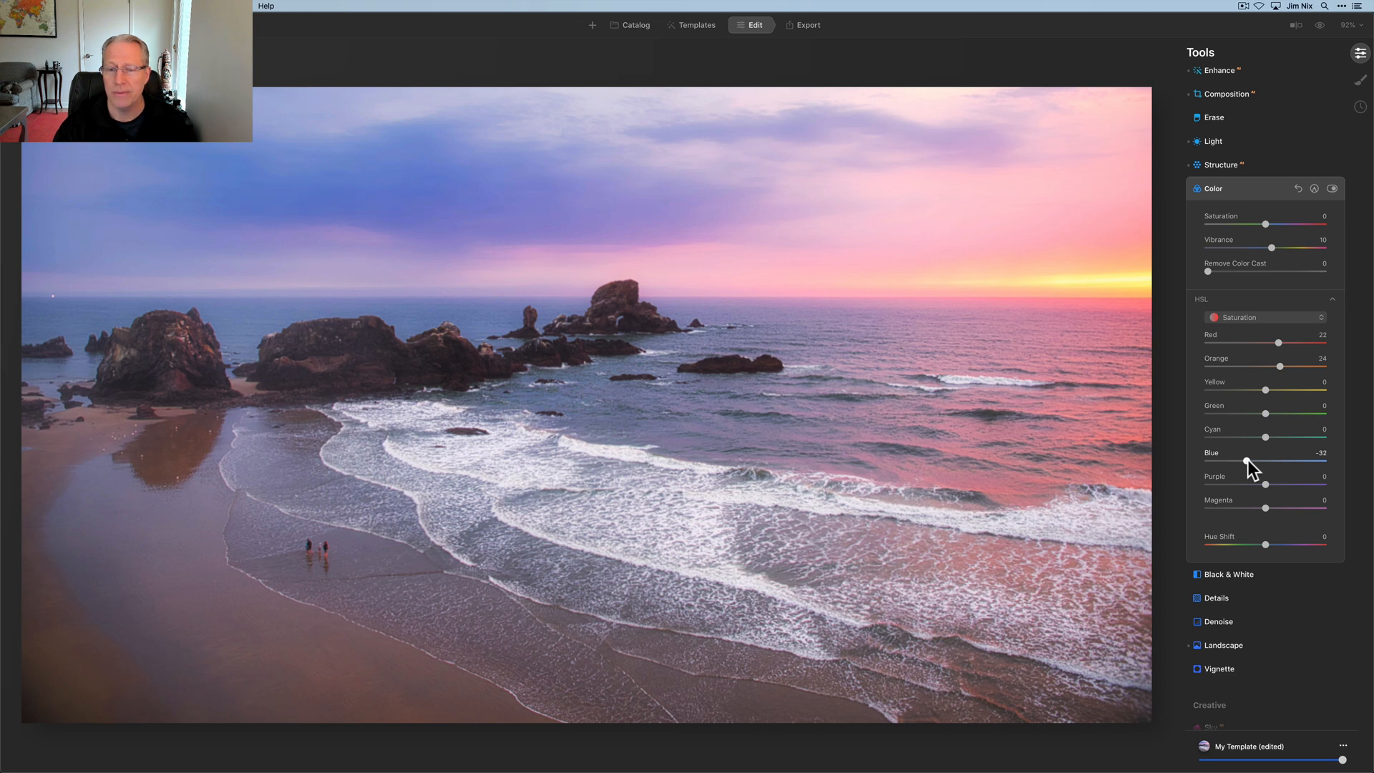
pyautogui.moveTo(1248, 465); pyautogui.dragTo(1244, 465)
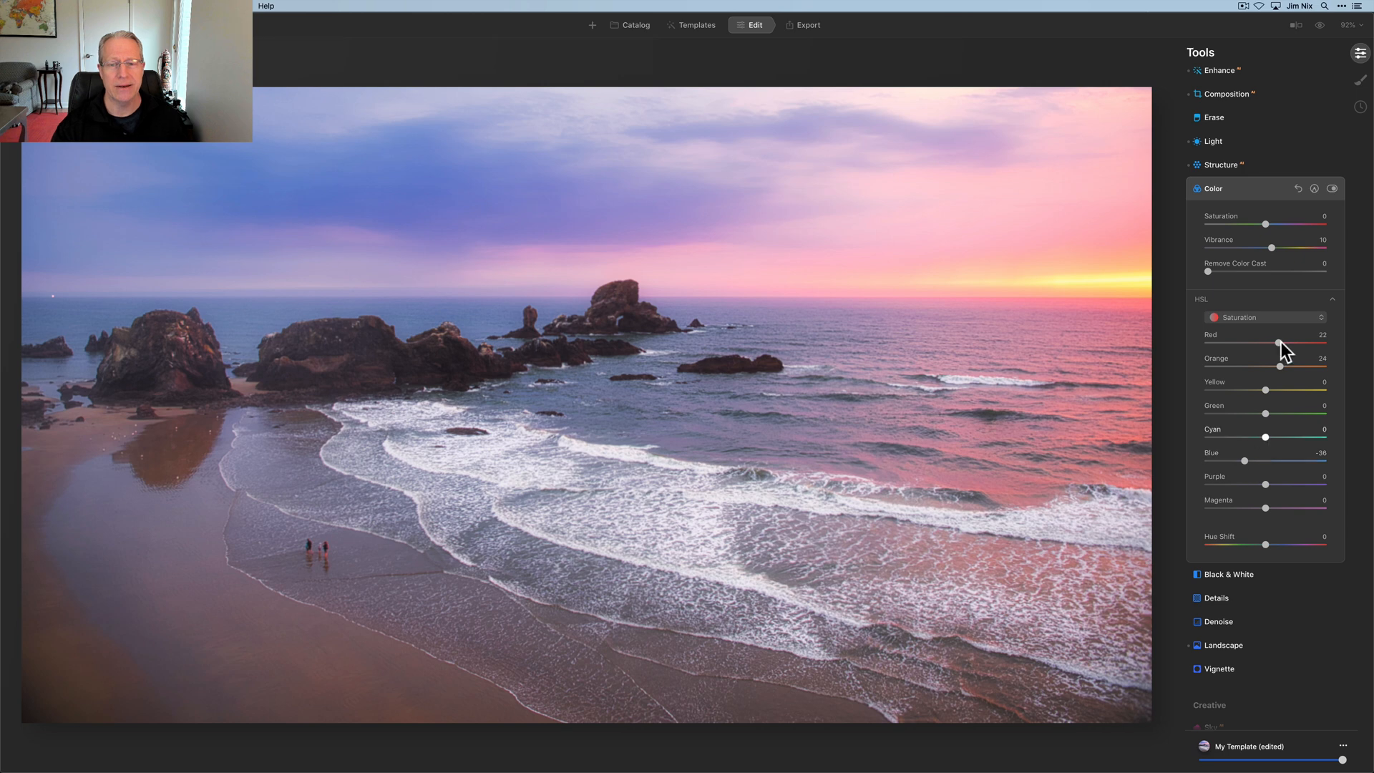
pyautogui.click(1210, 189)
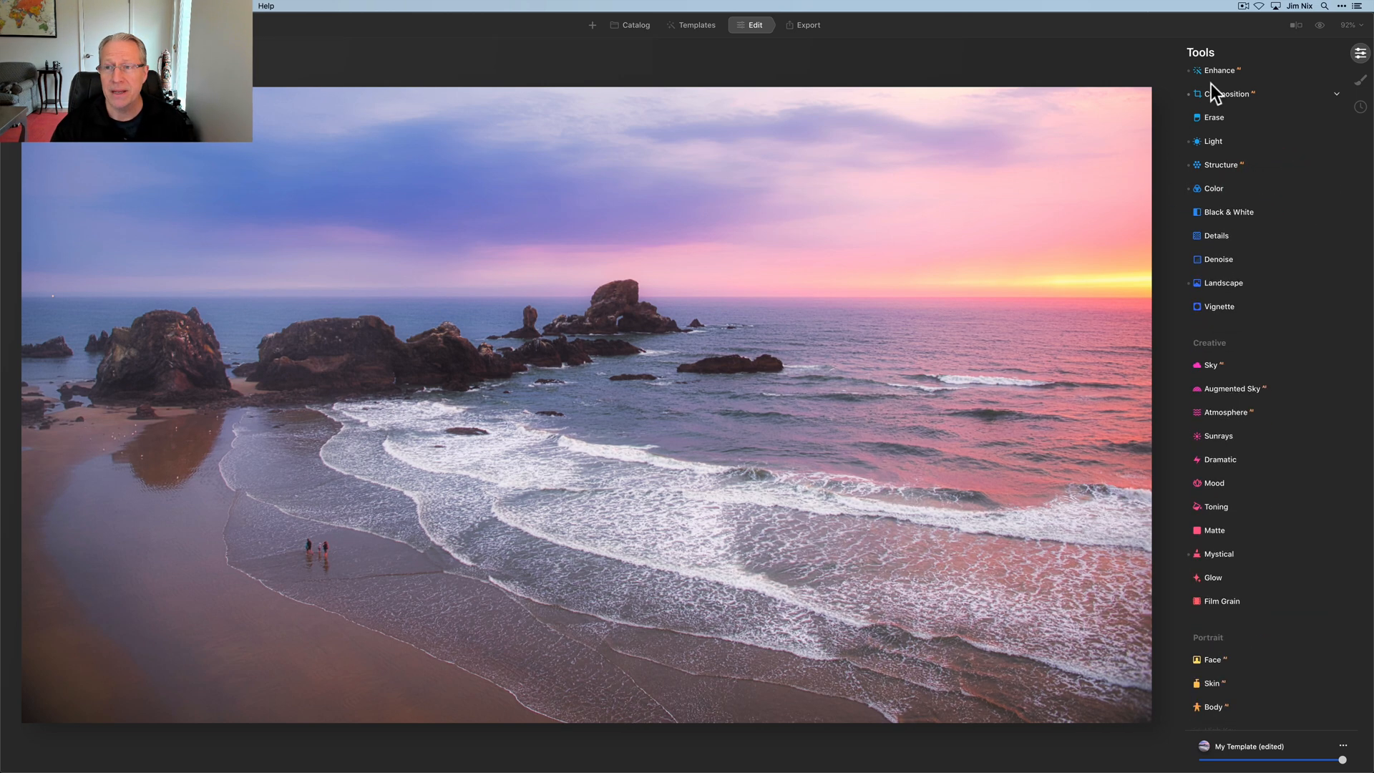
pyautogui.click(1296, 26)
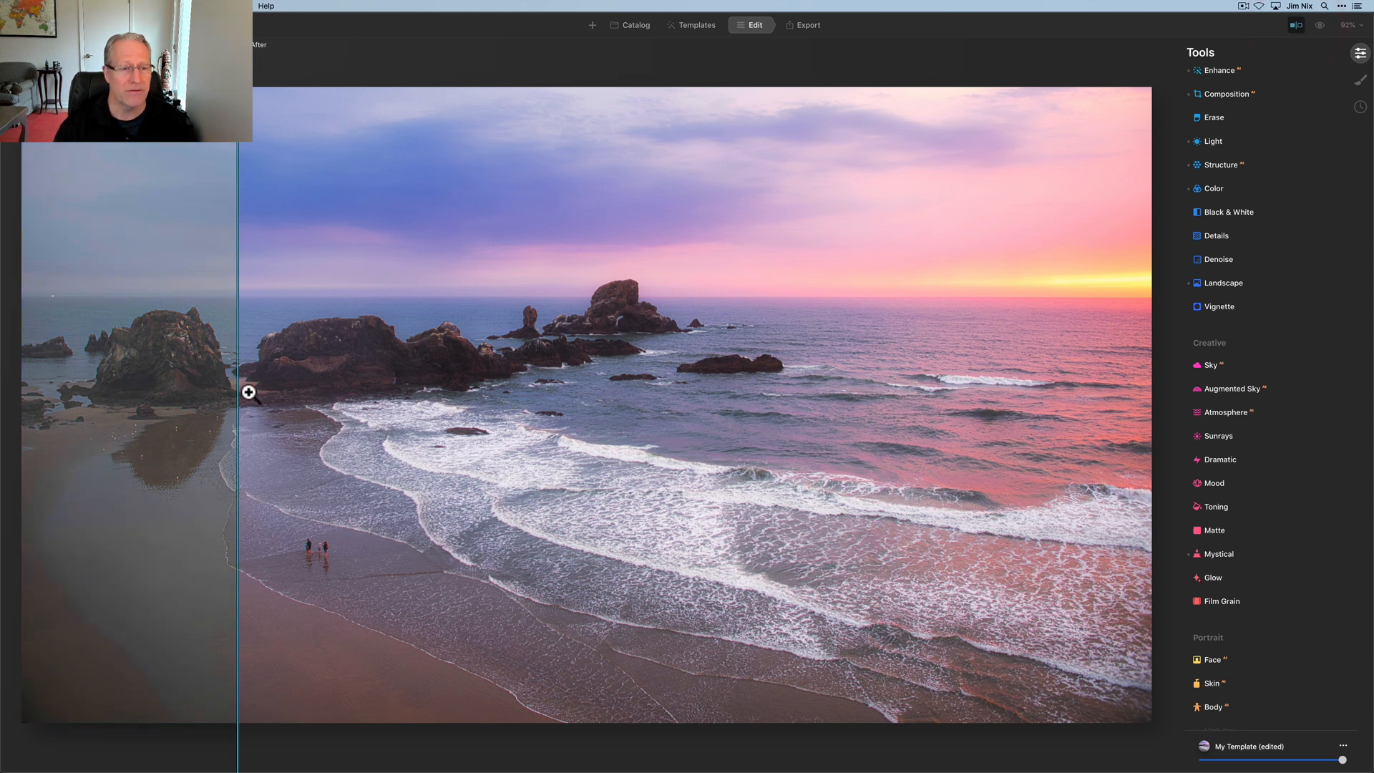
pyautogui.moveTo(248, 392); pyautogui.dragTo(880, 435)
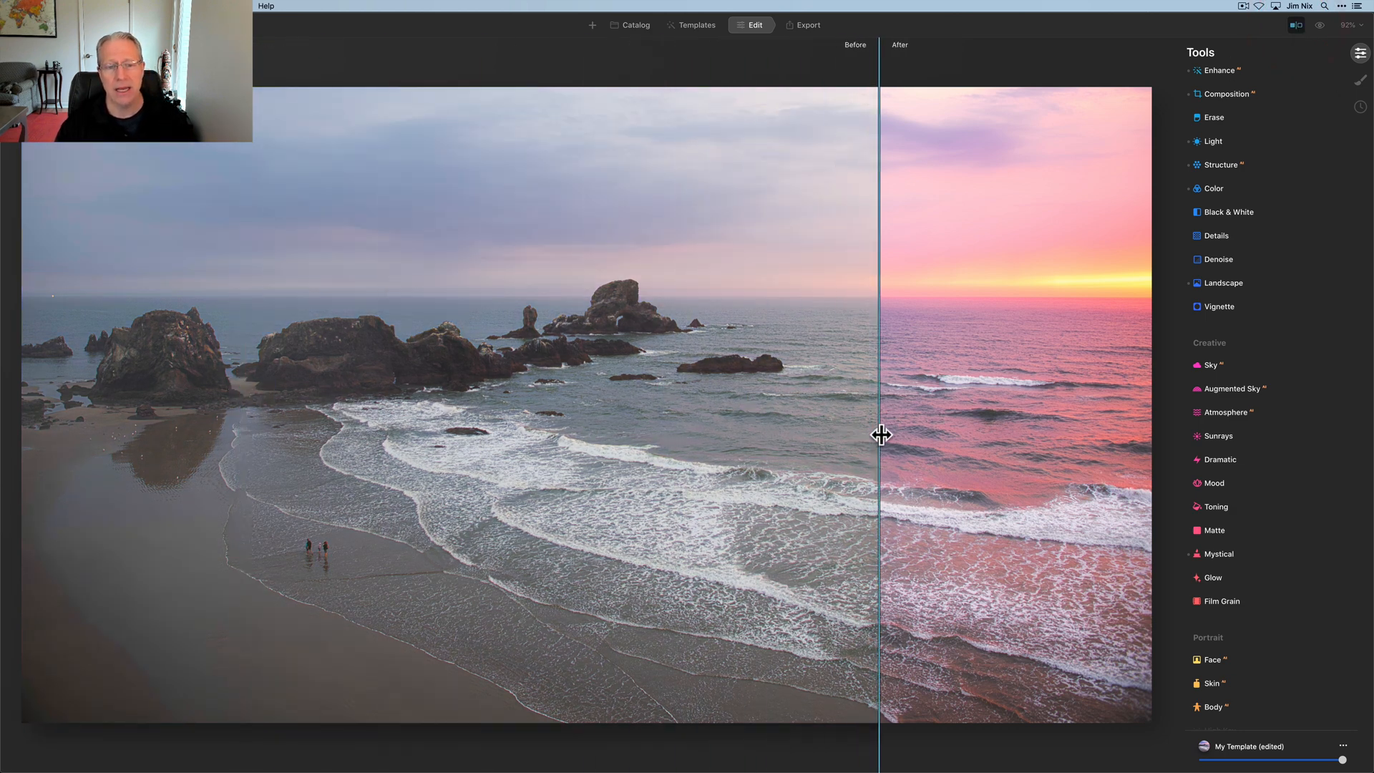
pyautogui.moveTo(880, 435); pyautogui.dragTo(923, 348)
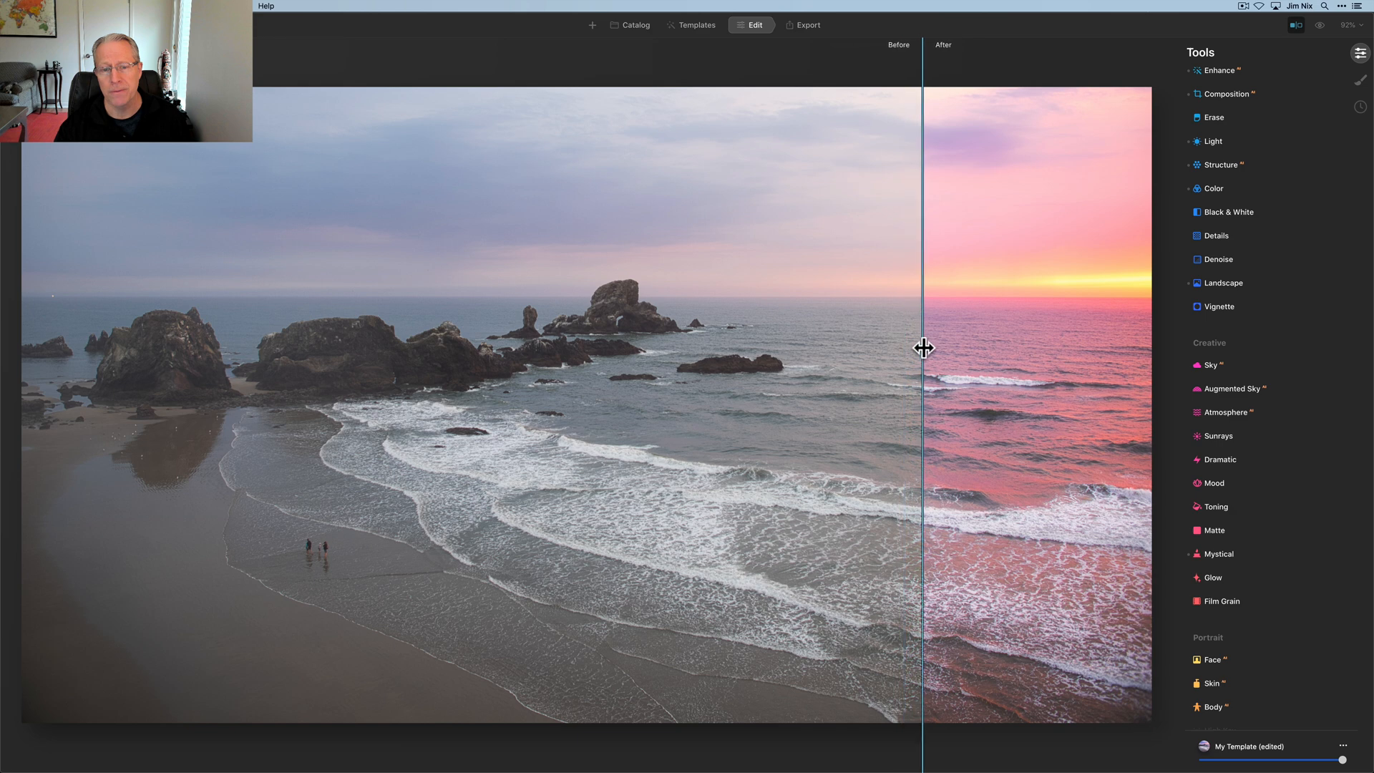
pyautogui.moveTo(922, 347); pyautogui.dragTo(304, 325)
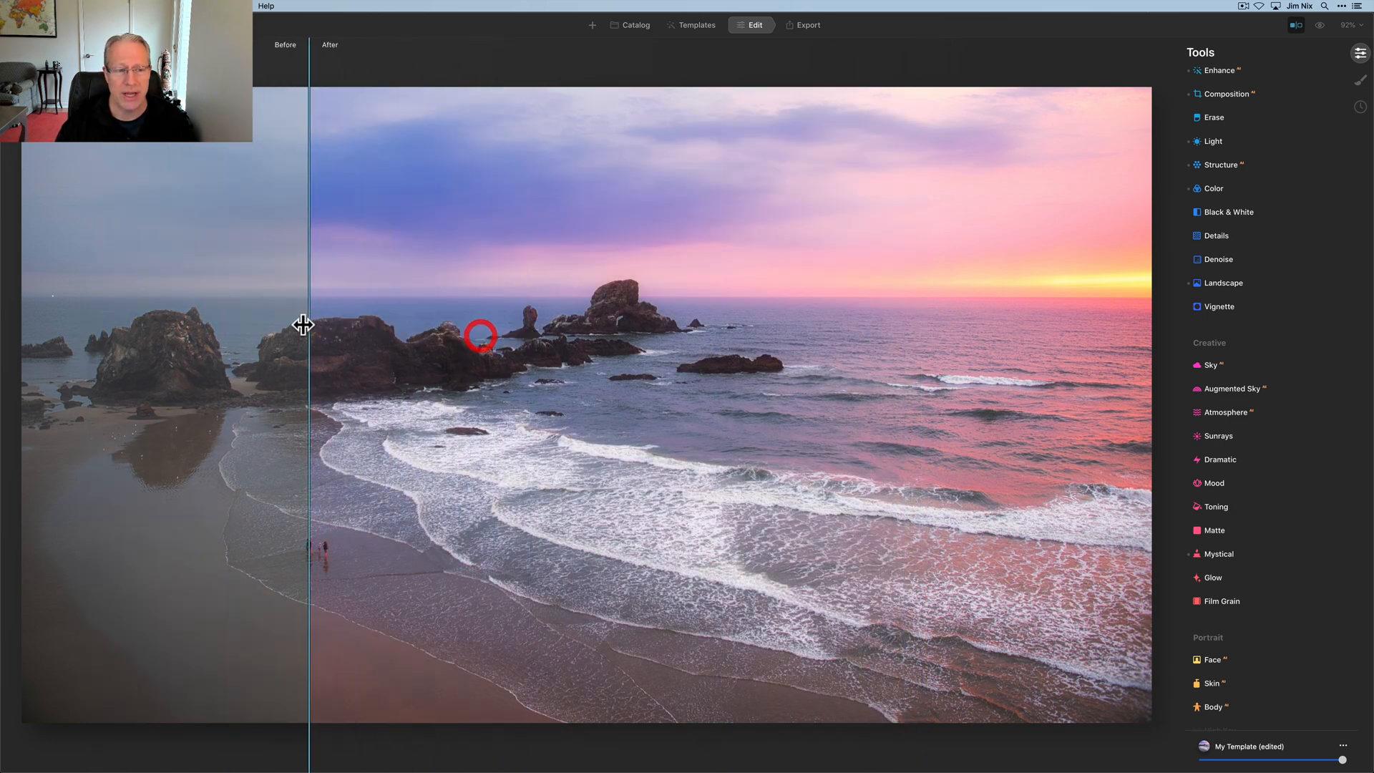
pyautogui.click(1293, 23)
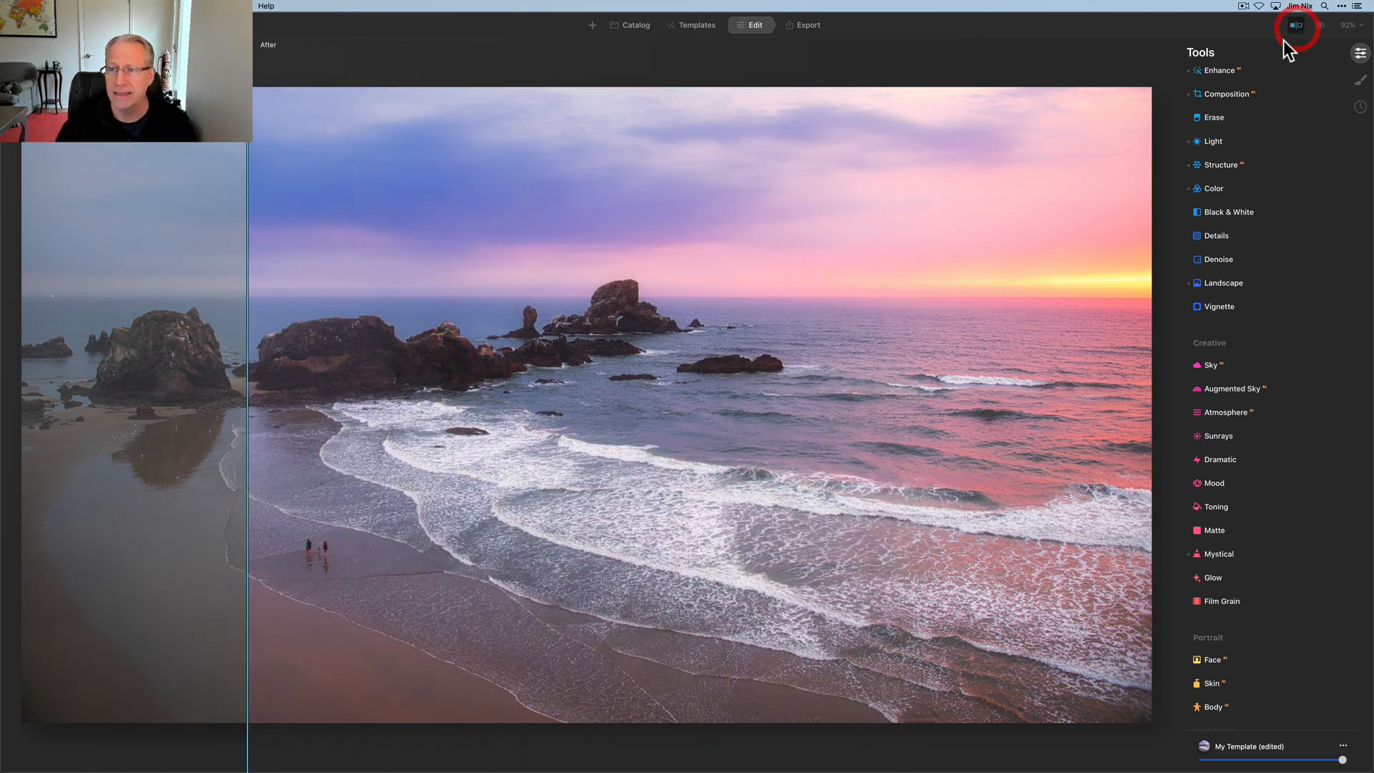
pyautogui.click(1290, 28)
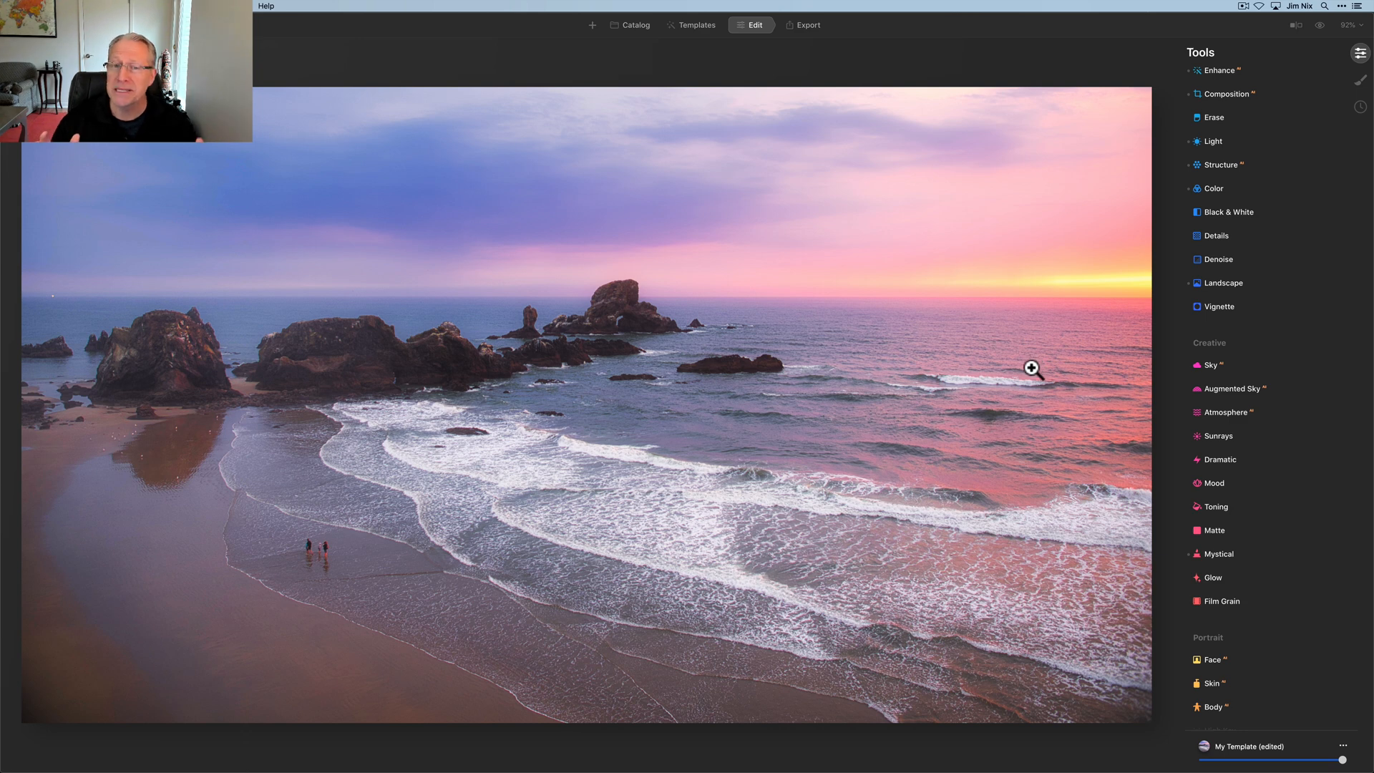